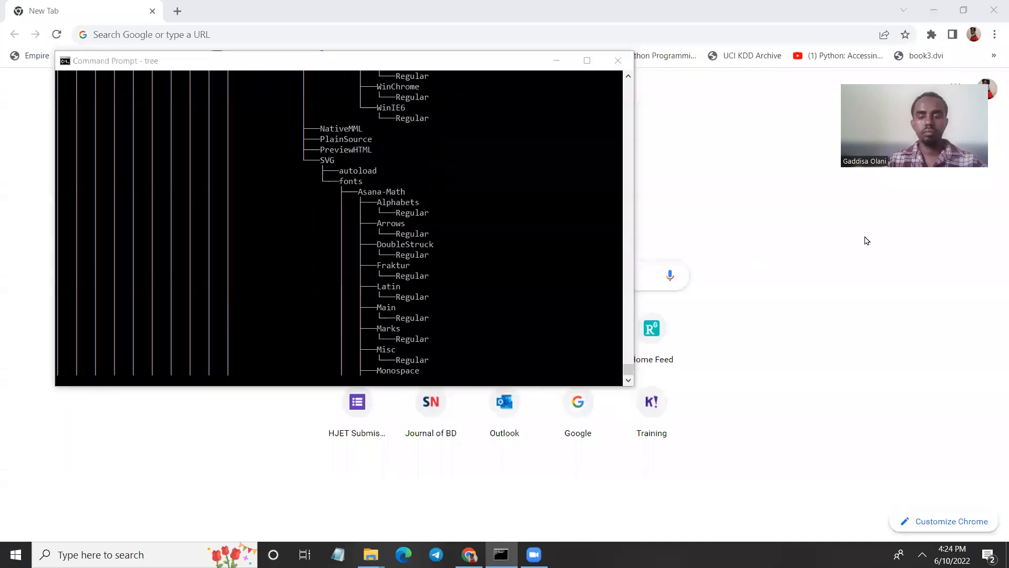
Bring up the lab_exercise folder window and select the example_data file.
{"action": "scroll", "scroll_direction": "down", "scroll_amount": 3}
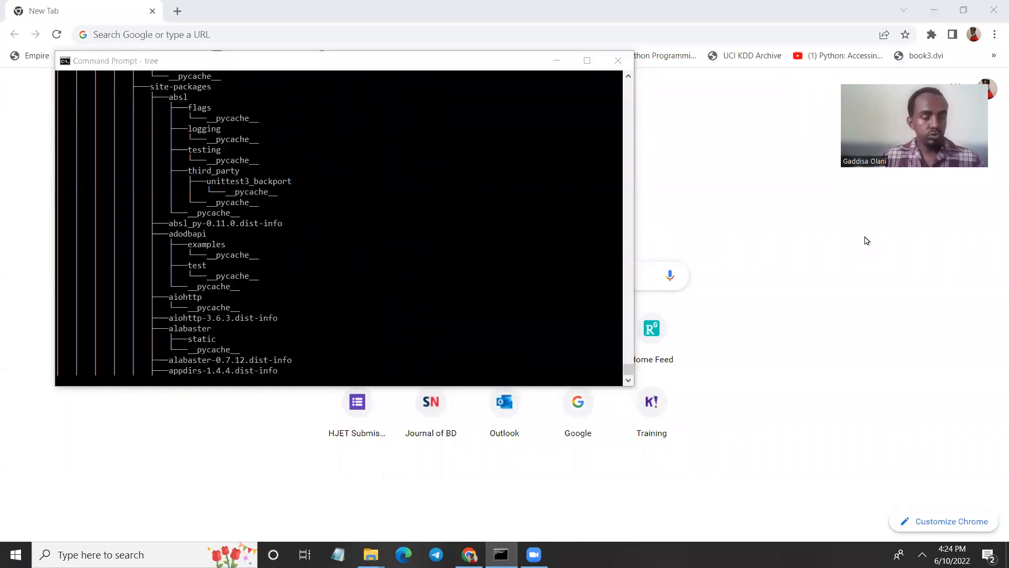
{"action": "scroll", "scroll_direction": "down", "scroll_amount": 3}
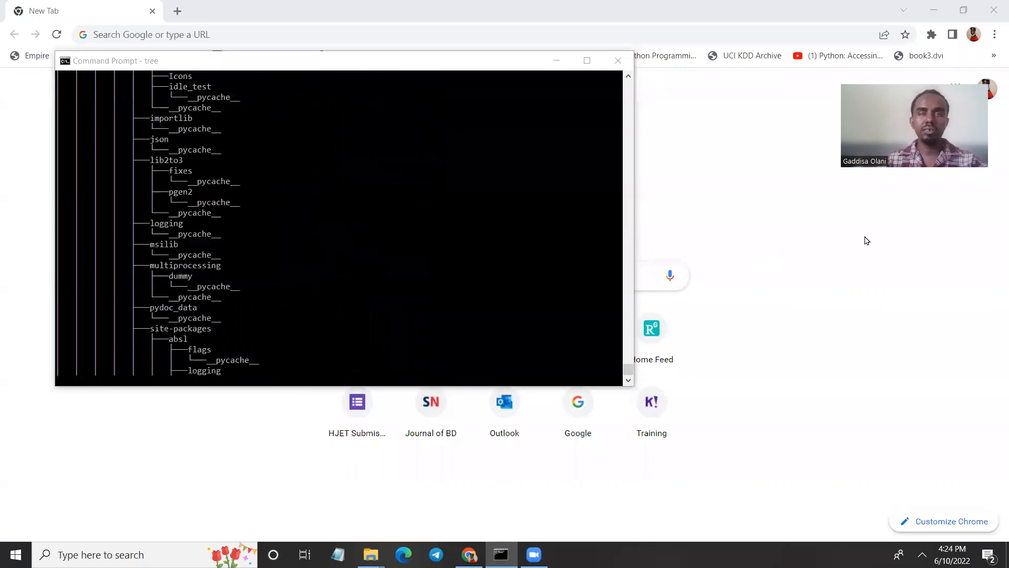
{"action": "scroll", "scroll_direction": "down", "scroll_amount": 3}
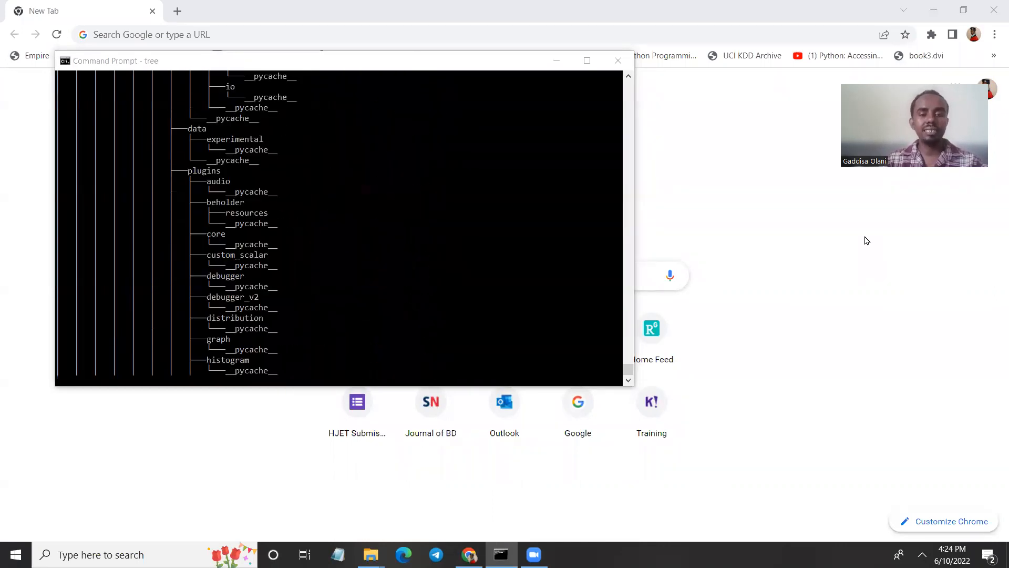
{"action": "scroll", "scroll_direction": "down", "scroll_amount": 3}
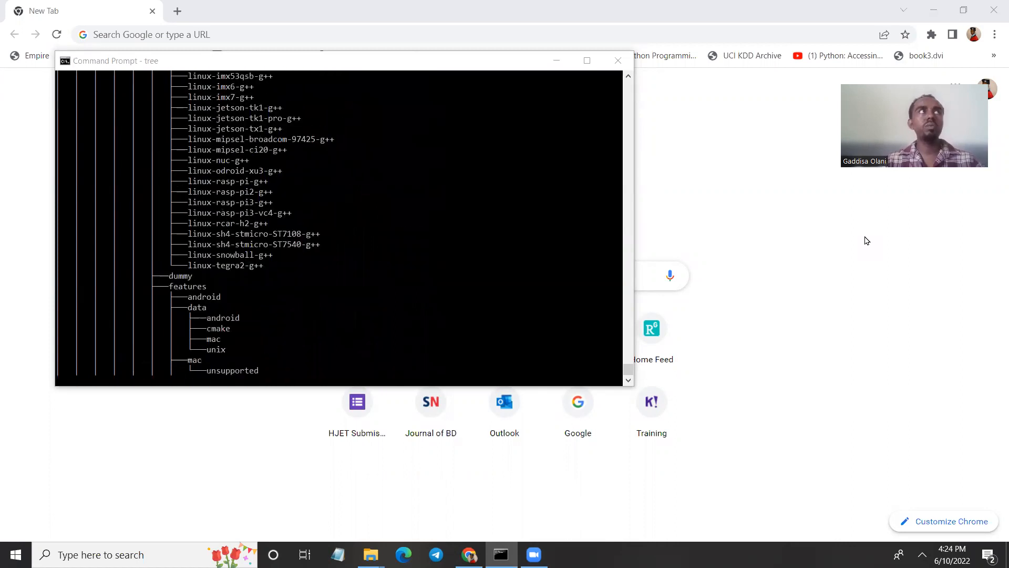
{"action": "scroll", "scroll_direction": "down", "scroll_amount": 3}
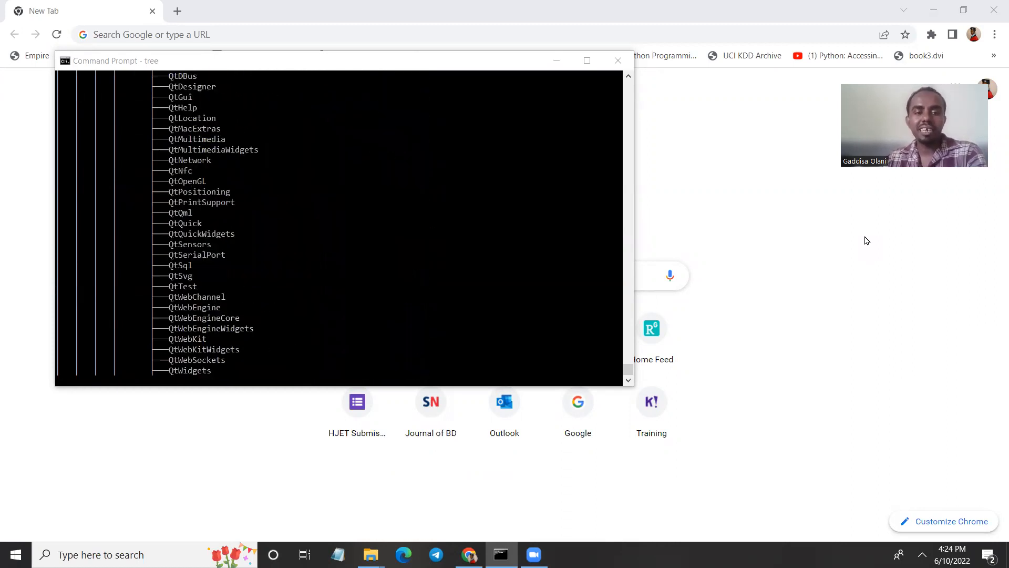
{"action": "scroll", "scroll_direction": "down", "scroll_amount": 3}
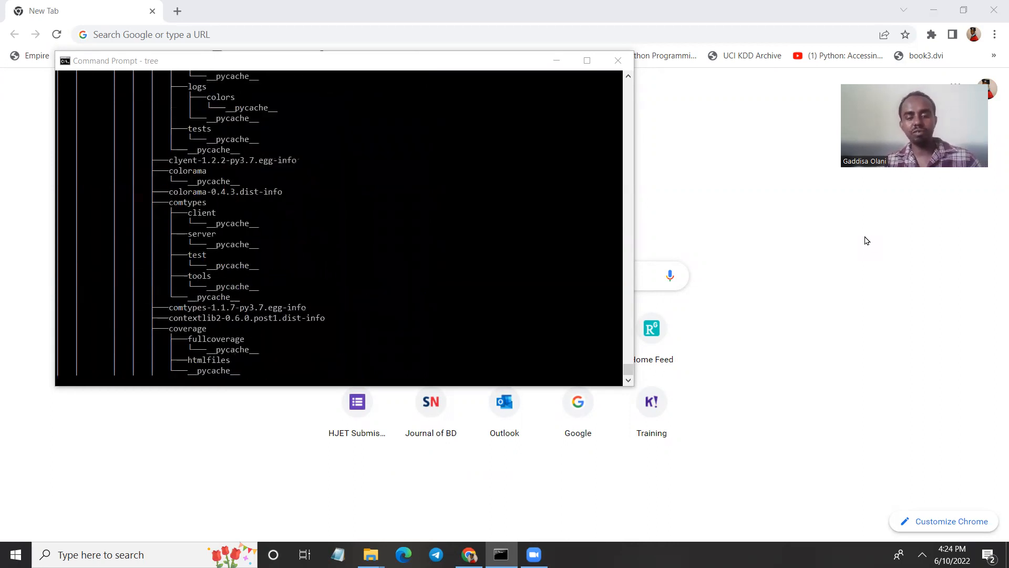
{"action": "scroll", "scroll_direction": "down", "scroll_amount": 3}
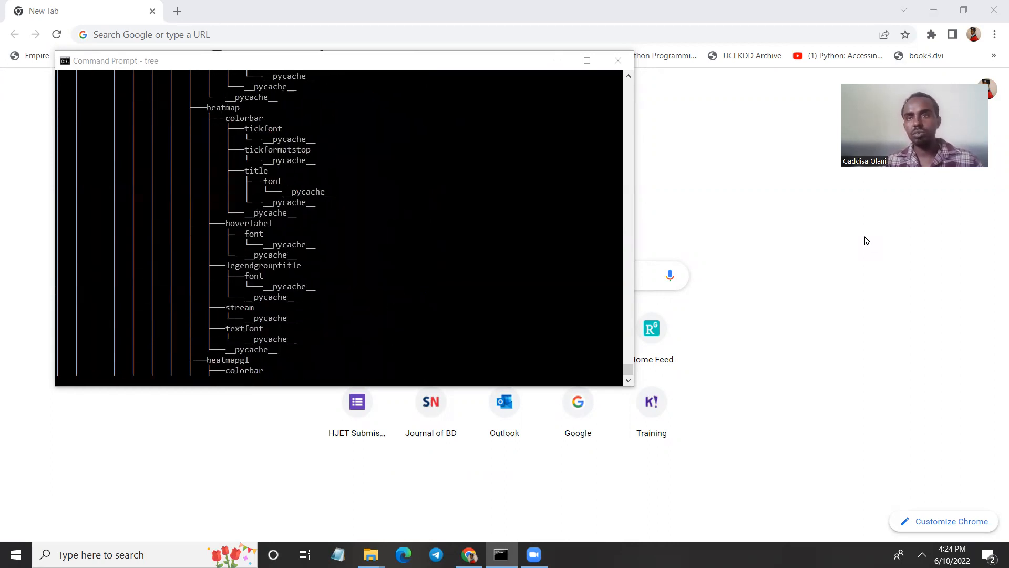
{"action": "scroll", "scroll_direction": "down", "scroll_amount": 3}
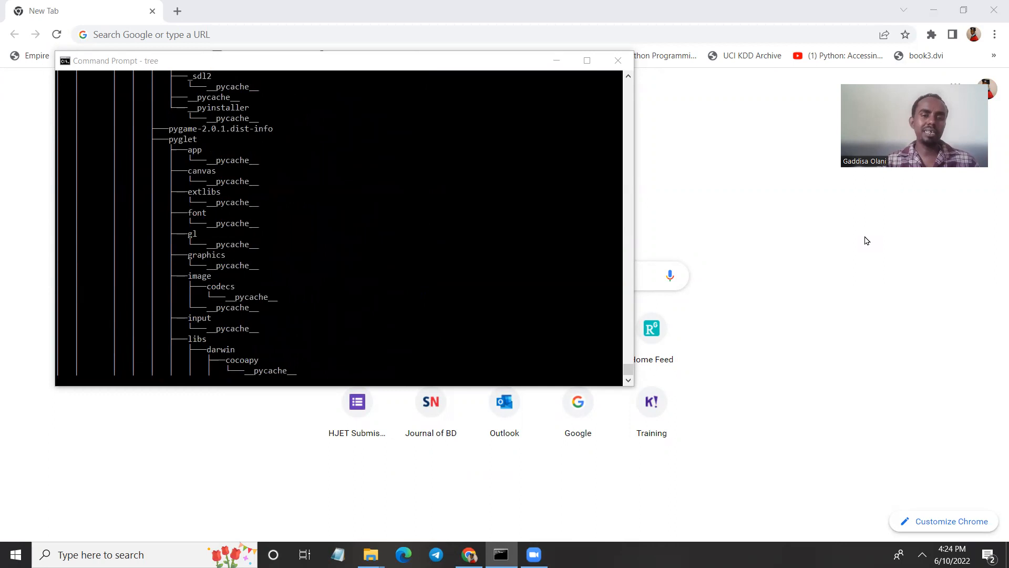
{"action": "scroll", "scroll_direction": "down", "scroll_amount": 3}
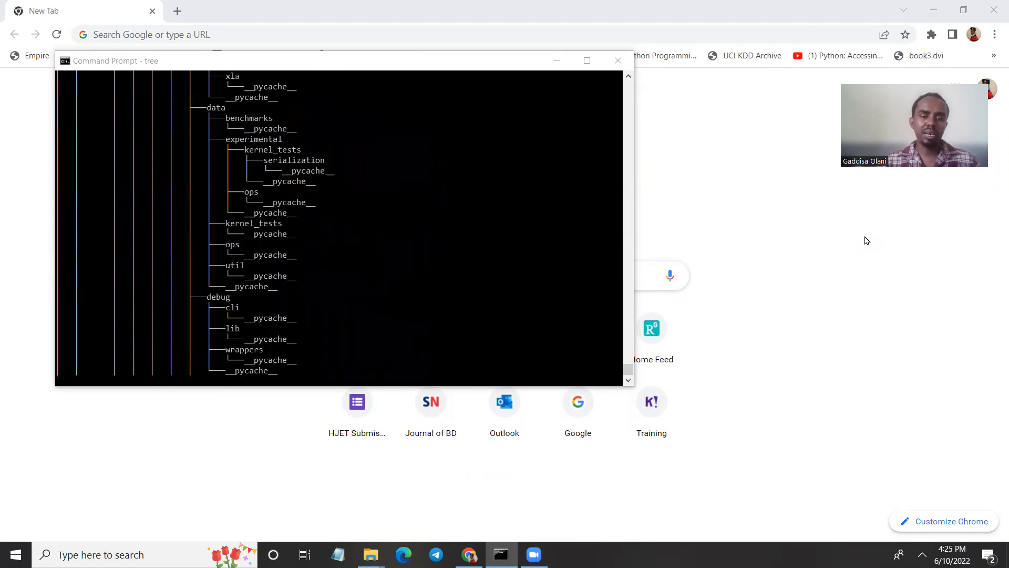
{"action": "scroll", "scroll_direction": "down", "scroll_amount": 3}
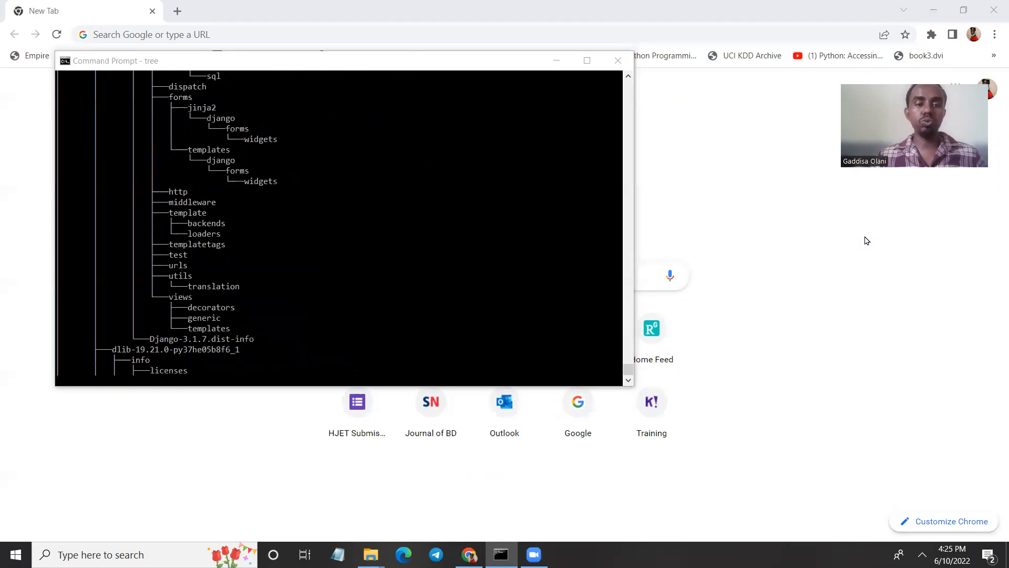
{"action": "scroll", "scroll_direction": "down", "scroll_amount": 3}
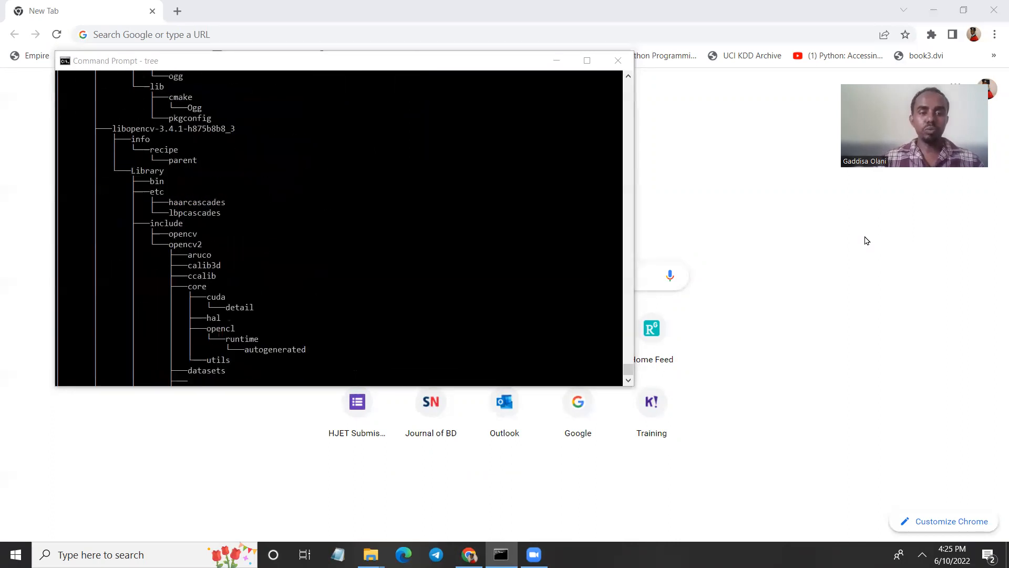
{"action": "scroll", "scroll_direction": "down", "scroll_amount": 3}
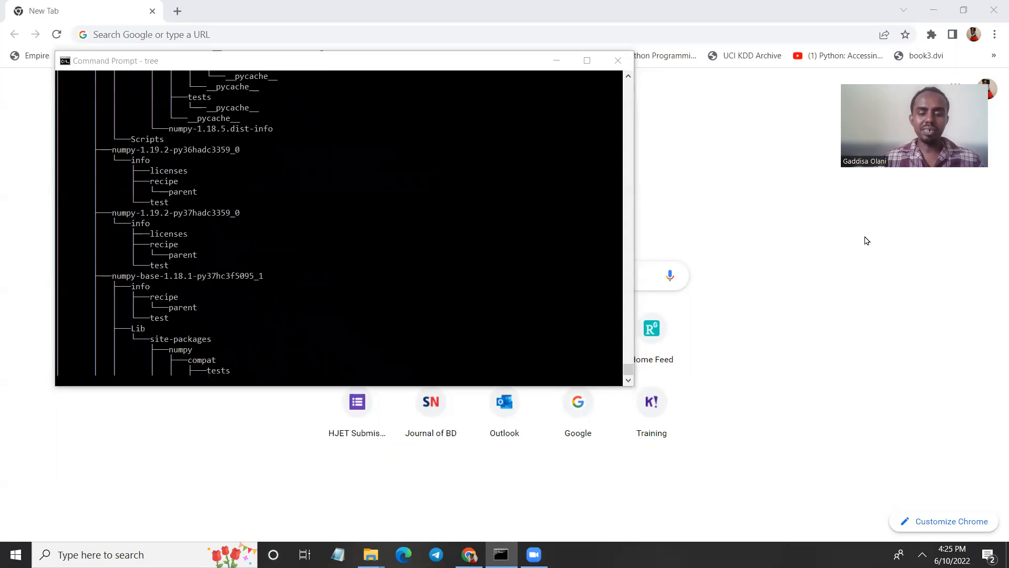
{"action": "mouse_move", "coordinate": [370, 554]}
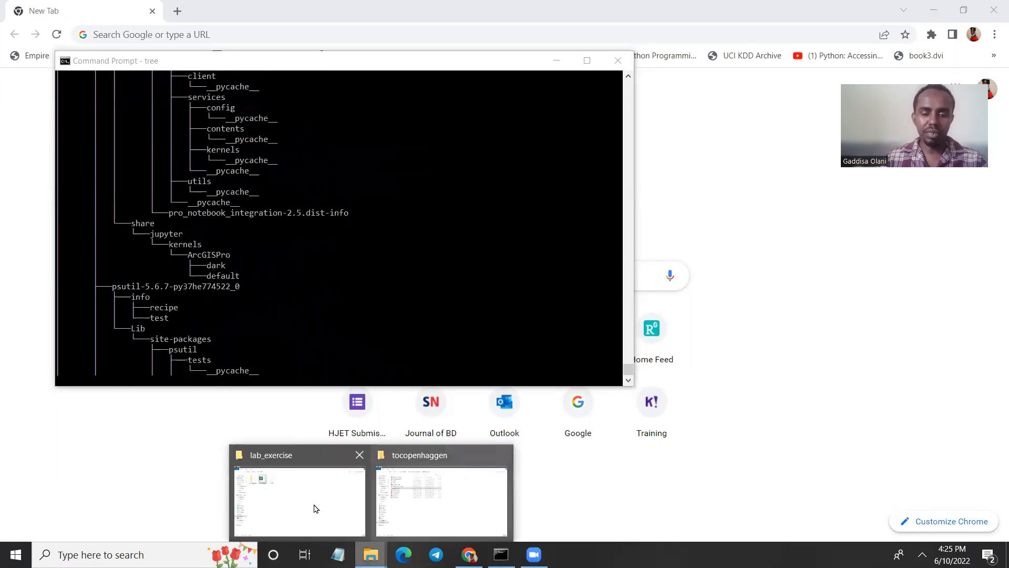
{"action": "left_click", "coordinate": [299, 502]}
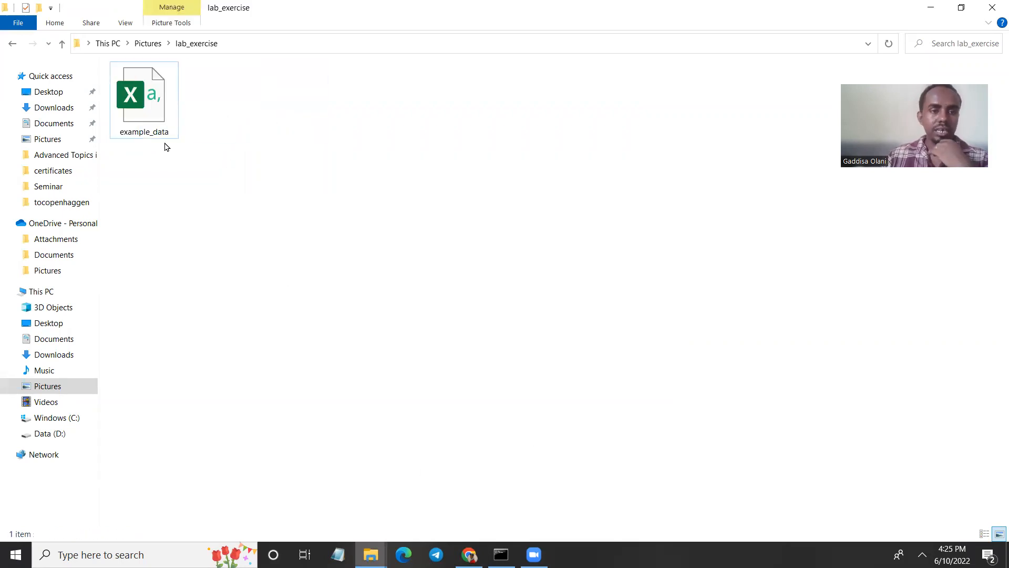
{"action": "left_click", "coordinate": [143, 96]}
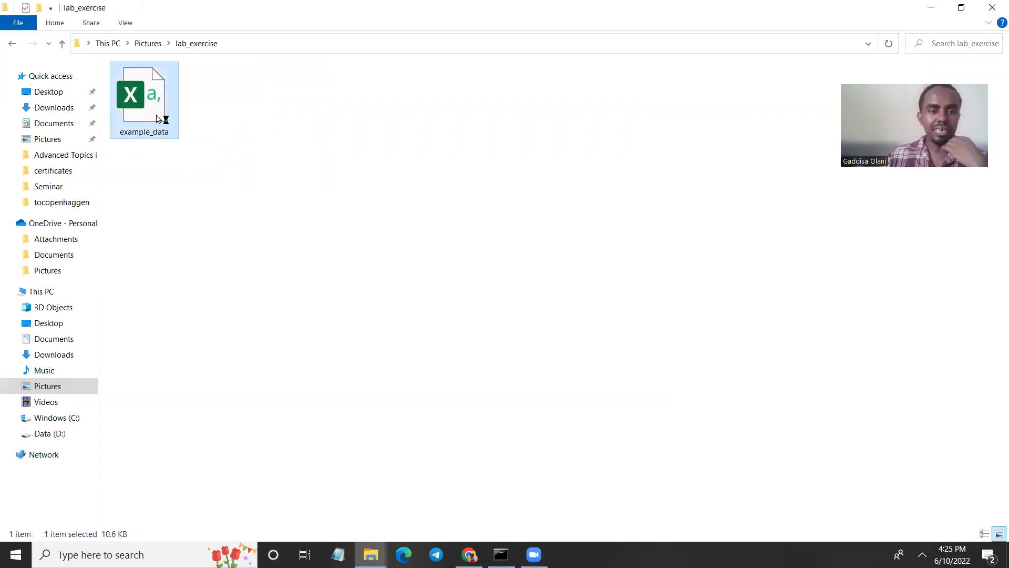
Open example_data in Excel and widen columns A and D to show full values.
{"action": "double_click", "coordinate": [143, 97]}
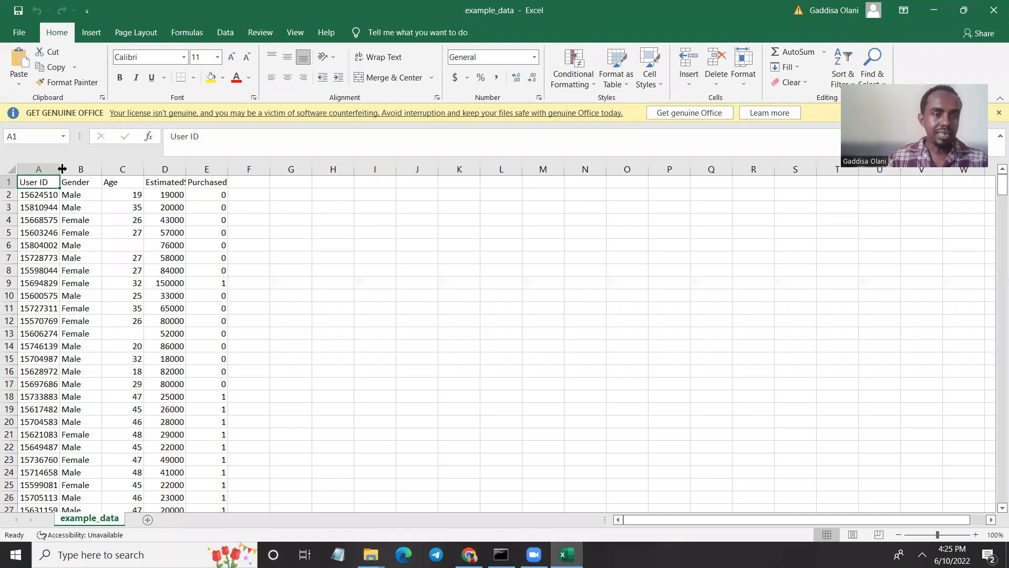
{"action": "left_click_drag", "start_coordinate": [62, 169], "coordinate": [38, 169]}
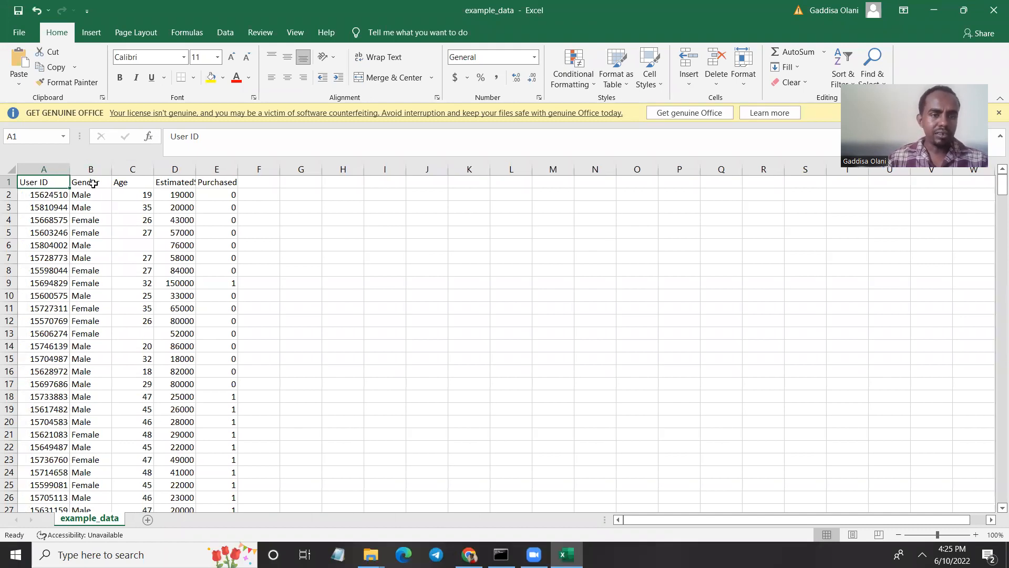
{"action": "left_click", "coordinate": [217, 182]}
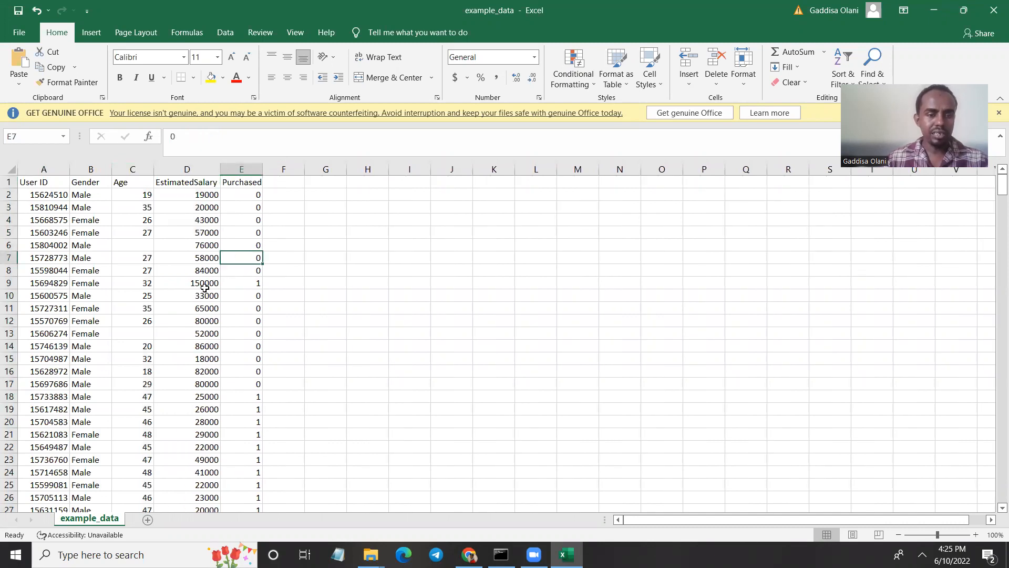
{"action": "scroll", "scroll_direction": "down", "scroll_amount": 3}
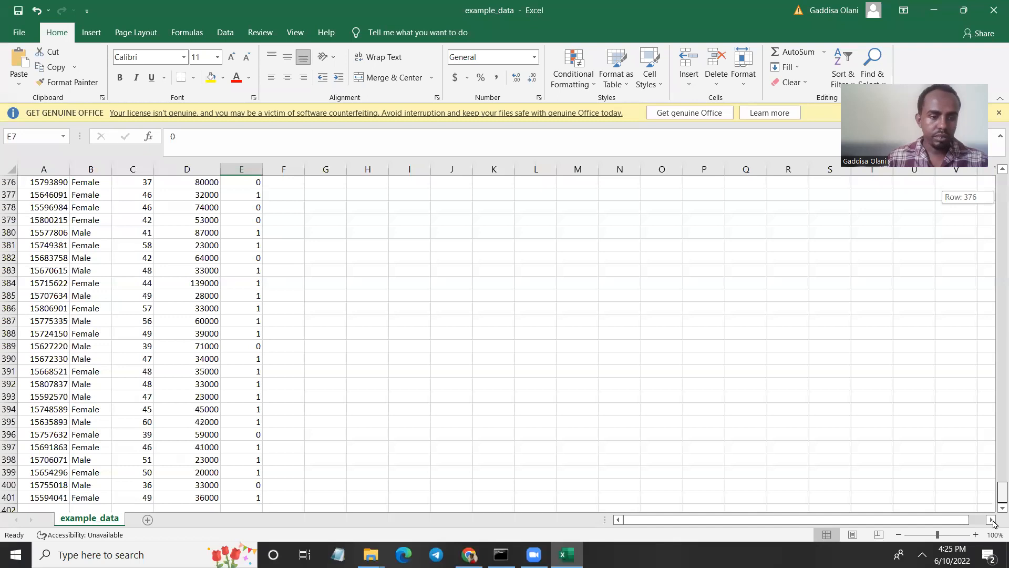
{"action": "left_click", "coordinate": [43, 498]}
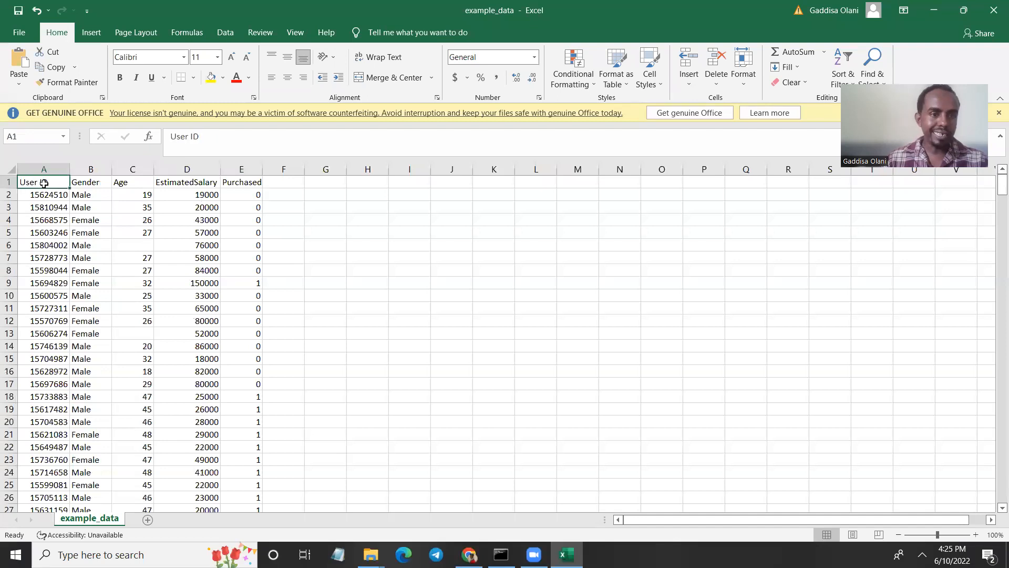
Inspect the blank Age cells in rows 6 and 13, then close the spreadsheet.
{"action": "left_click", "coordinate": [186, 244]}
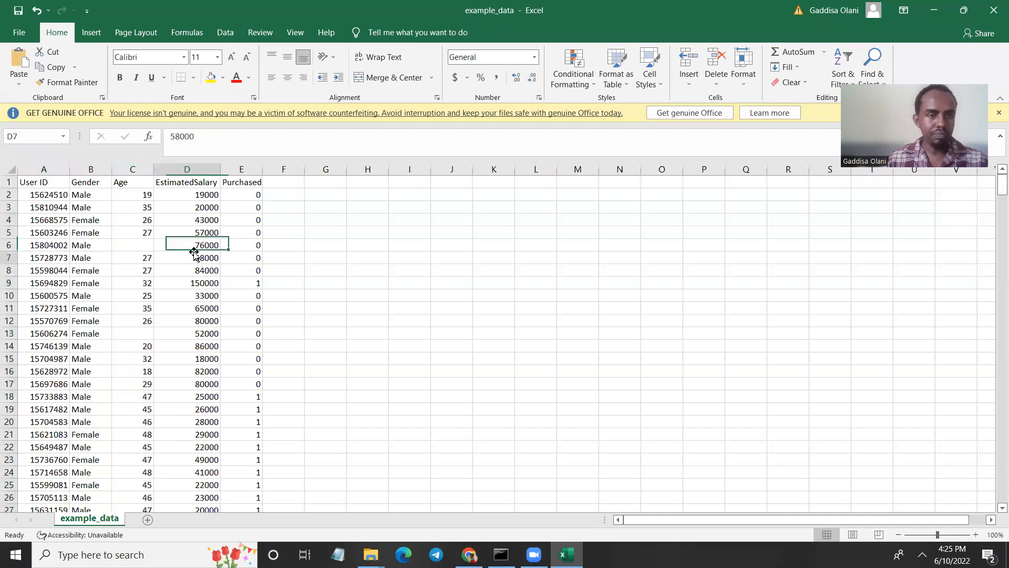
{"action": "left_click", "coordinate": [133, 245]}
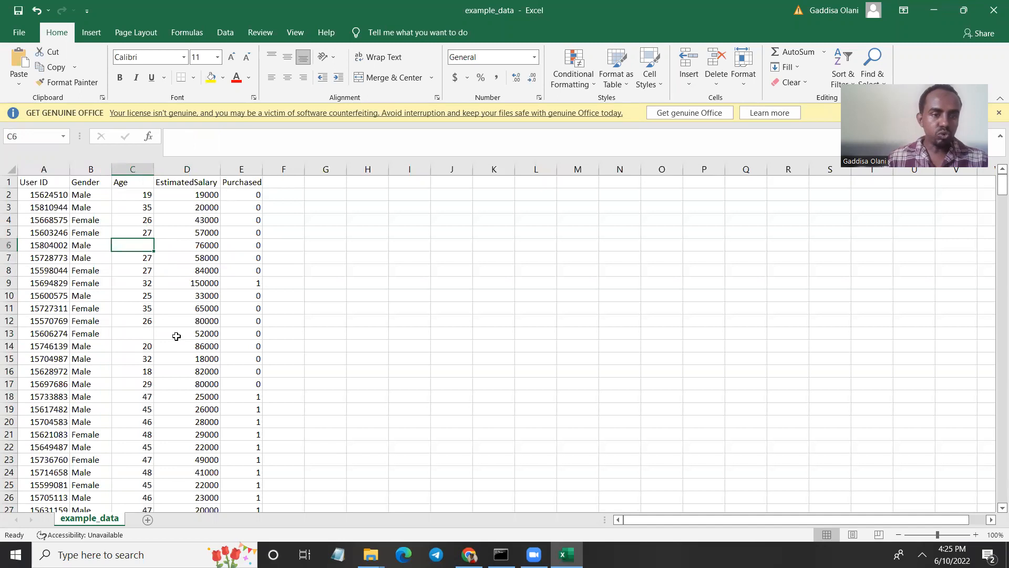
{"action": "left_click", "coordinate": [241, 409]}
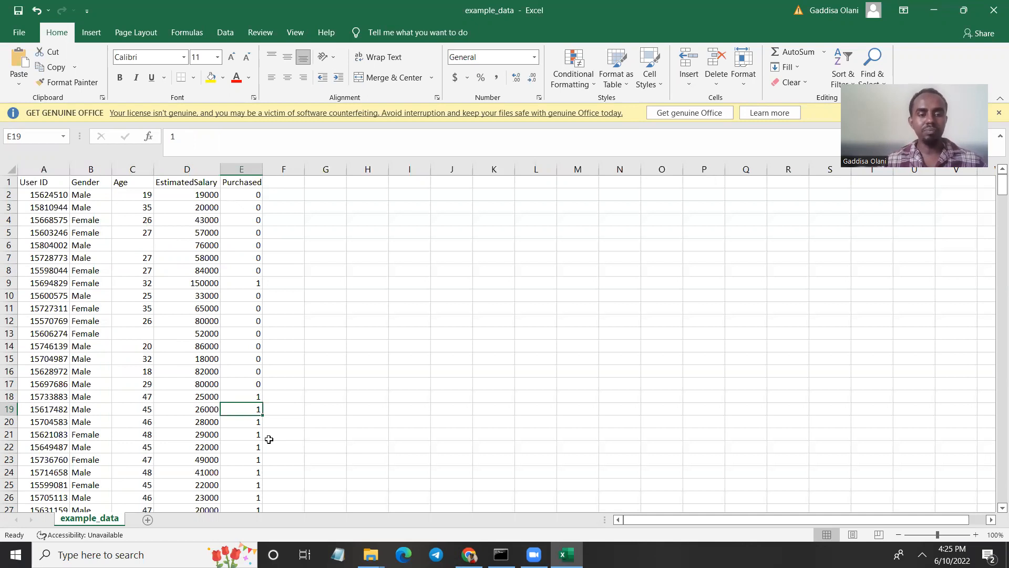
{"action": "left_click", "coordinate": [132, 245]}
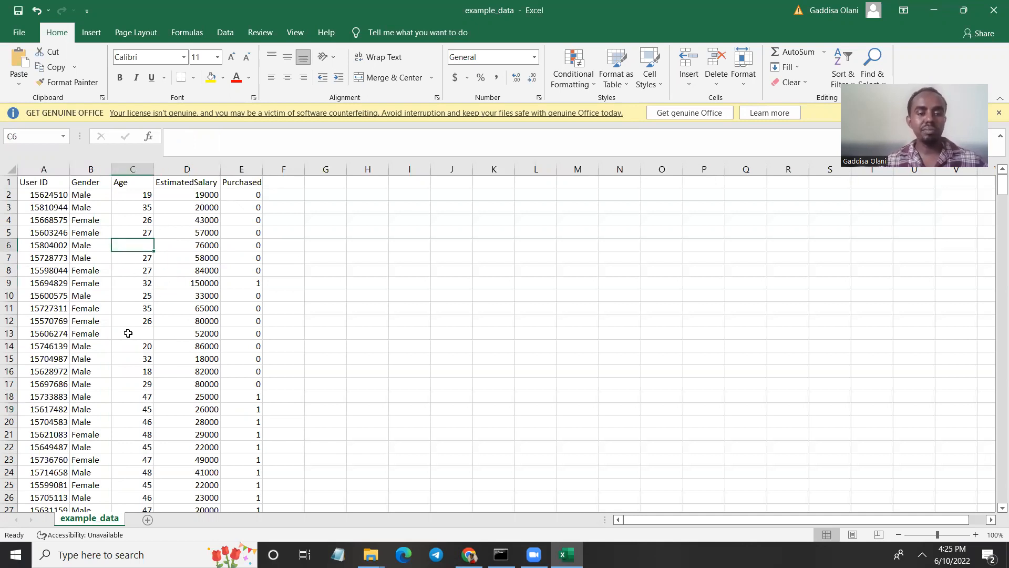
{"action": "left_click", "coordinate": [132, 333]}
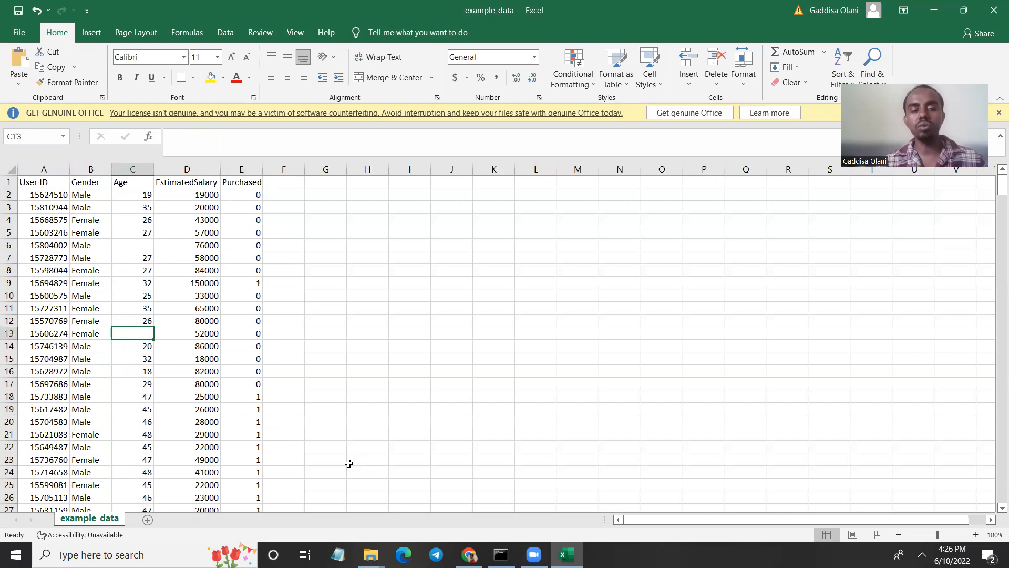
{"action": "left_click", "coordinate": [187, 346]}
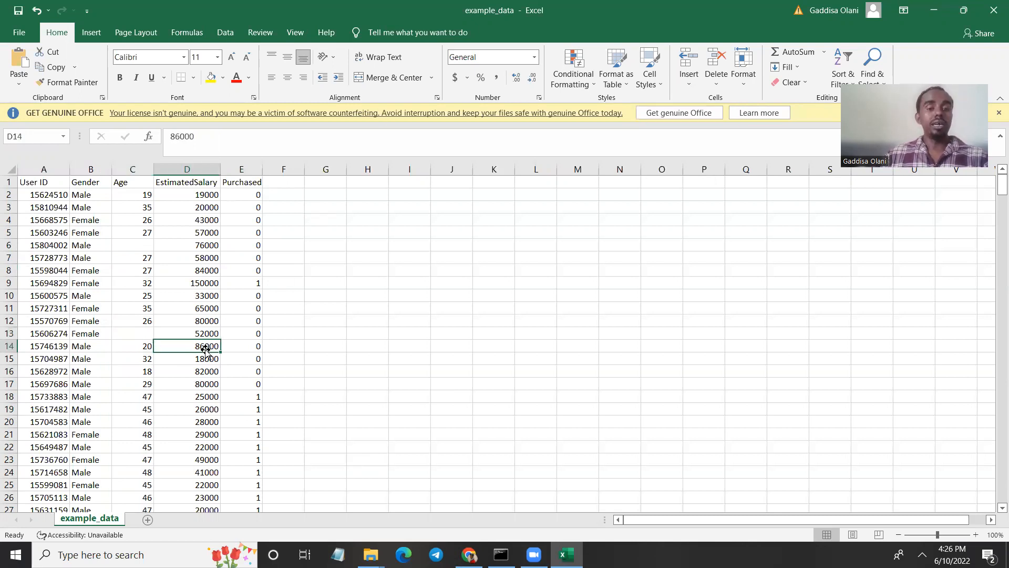
{"action": "mouse_move", "coordinate": [545, 423]}
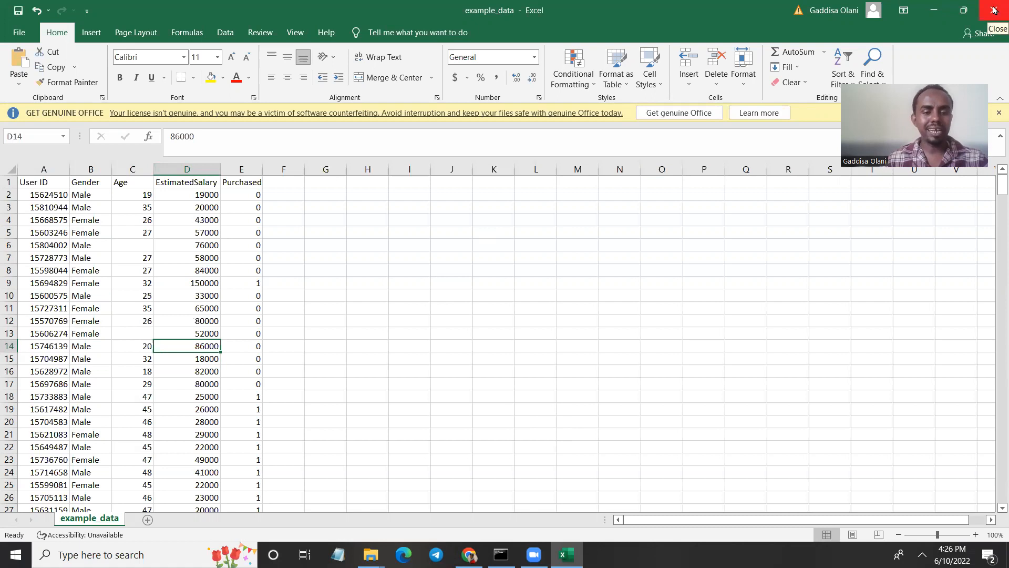
{"action": "left_click", "coordinate": [993, 9]}
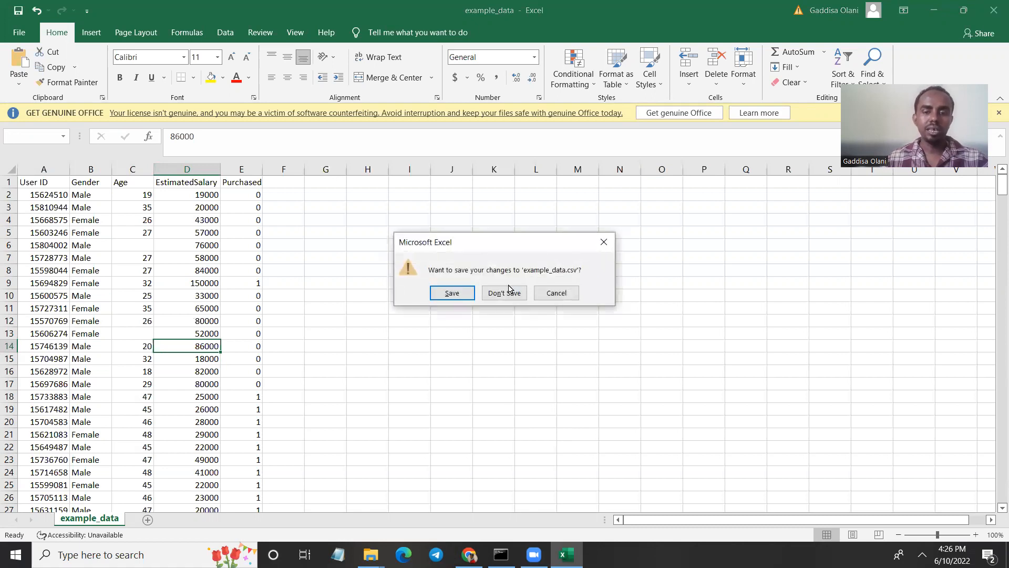
Close Excel without saving and select example_data in File Explorer.
{"action": "left_click", "coordinate": [504, 292]}
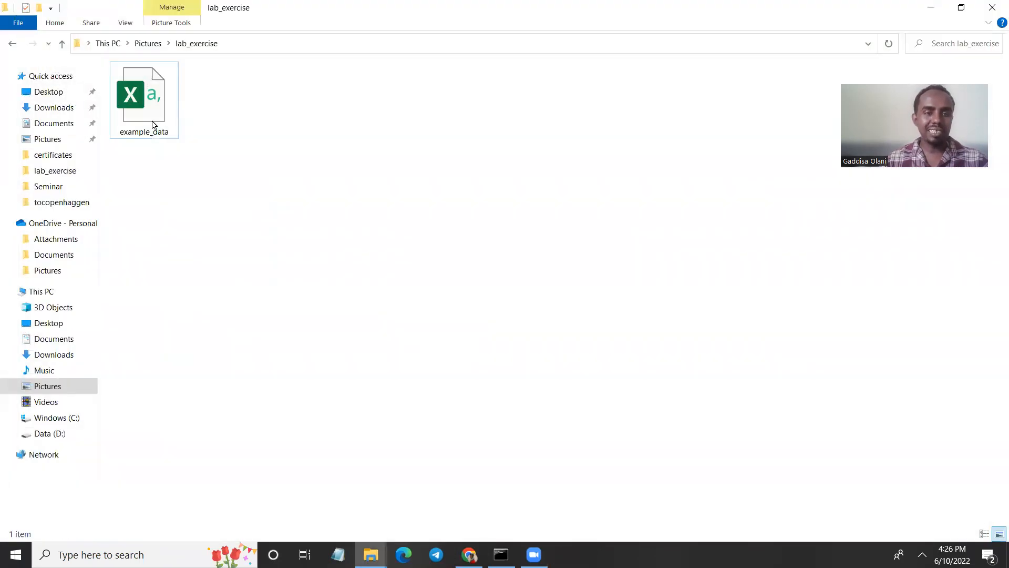
{"action": "left_click", "coordinate": [143, 100]}
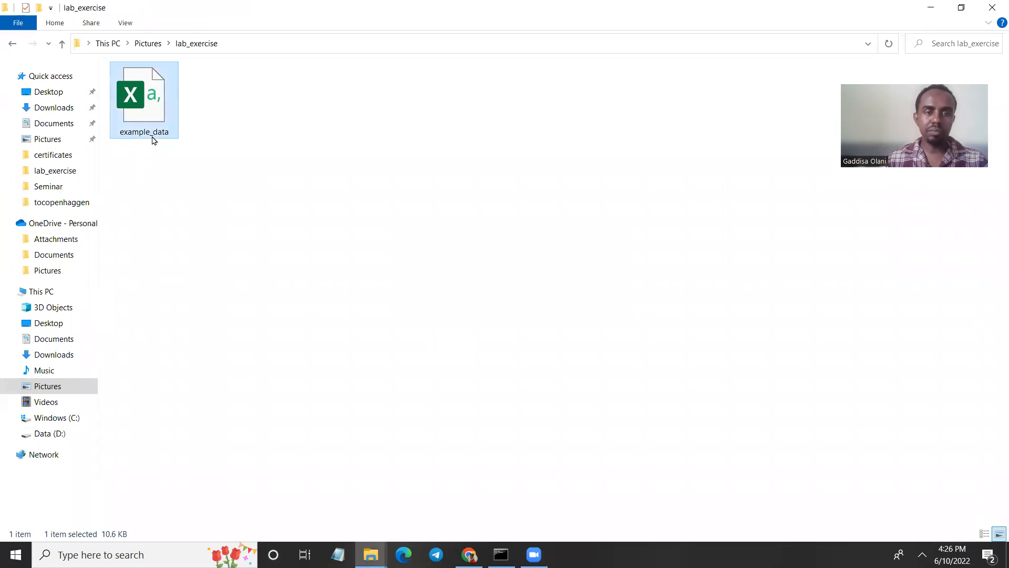
{"action": "mouse_move", "coordinate": [152, 126]}
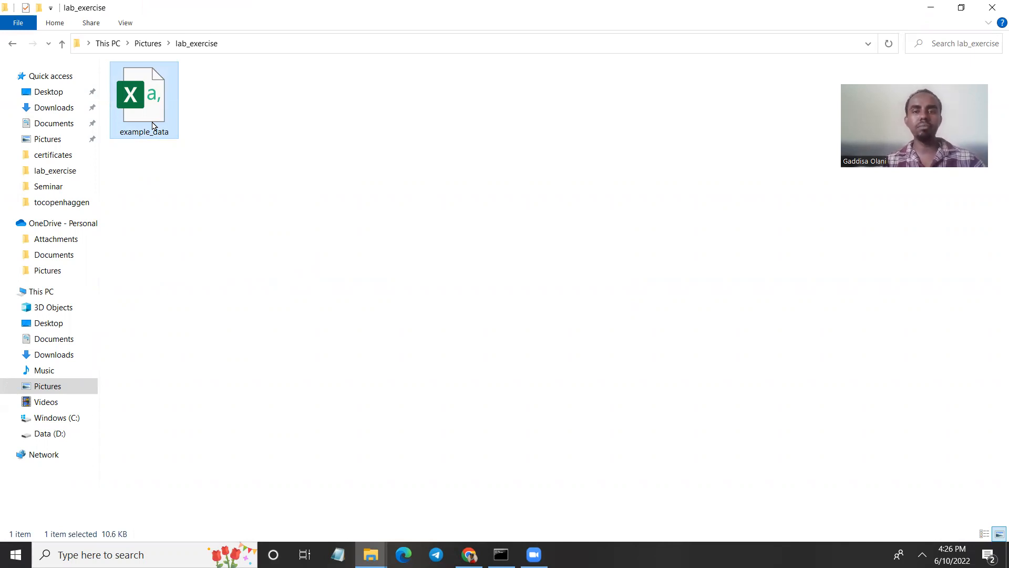
{"action": "mouse_move", "coordinate": [469, 554]}
{"action": "type", "text": "an"}
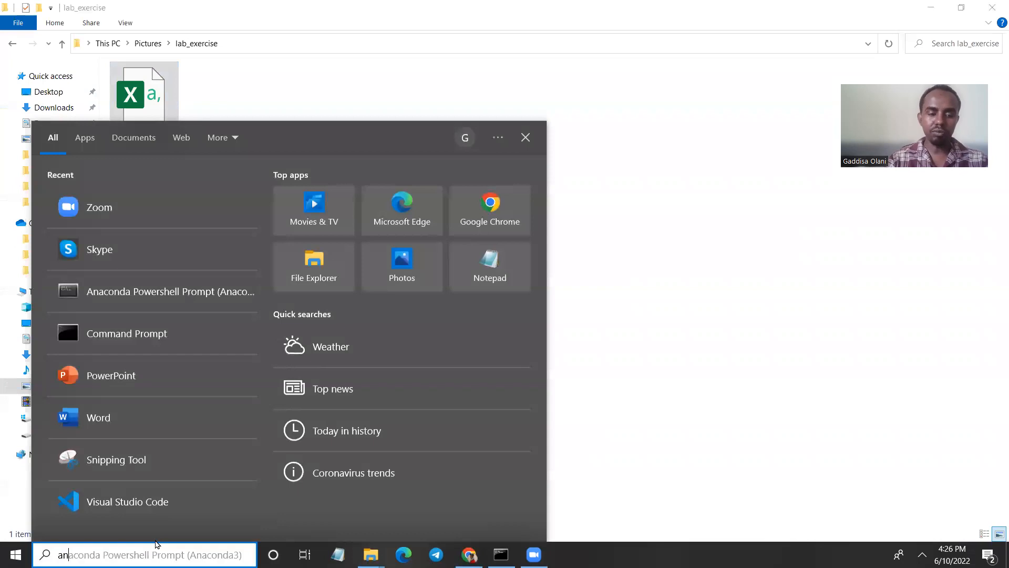
Launch Anaconda Powershell Prompt (Anaconda3) from the Start search results.
{"action": "left_click", "coordinate": [172, 291]}
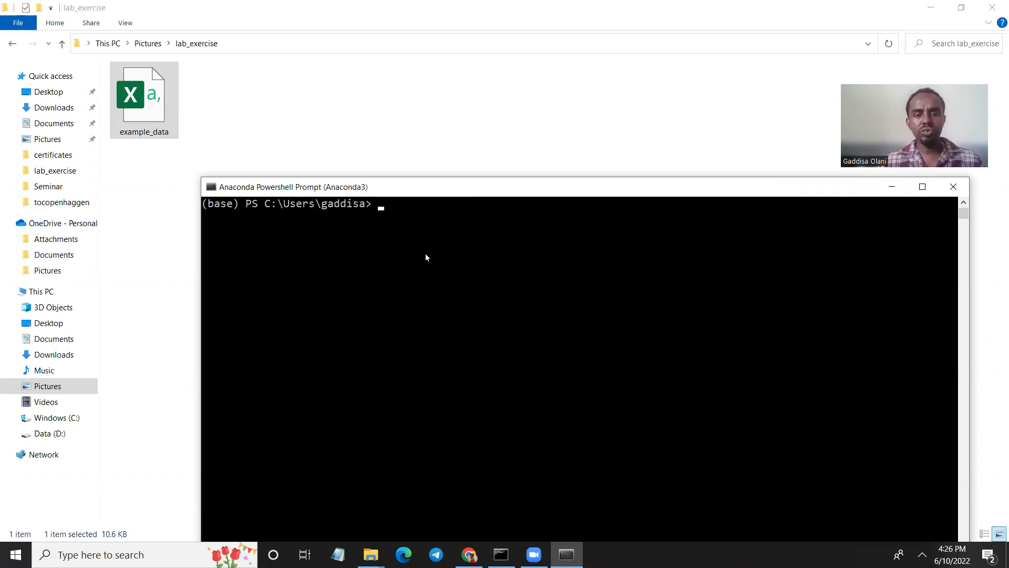
Start Python in the prompt, print "welcome", and exit the interpreter with Ctrl+C.
{"action": "type", "text": "spyde"}
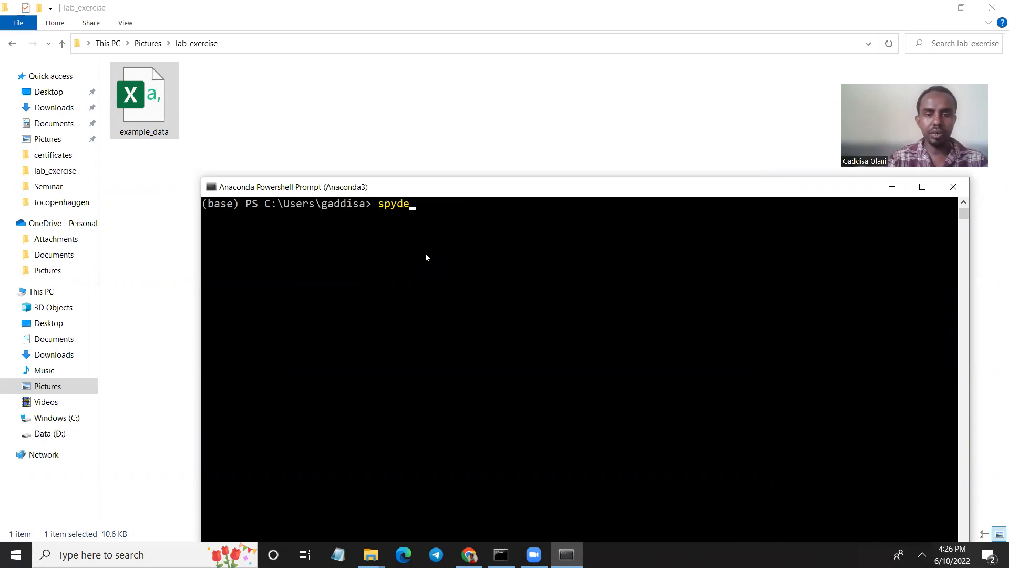
{"action": "type", "text": "r"}
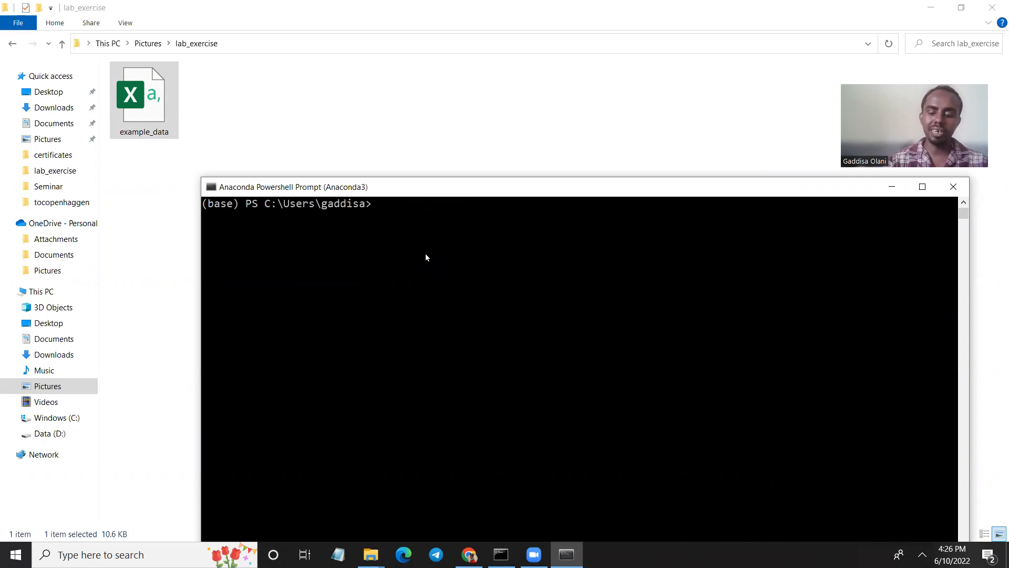
{"action": "type", "text": "python"}
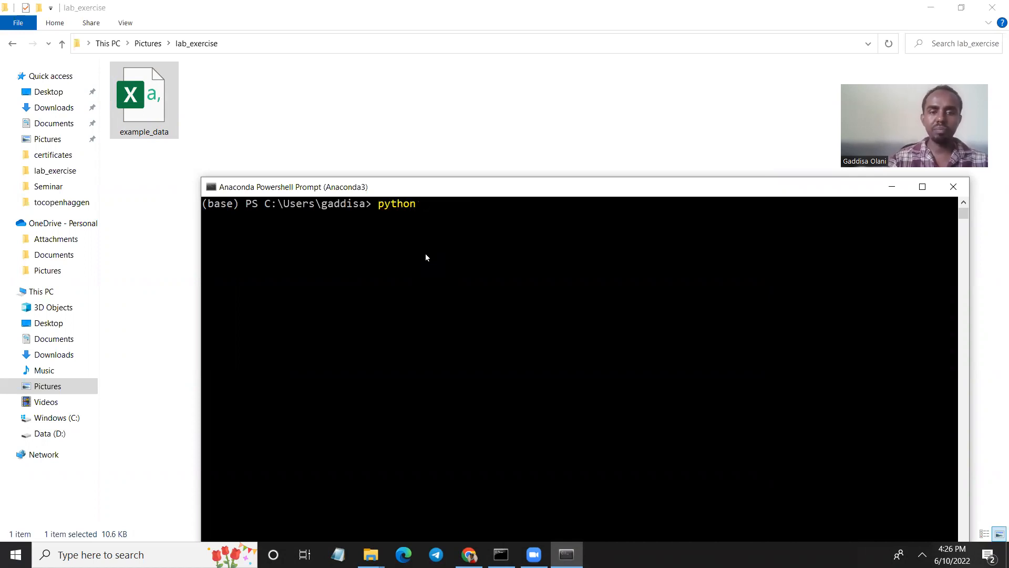
{"action": "key", "text": "Return"}
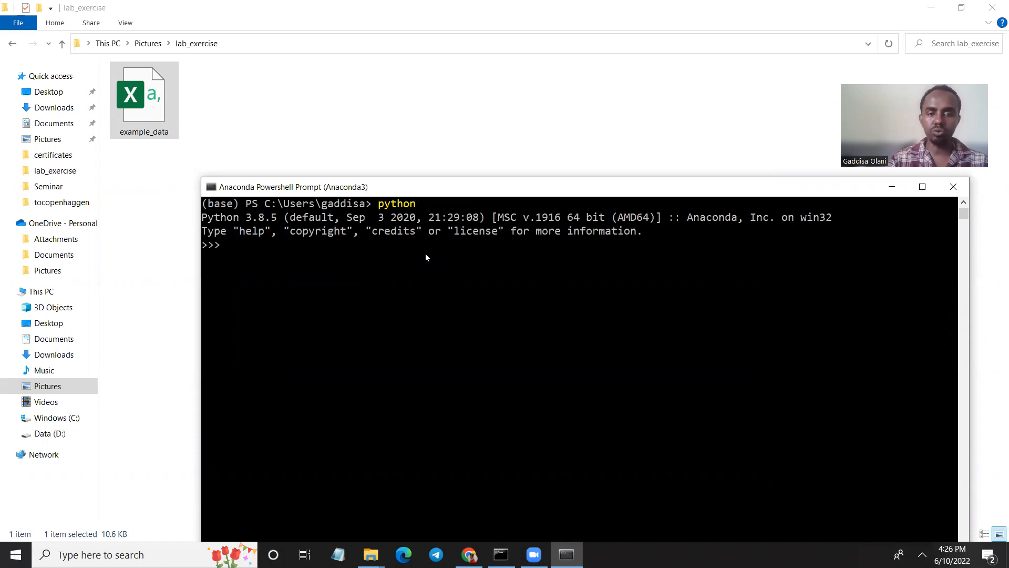
{"action": "type", "text": "prin"}
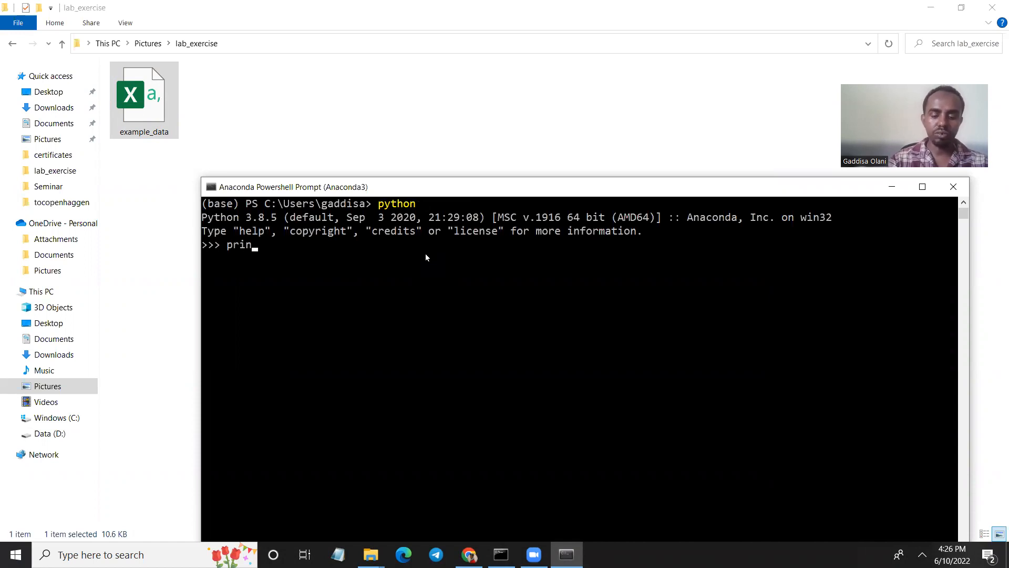
{"action": "type", "text": "t(\"welcom"}
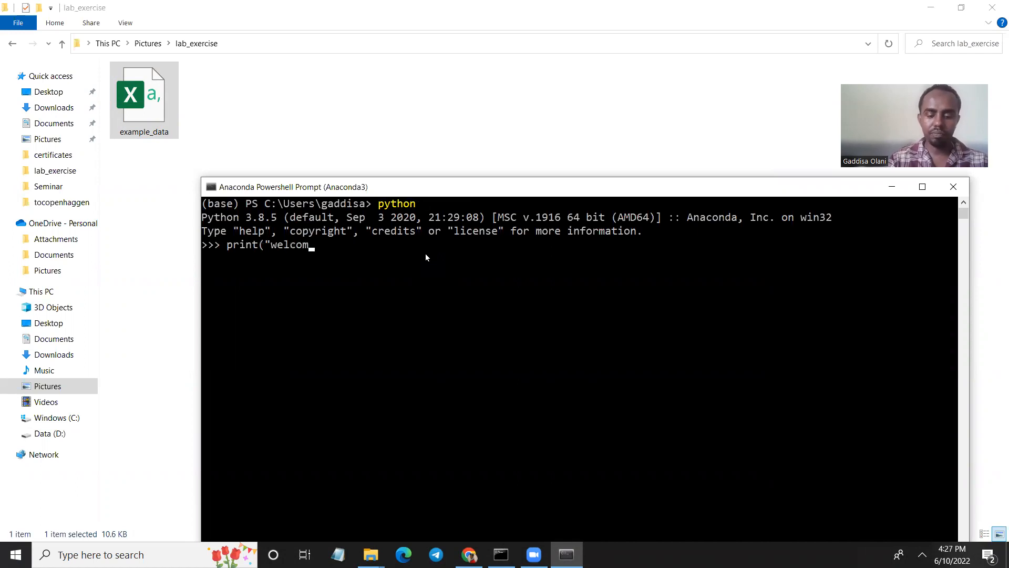
{"action": "key", "text": "Return"}
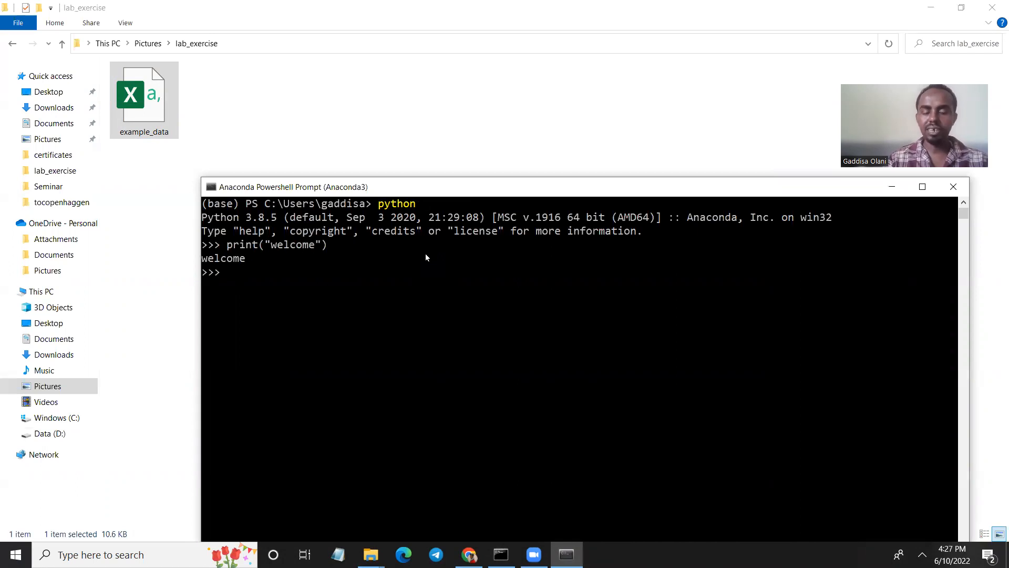
{"action": "key", "text": "ctrl+c"}
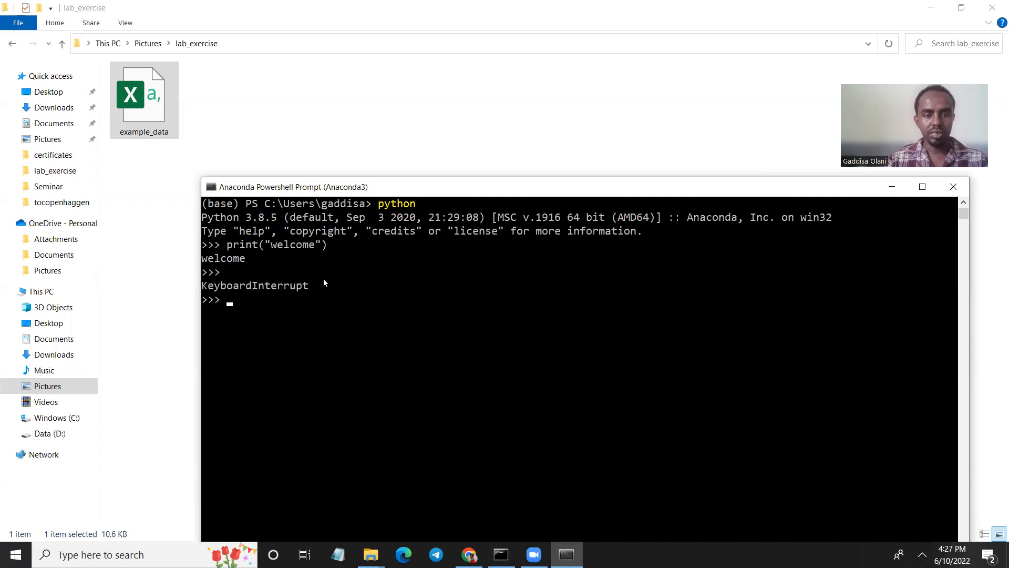
{"action": "key", "text": "ctrl+c"}
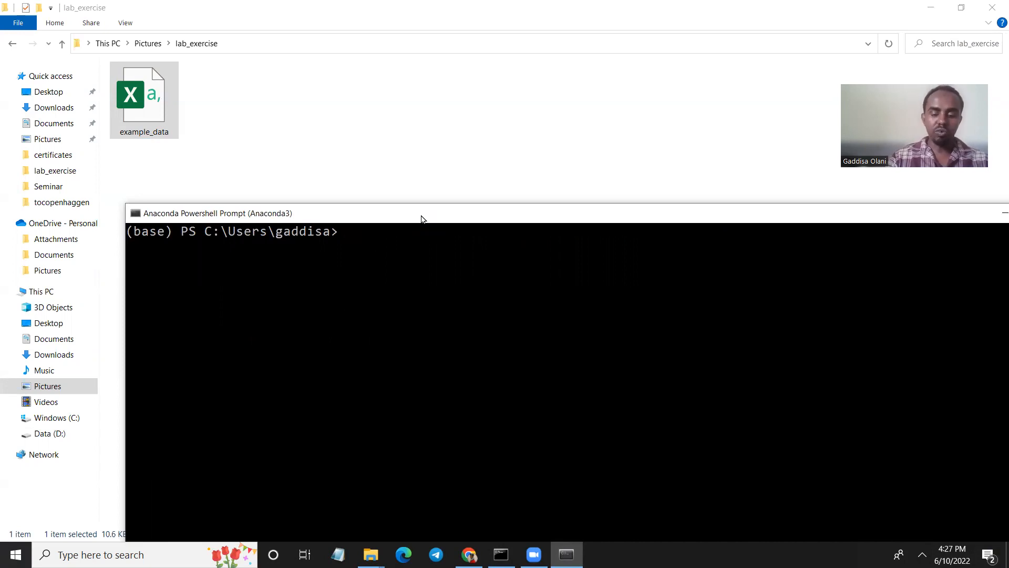
Run jupyter notebook from the home folder and close the browser page it opens.
{"action": "type", "text": "c"}
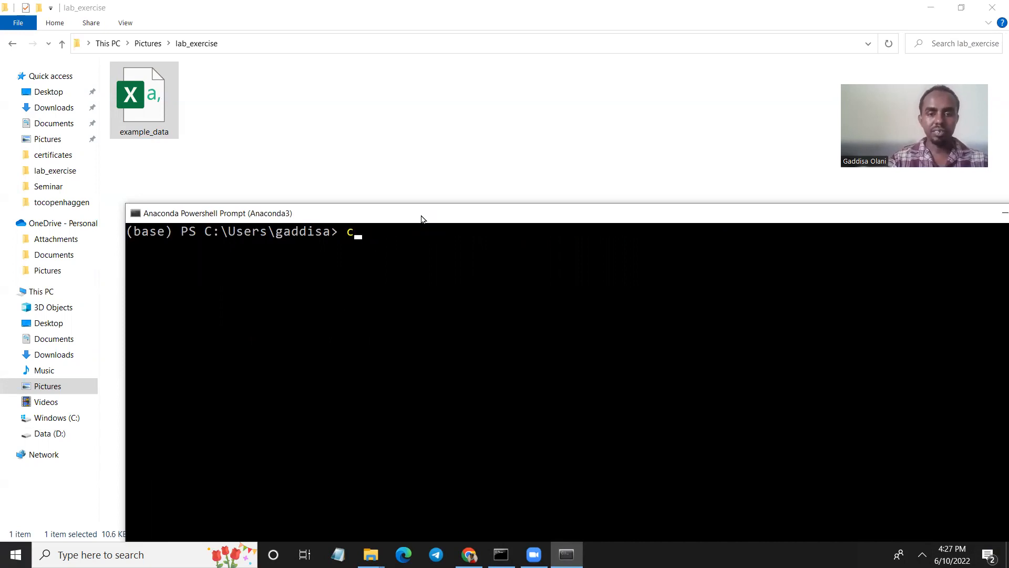
{"action": "type", "text": "jupyr"}
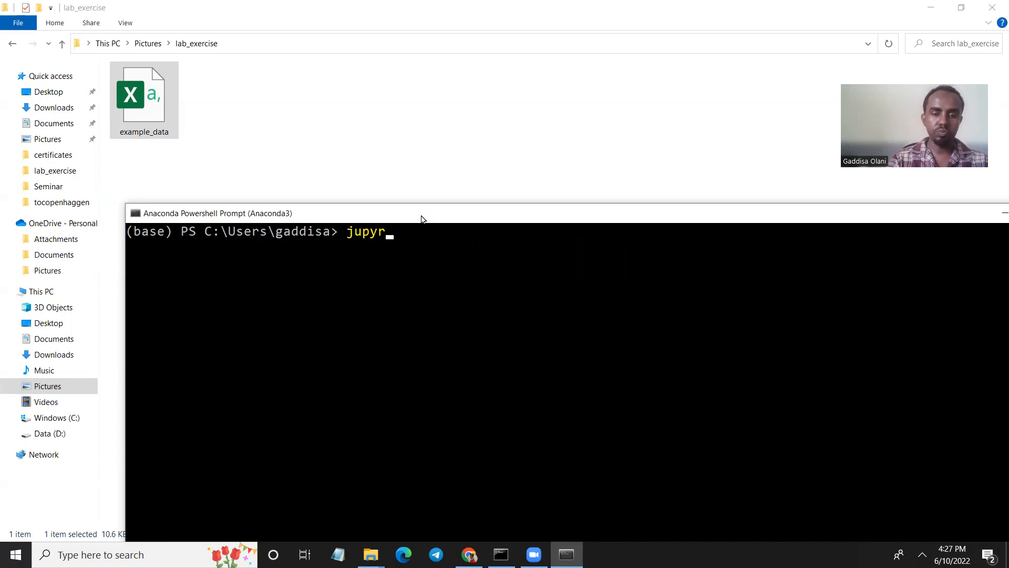
{"action": "type", "text": "t"}
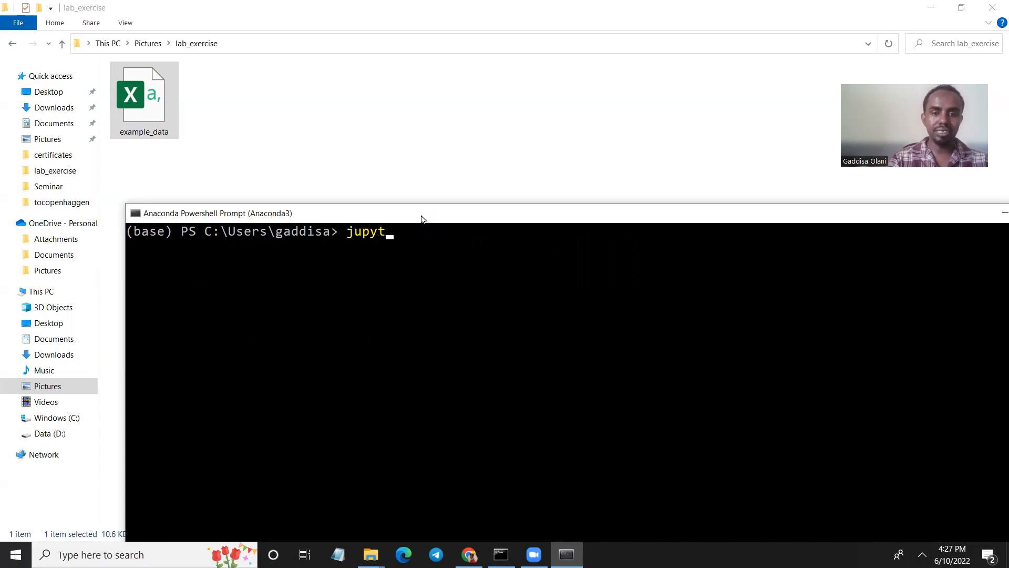
{"action": "type", "text": "er notebook"}
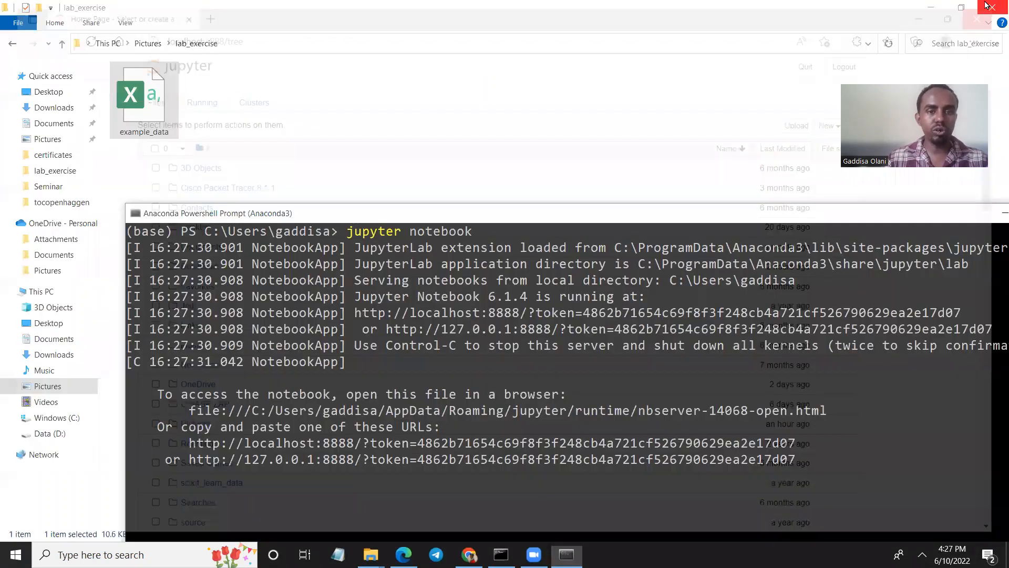
{"action": "left_click", "coordinate": [995, 7]}
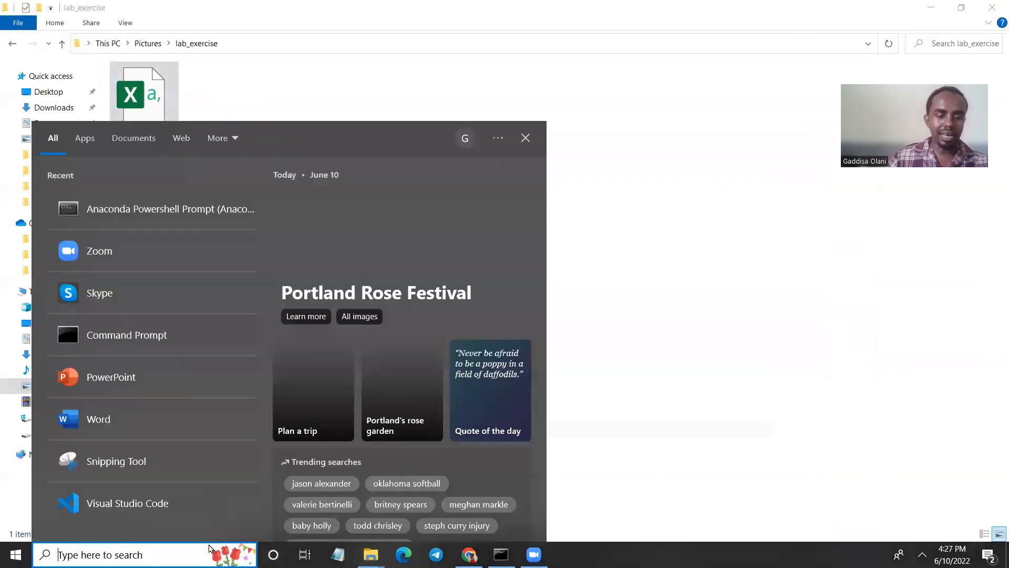
Copy the path C:\Users\gaddisa\Pictures\lab_exercise from the File Explorer address bar.
{"action": "left_click", "coordinate": [155, 208]}
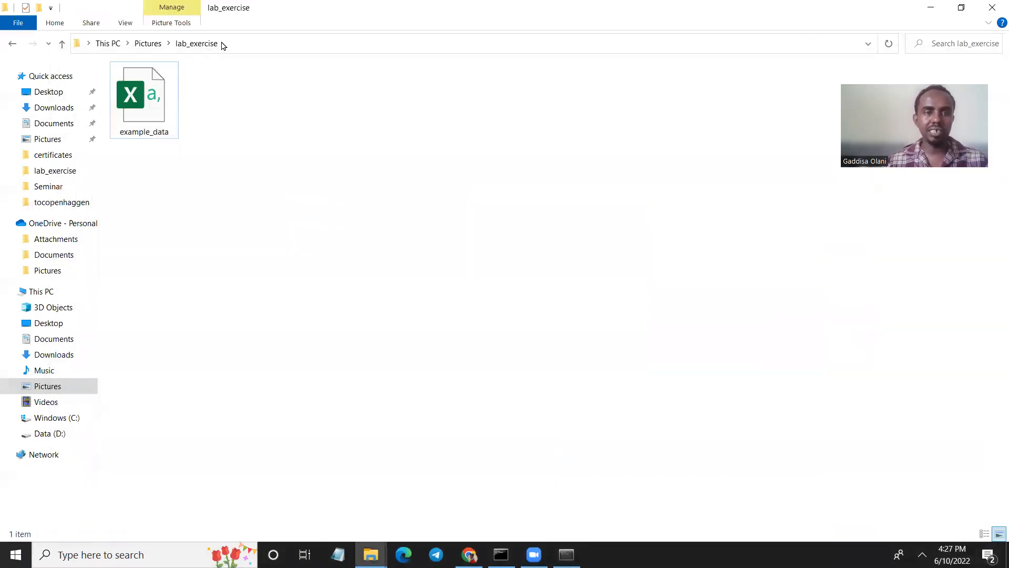
{"action": "left_click", "coordinate": [450, 43]}
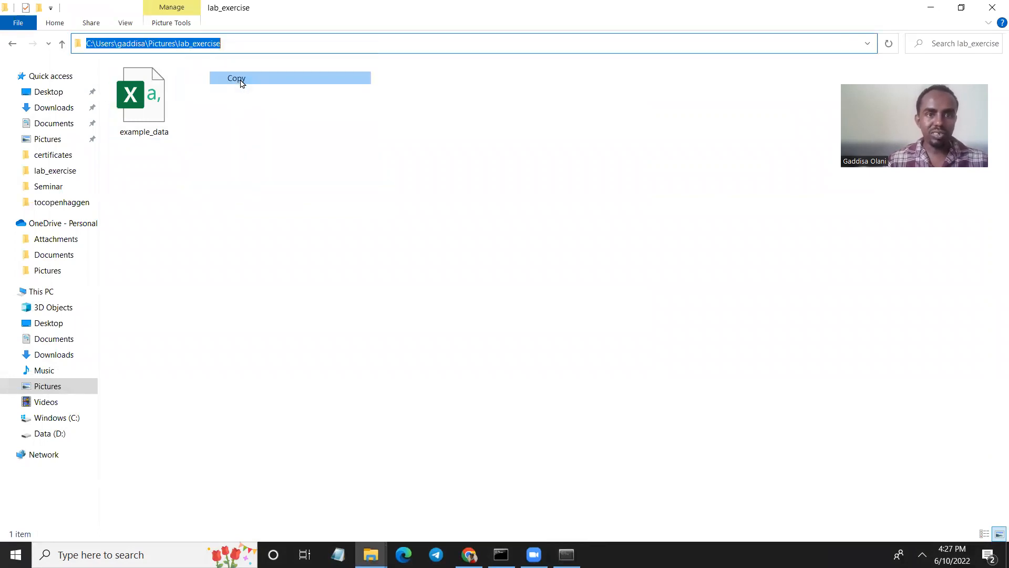
{"action": "left_click", "coordinate": [565, 554]}
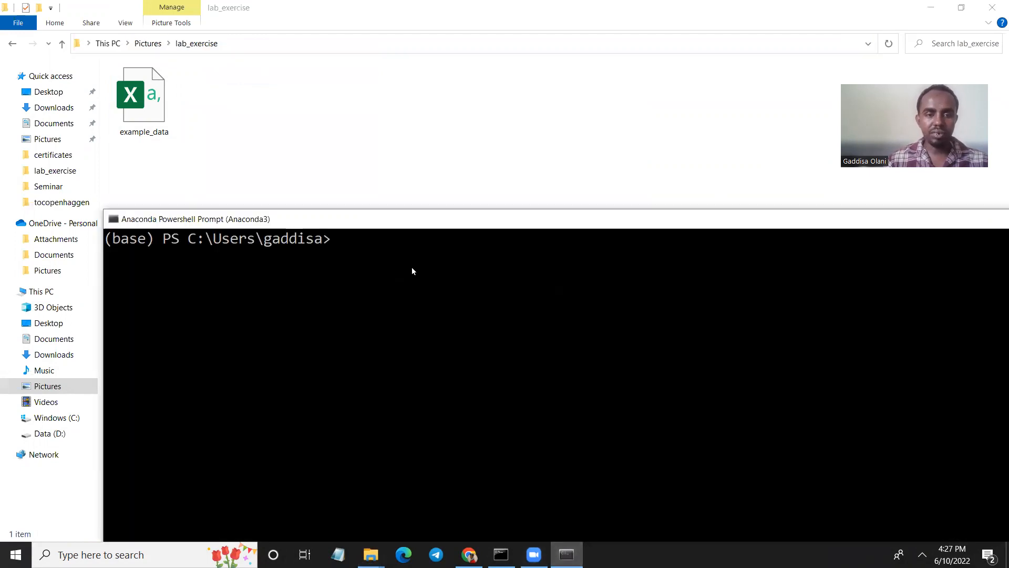
Change directory to C:\Users\gaddisa\Pictures\lab_exercise and launch jupyter notebook there.
{"action": "type", "text": "cd C:\\Users\\gaddisa\\Pictures\\lab_exercise"}
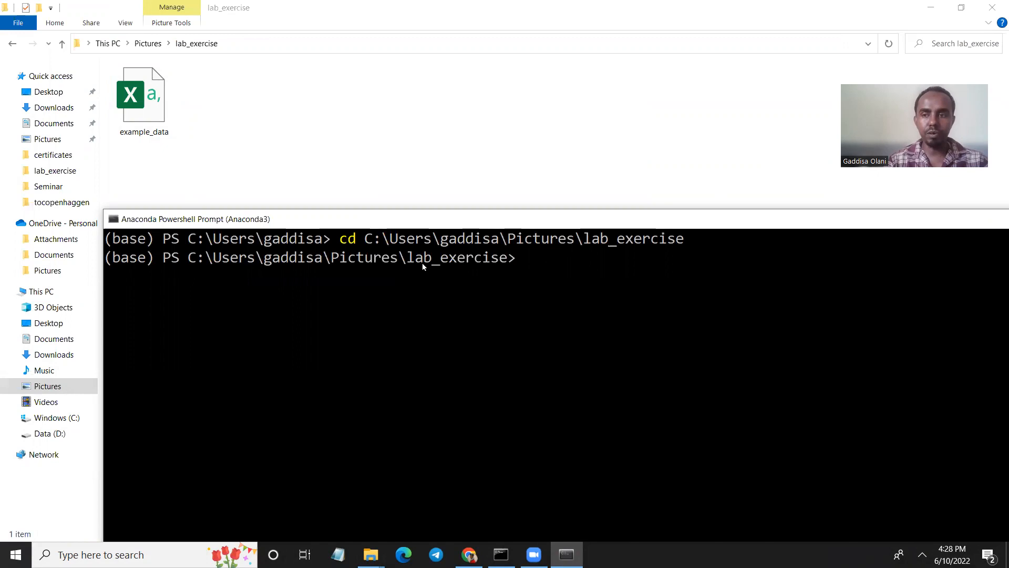
{"action": "type", "text": "ju"}
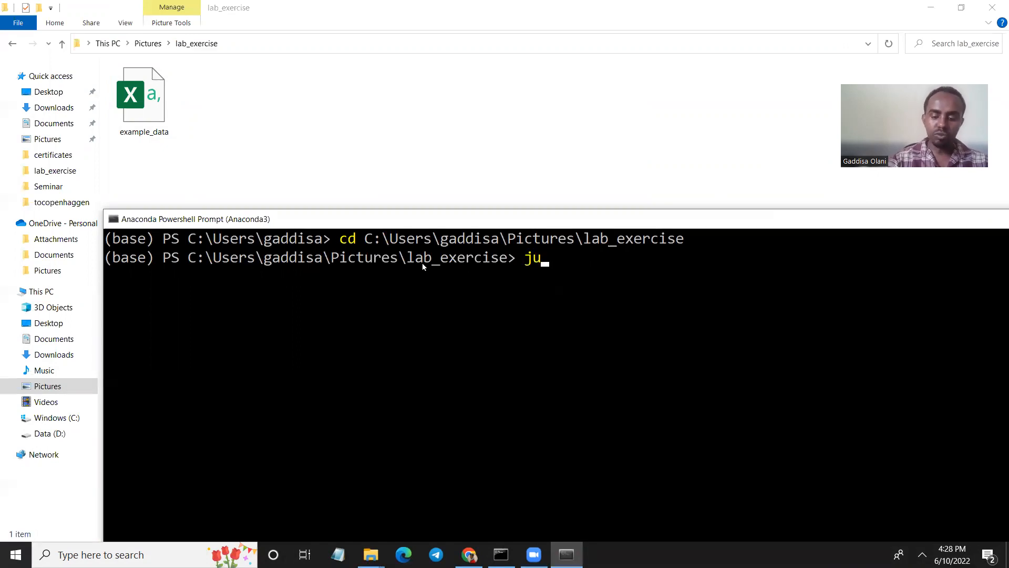
{"action": "type", "text": "pyter"}
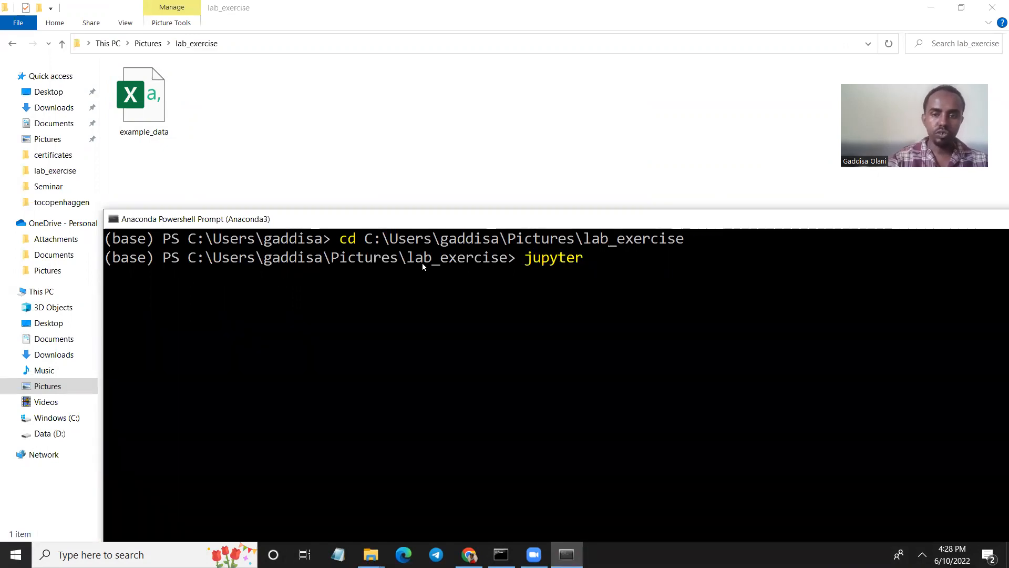
{"action": "type", "text": "no"}
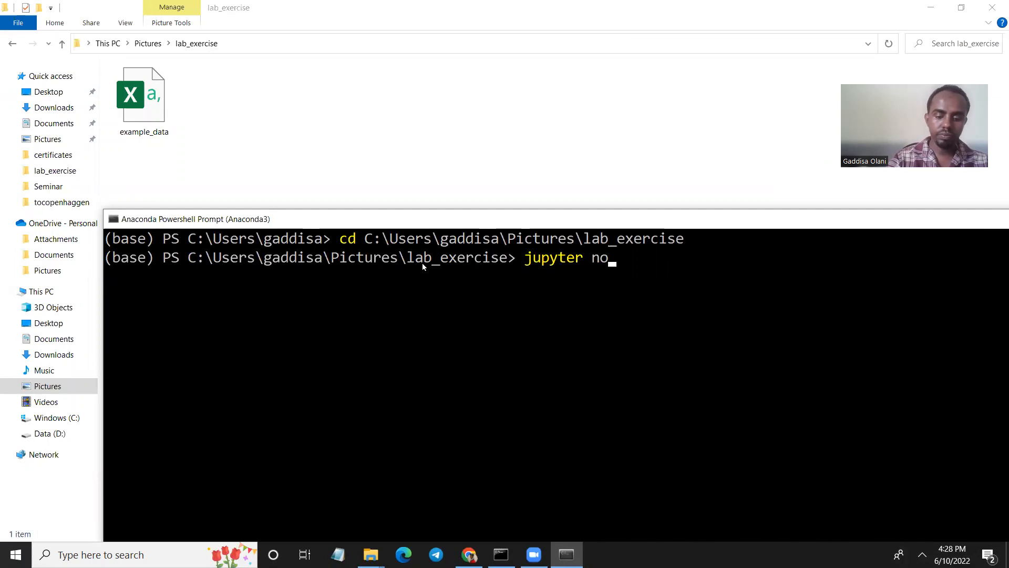
{"action": "type", "text": "tebook"}
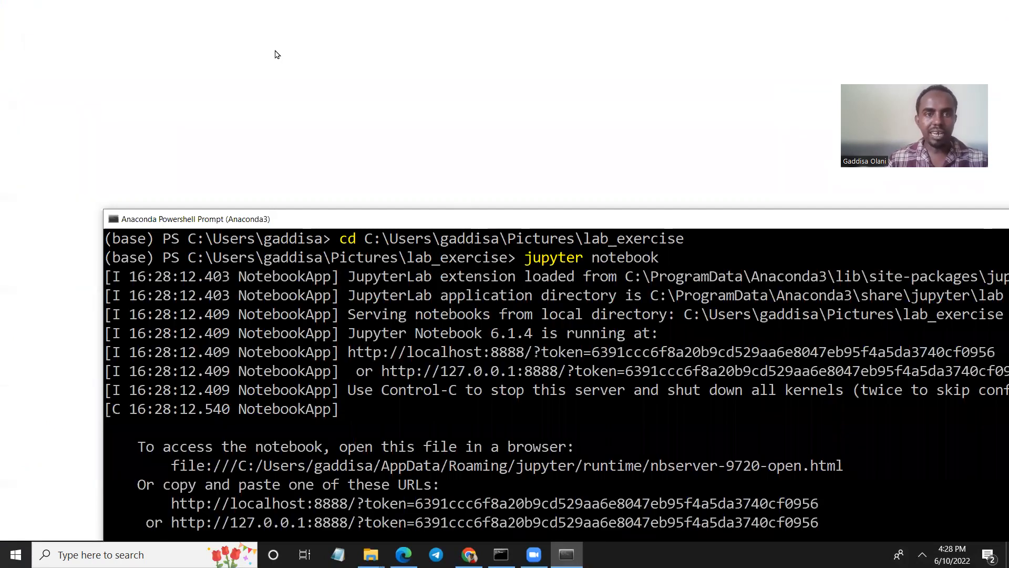
{"action": "left_click", "coordinate": [403, 554]}
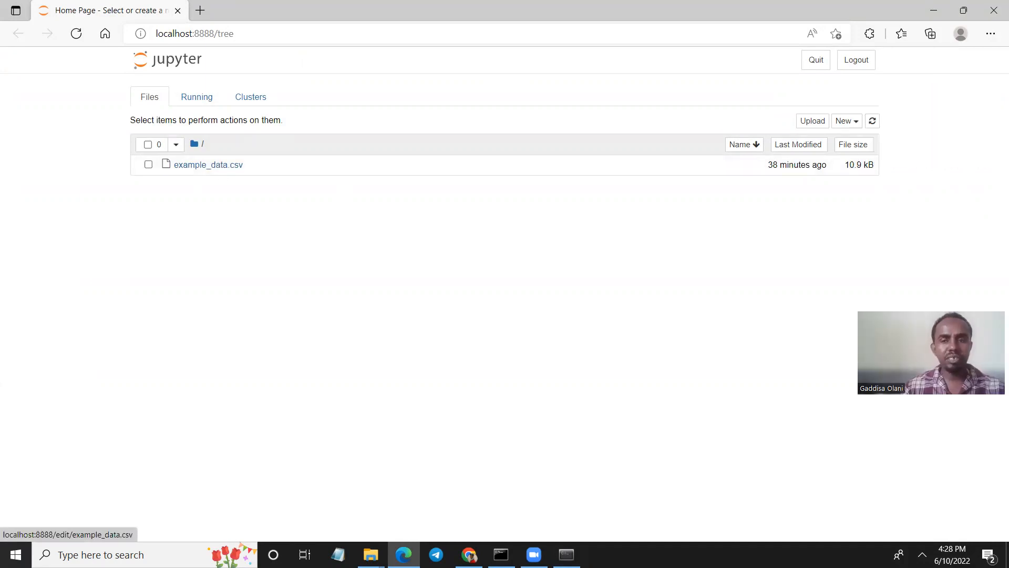
Create a Python 3 notebook and rename it data_processing_example1.
{"action": "left_click", "coordinate": [846, 121]}
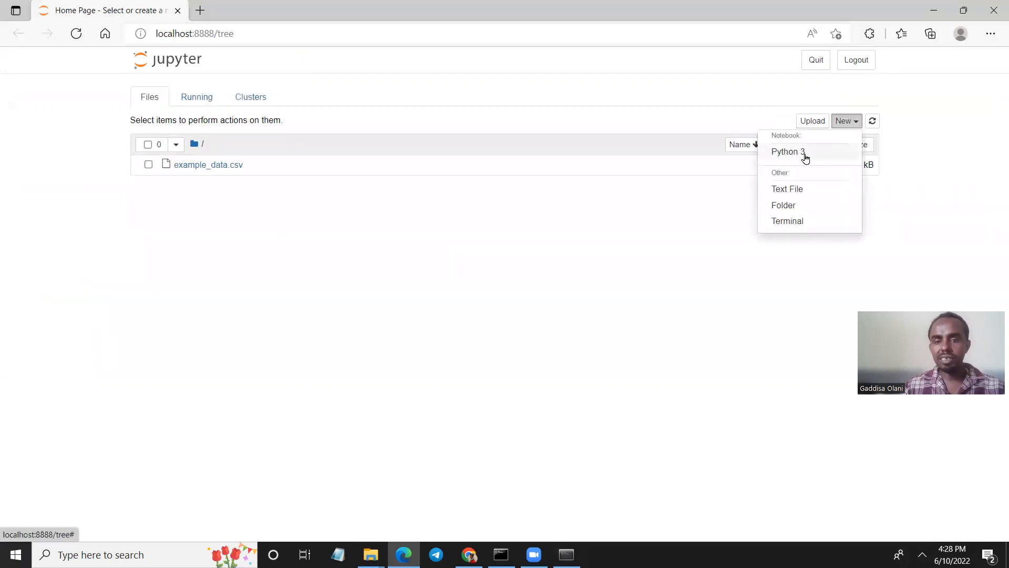
{"action": "left_click", "coordinate": [788, 151]}
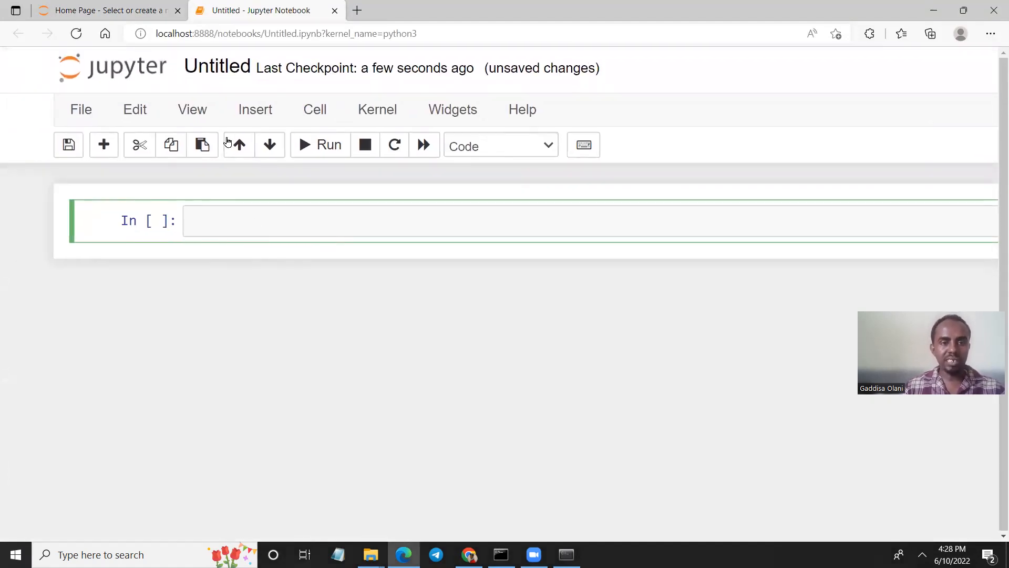
{"action": "left_click", "coordinate": [216, 67]}
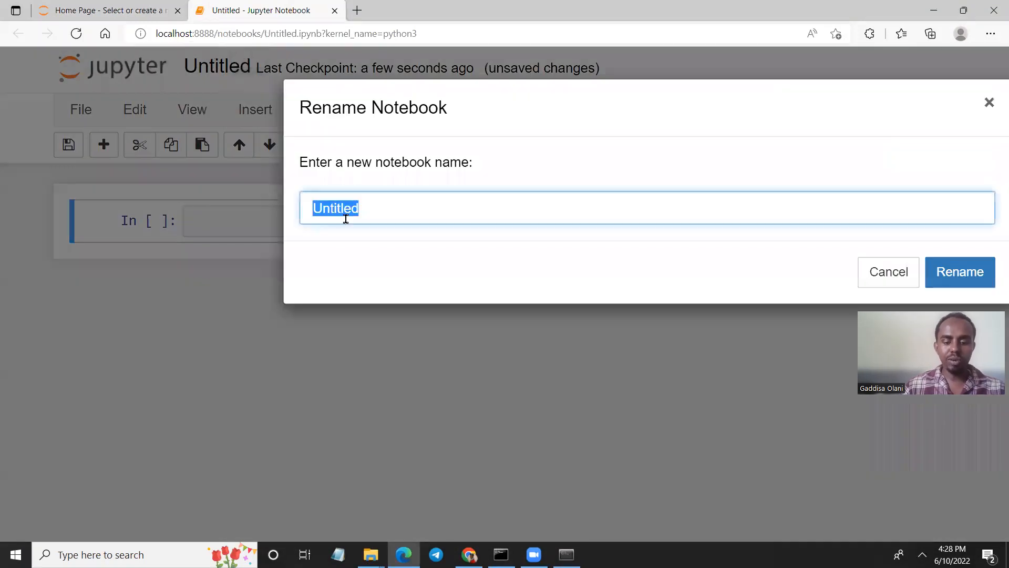
{"action": "type", "text": "data"}
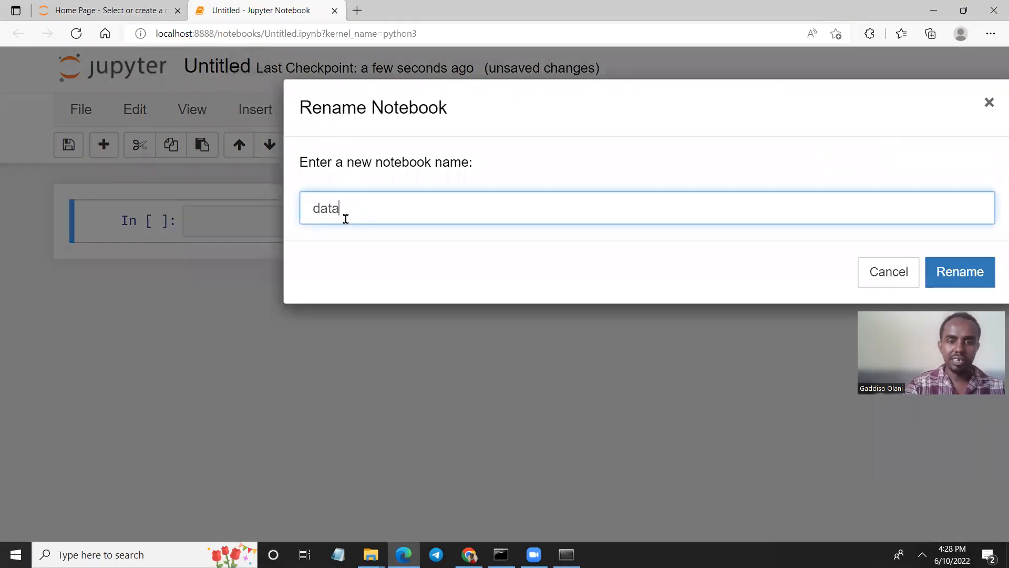
{"action": "type", "text": "_proces"}
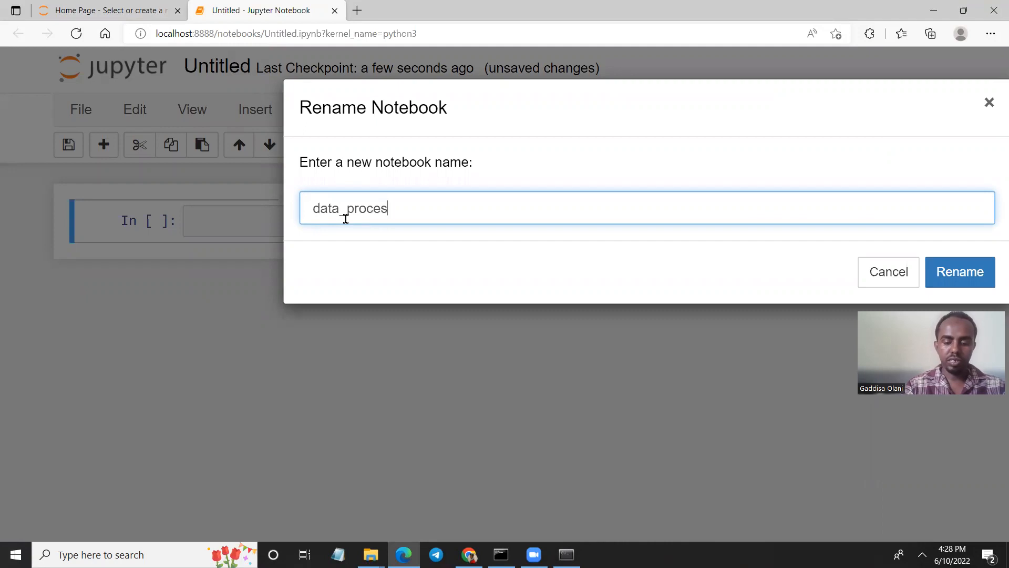
{"action": "type", "text": "sing_exampl"}
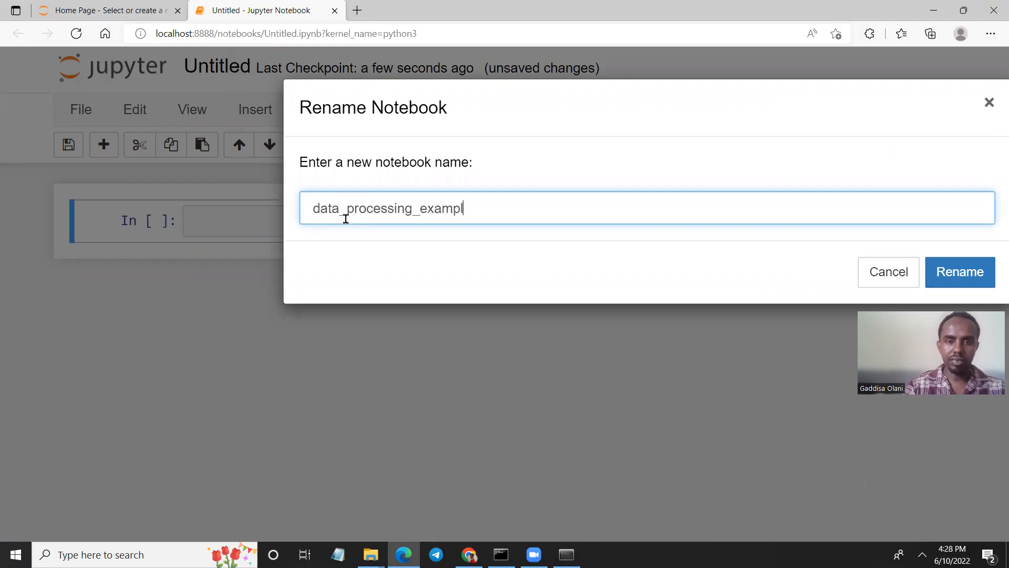
{"action": "left_click", "coordinate": [960, 272]}
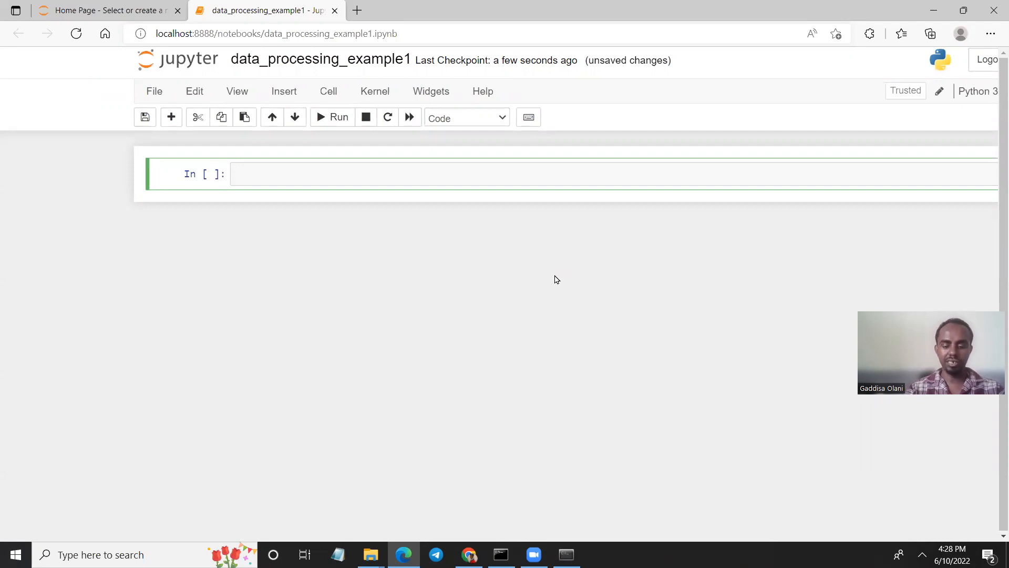
Run a cell with import pandas as pd.
{"action": "type", "text": "import p"}
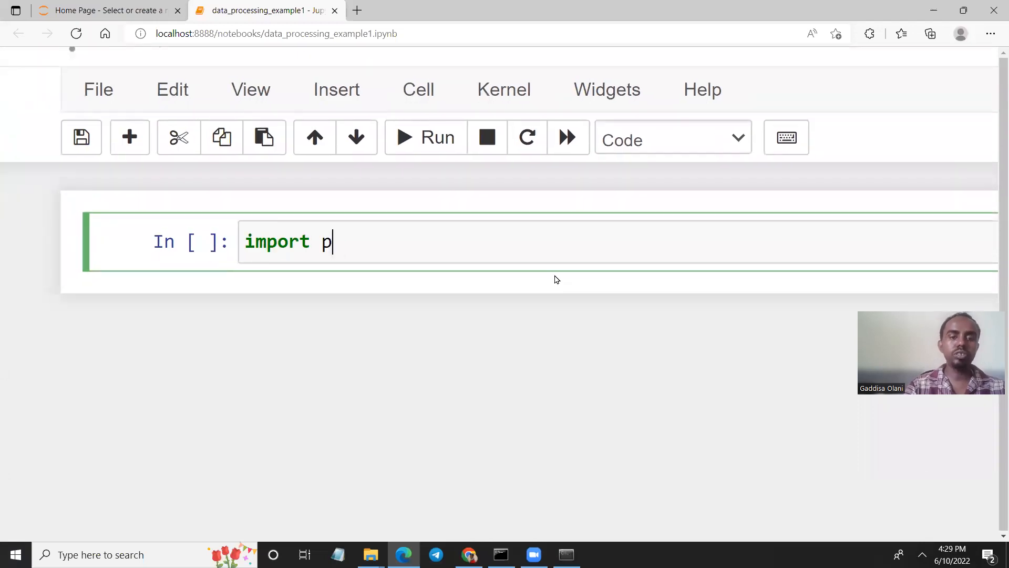
{"action": "type", "text": "andas a"}
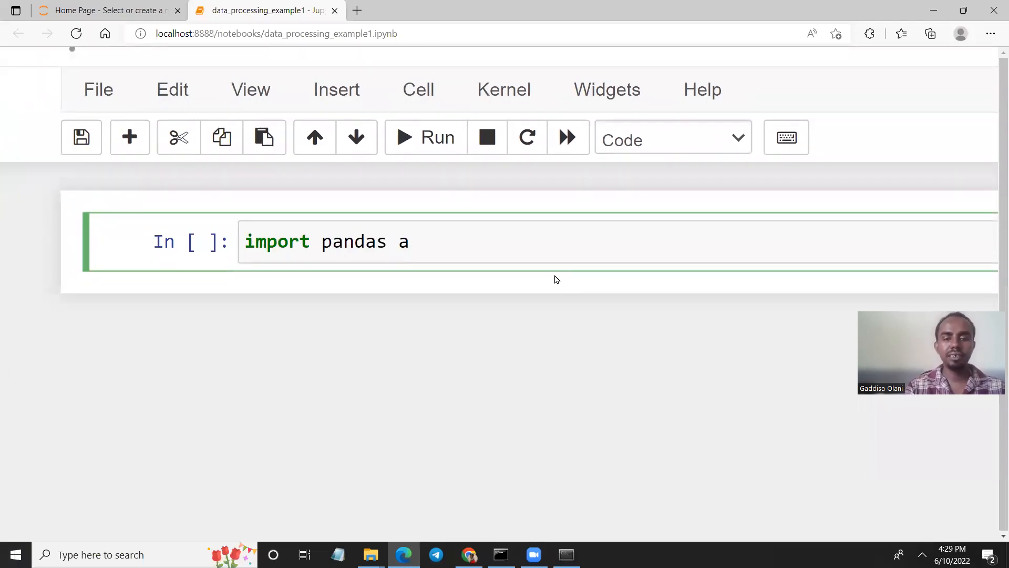
{"action": "type", "text": "s pd"}
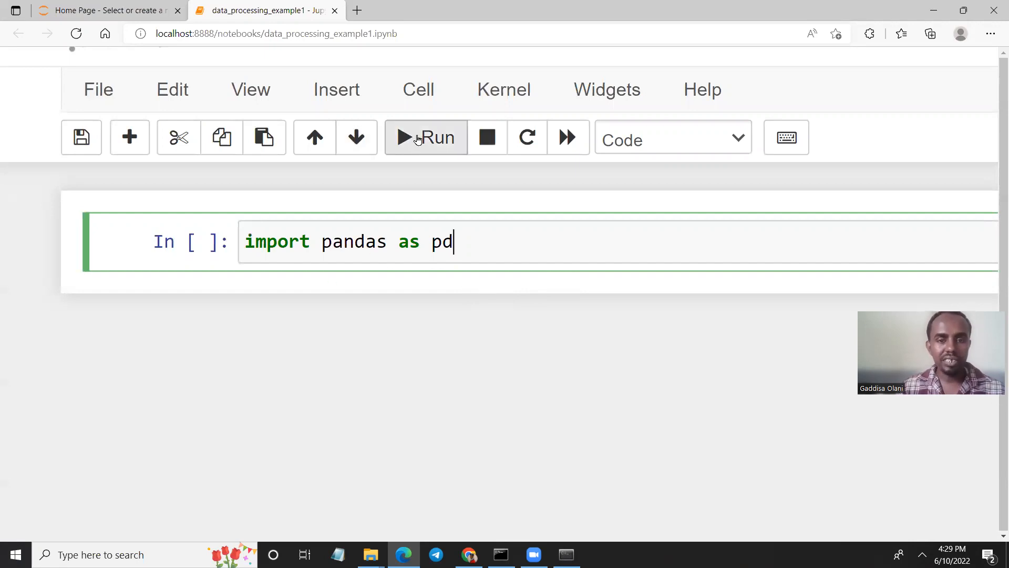
{"action": "left_click", "coordinate": [426, 137]}
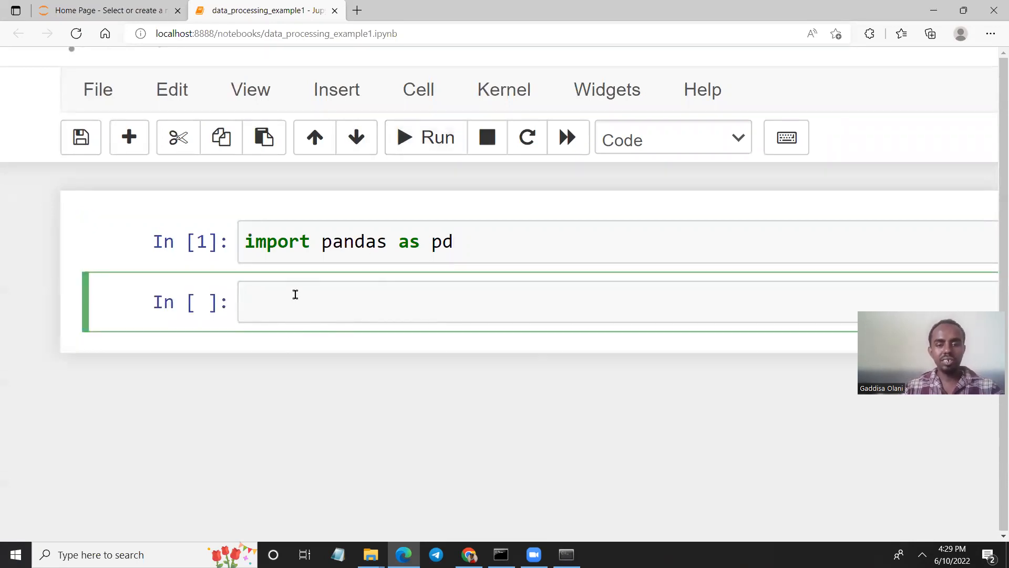
Run df=pd.read_csv("example_data.csv") to load the data.
{"action": "type", "text": "df"}
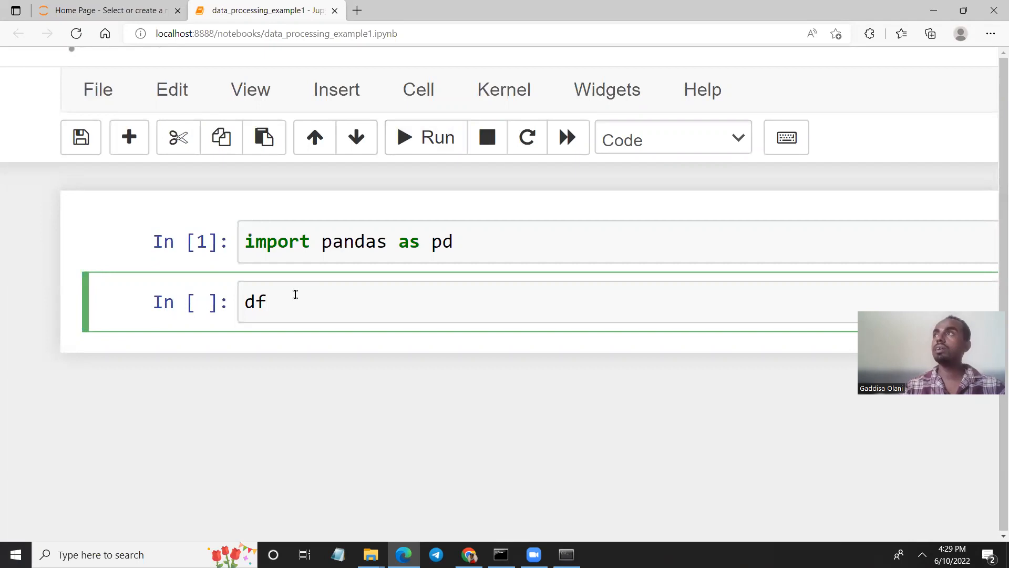
{"action": "type", "text": "="}
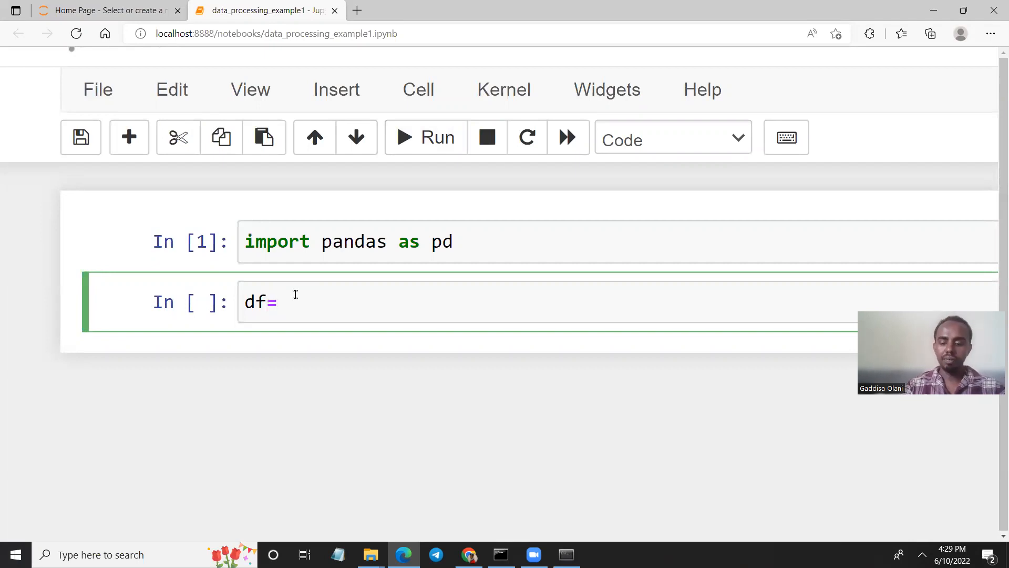
{"action": "type", "text": "pd.read"}
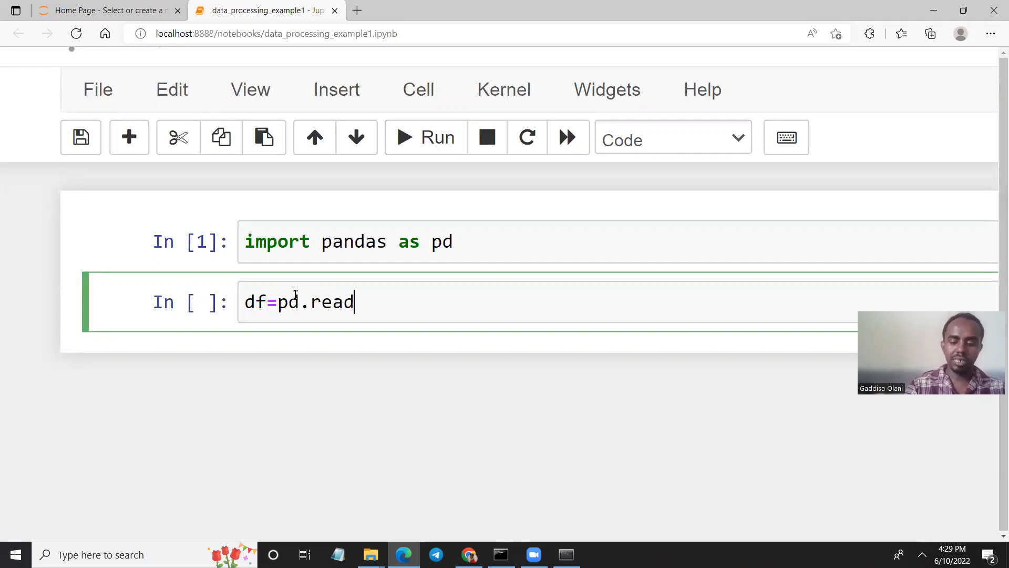
{"action": "type", "text": "_c"}
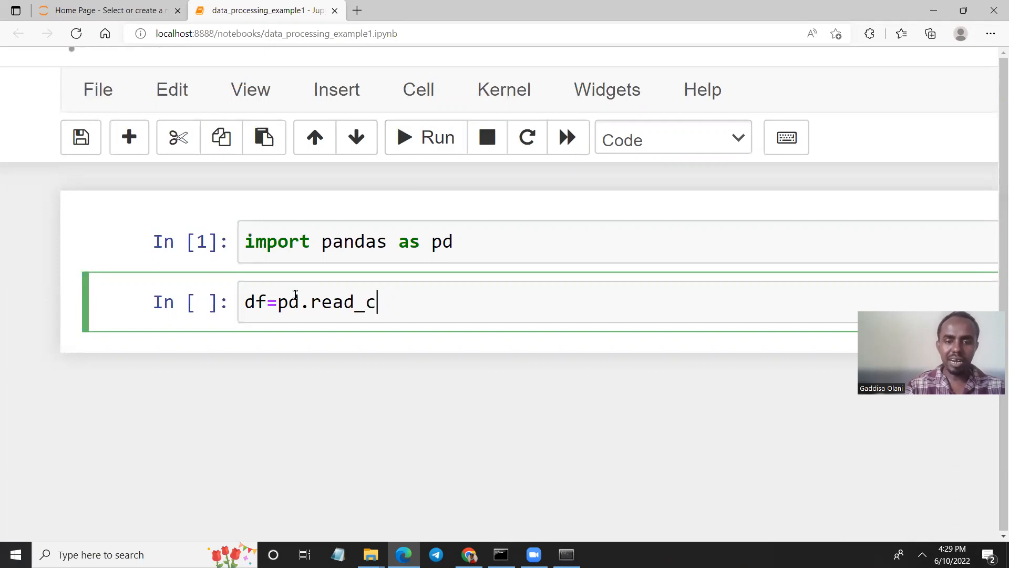
{"action": "type", "text": "sv()"}
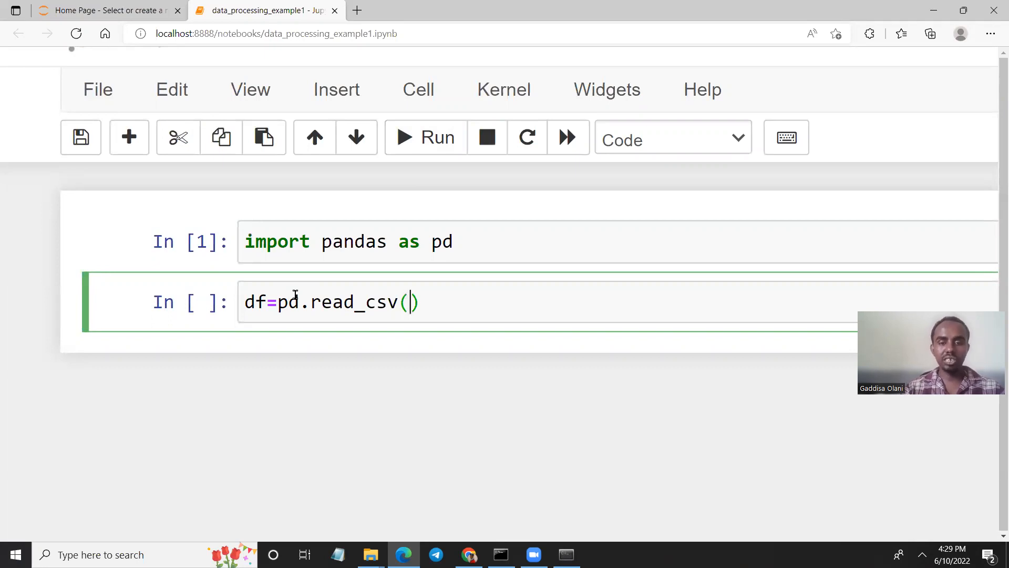
{"action": "type", "text": "\"\""}
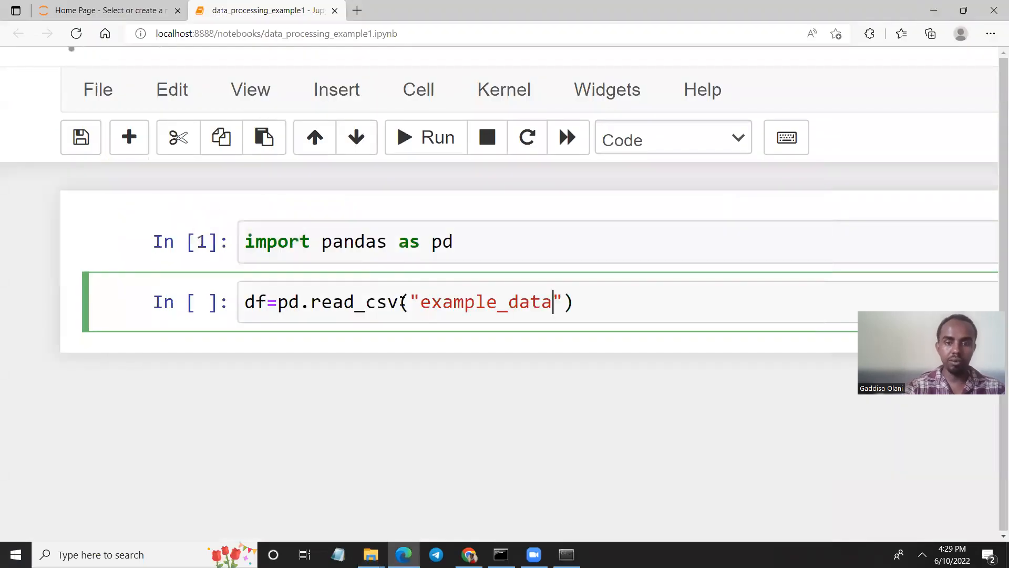
{"action": "type", "text": ".csv"}
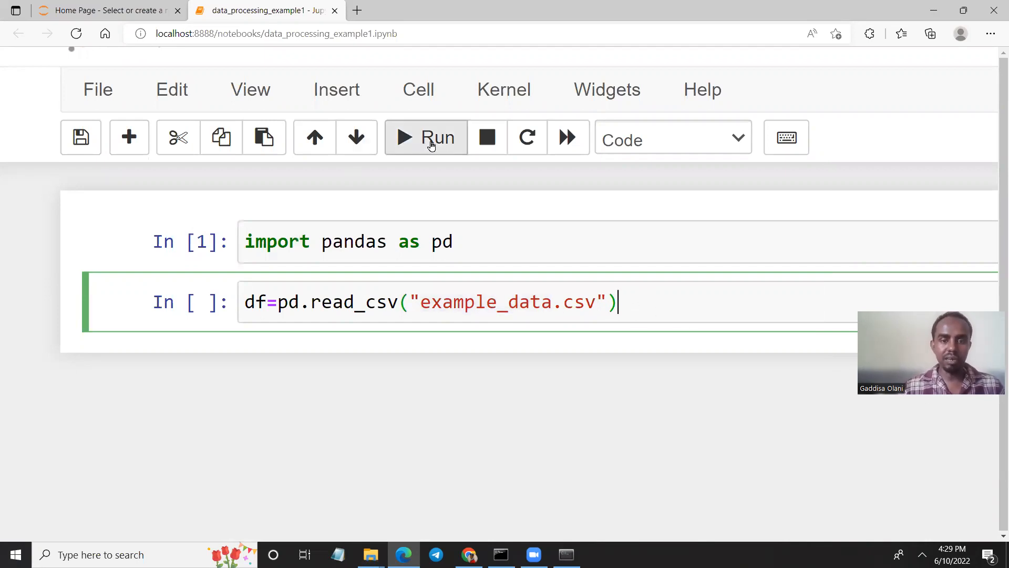
{"action": "left_click", "coordinate": [426, 137]}
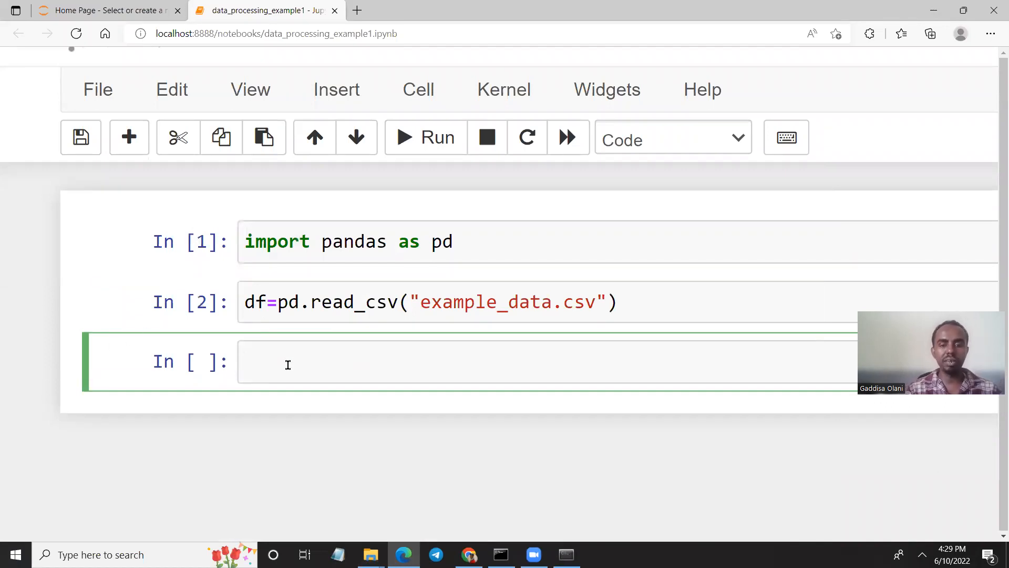
Write df.head() in the empty third cell and run it to preview the first rows.
{"action": "left_click", "coordinate": [287, 362]}
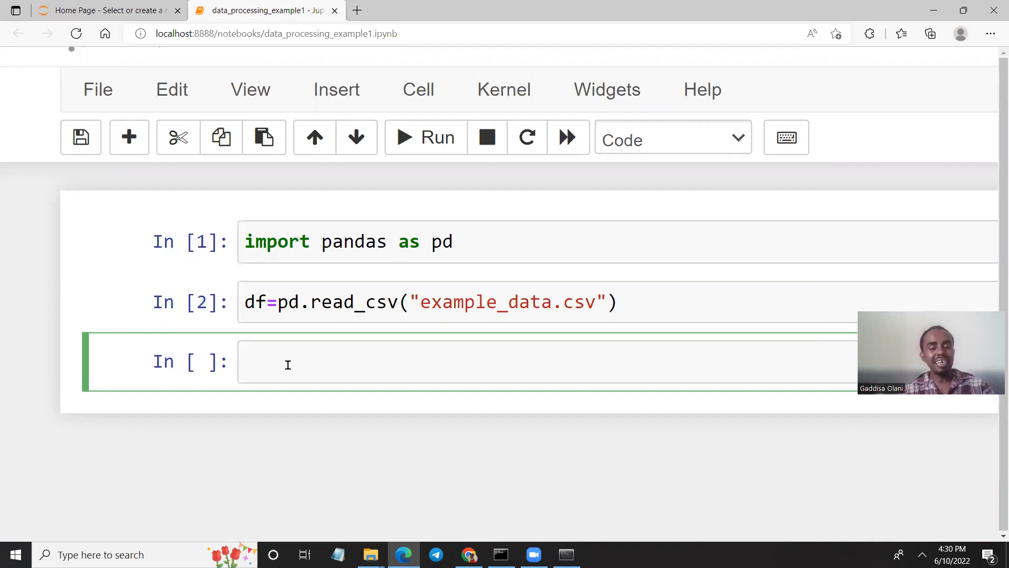
{"action": "type", "text": "d"}
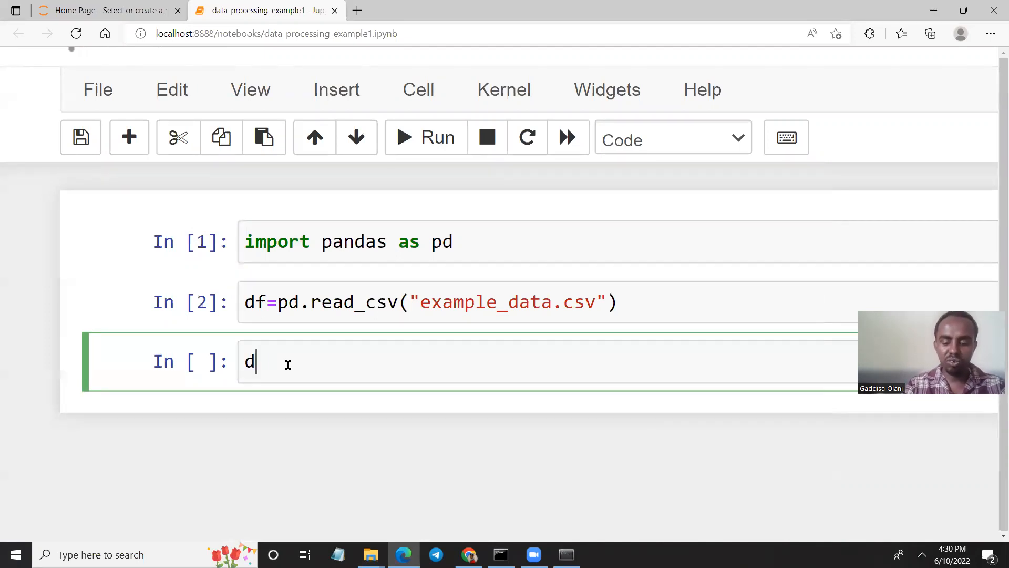
{"action": "type", "text": "f.head()"}
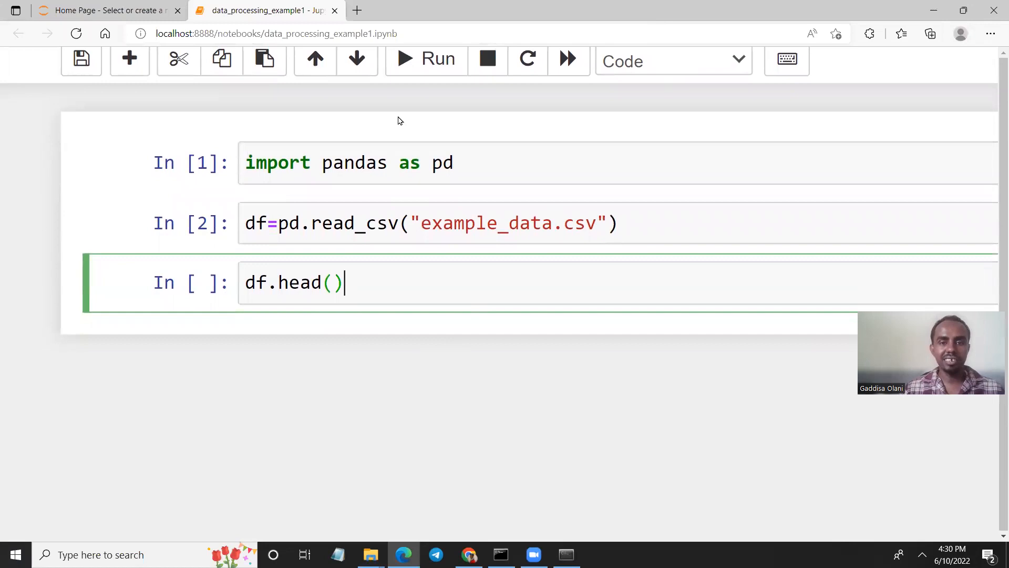
{"action": "left_click", "coordinate": [425, 59]}
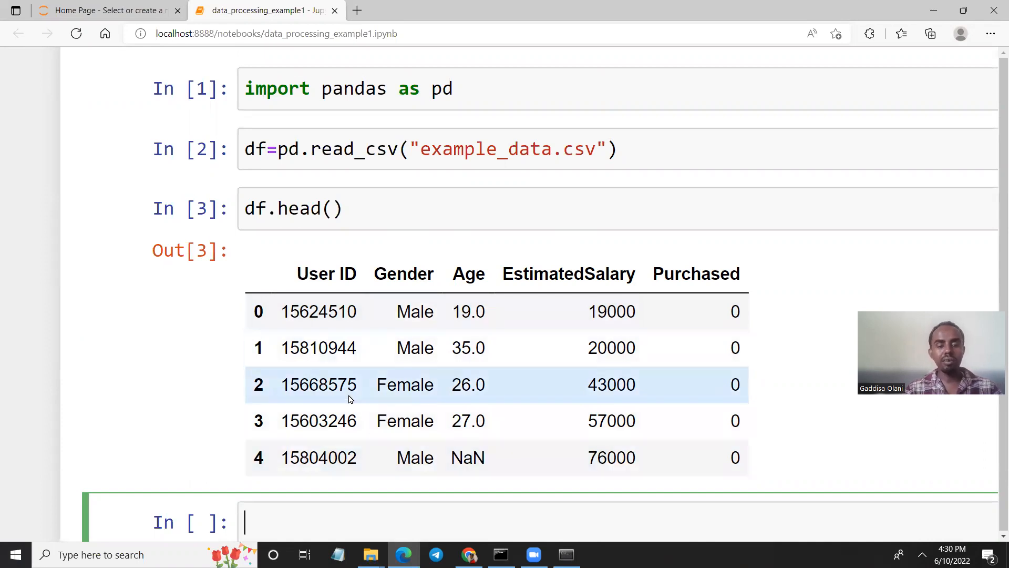
{"action": "mouse_move", "coordinate": [269, 320]}
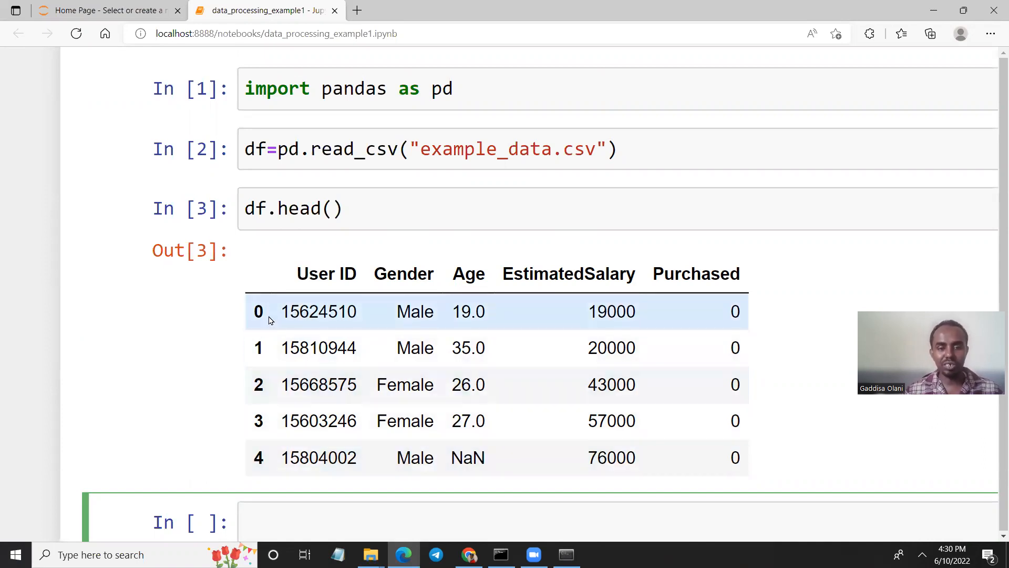
{"action": "mouse_move", "coordinate": [267, 476]}
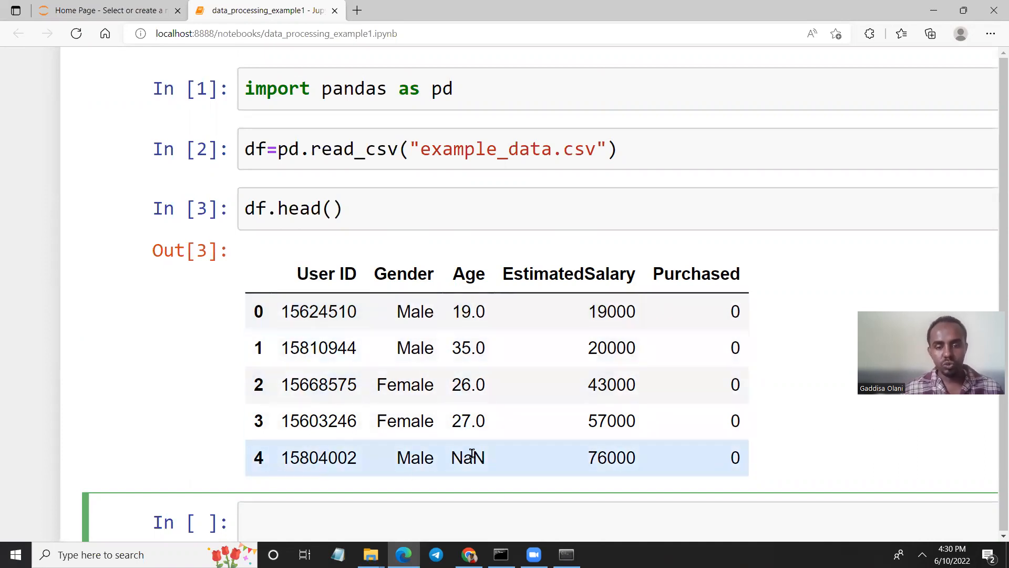
Change the head() argument to 2, then 10, then -1.
{"action": "double_click", "coordinate": [468, 458]}
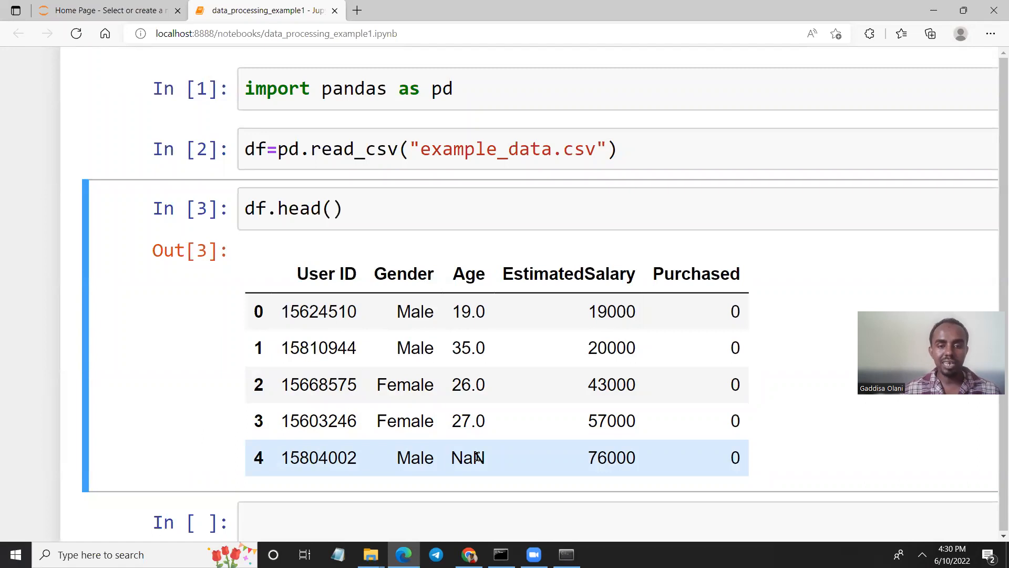
{"action": "left_click", "coordinate": [427, 208]}
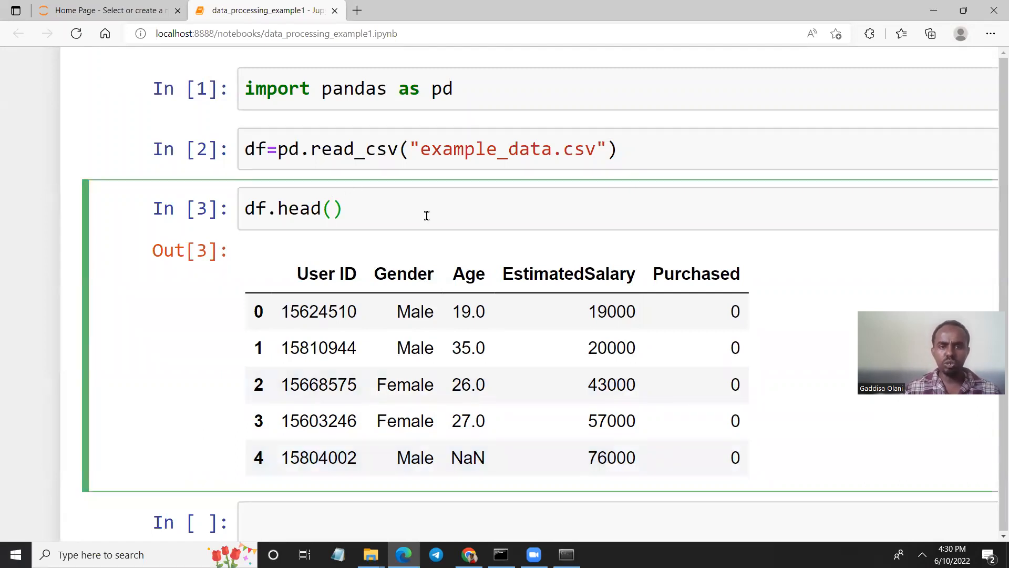
{"action": "type", "text": "2"}
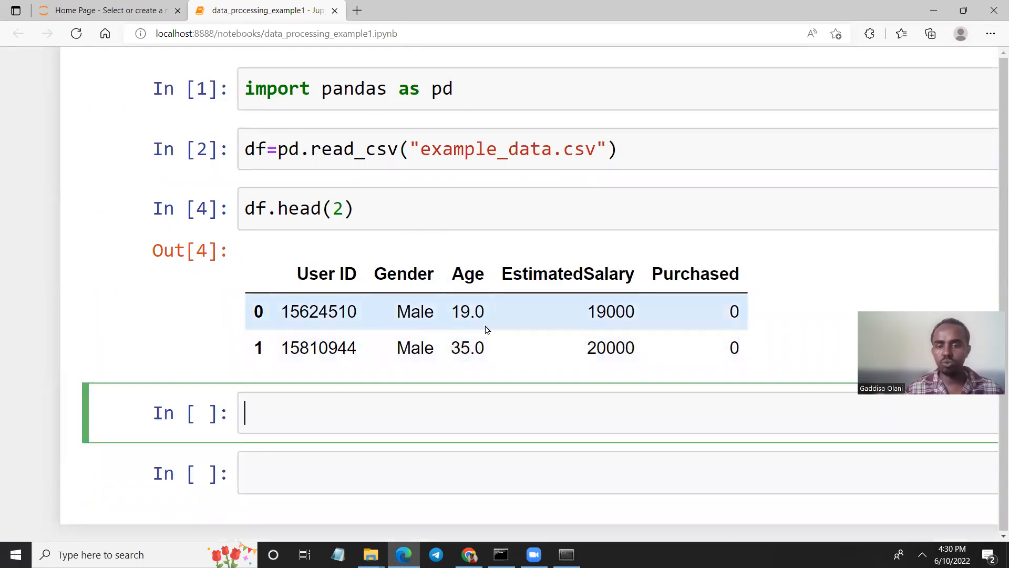
{"action": "left_click", "coordinate": [328, 208]}
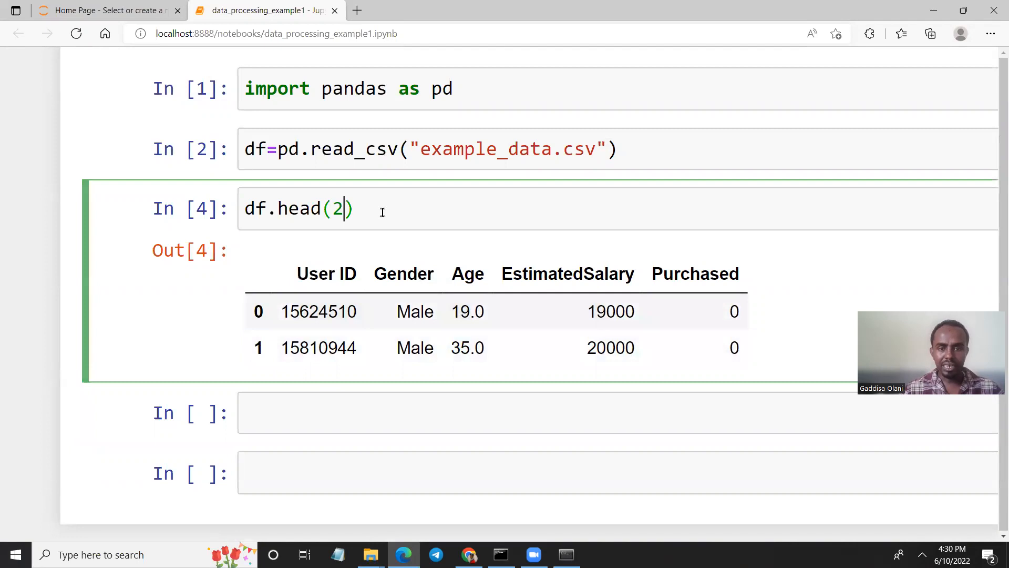
{"action": "type", "text": "10"}
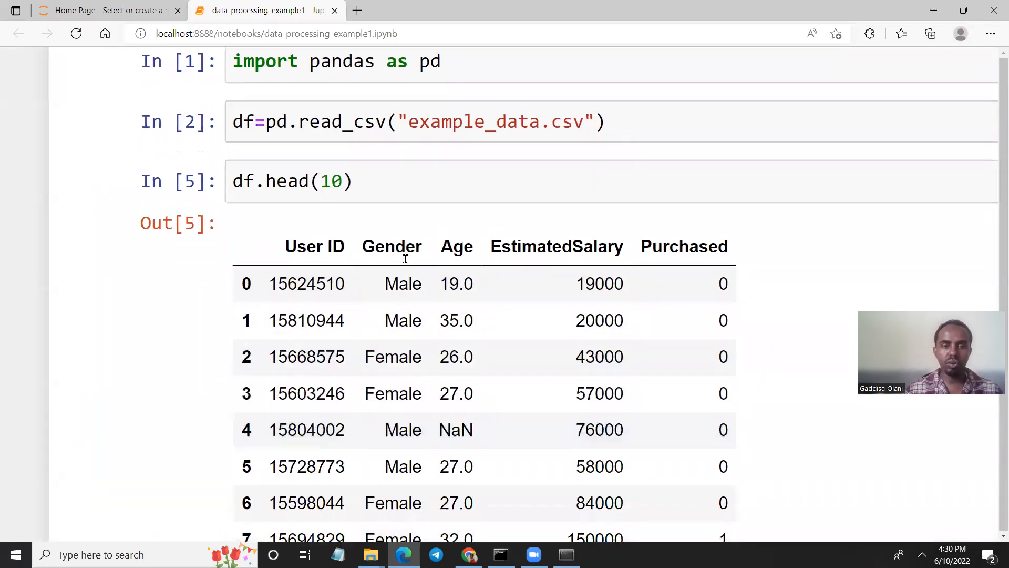
{"action": "scroll", "scroll_direction": "down", "scroll_amount": 3}
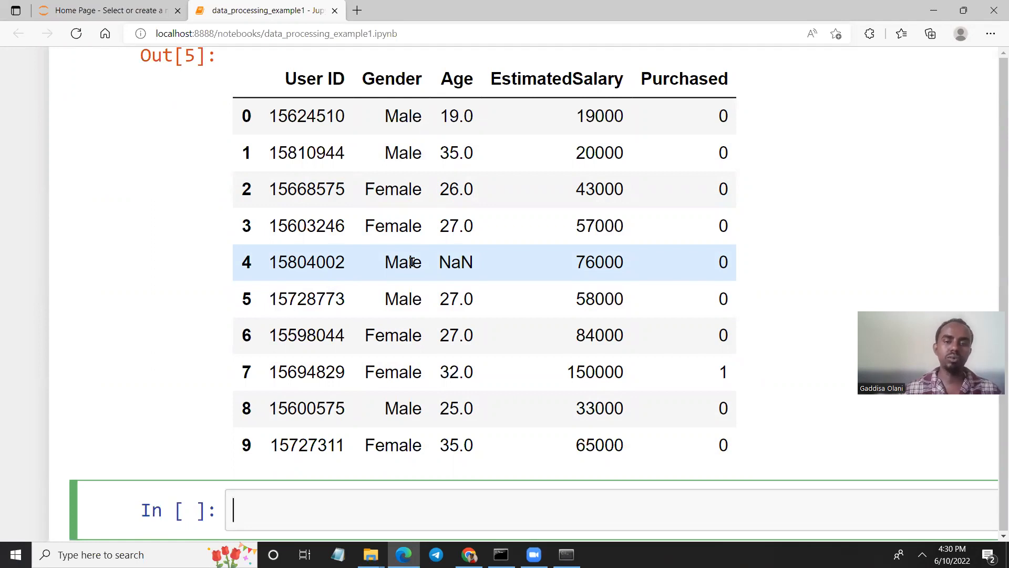
{"action": "scroll", "scroll_direction": "up", "scroll_amount": 3}
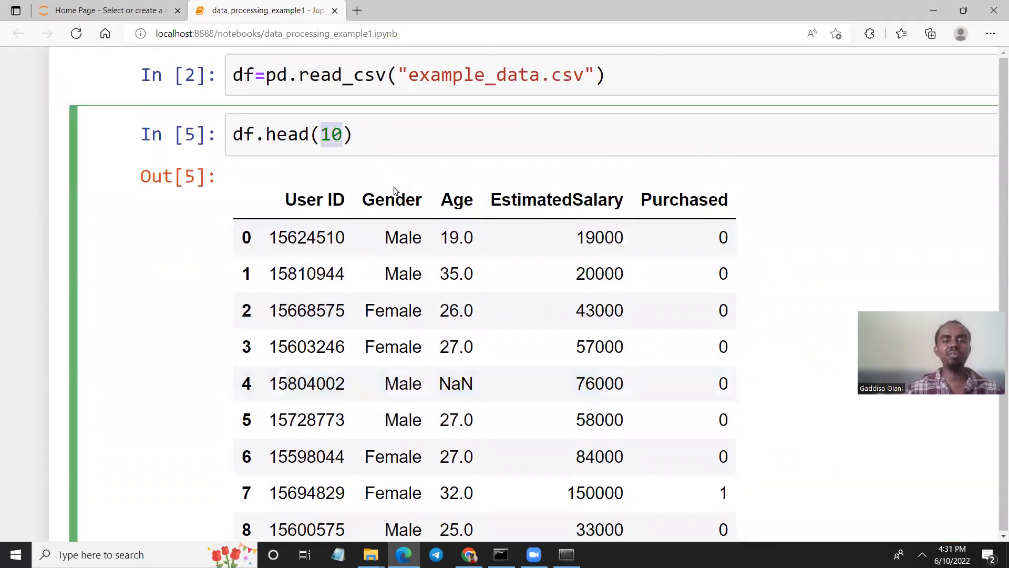
{"action": "type", "text": "-"}
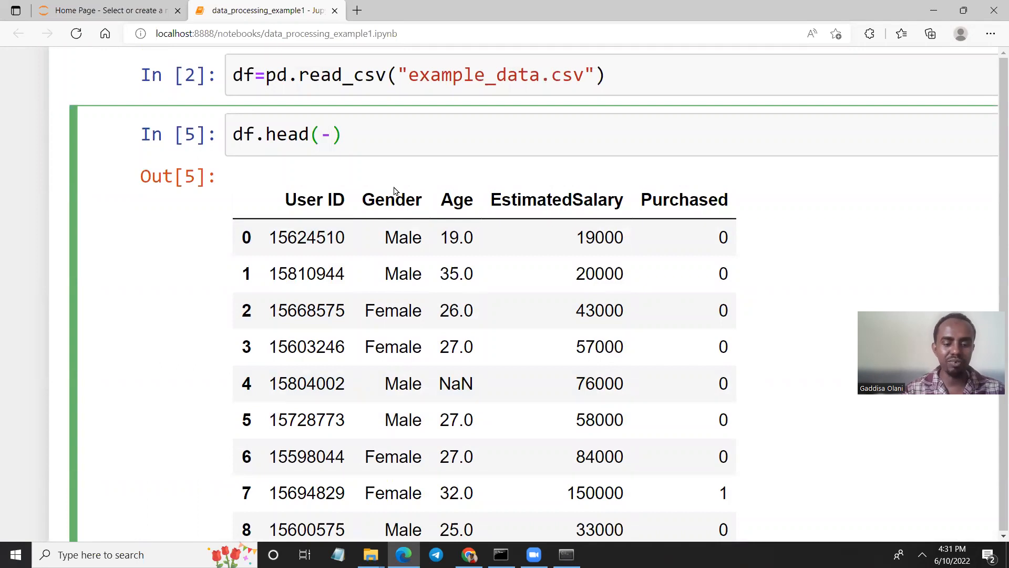
{"action": "type", "text": "1"}
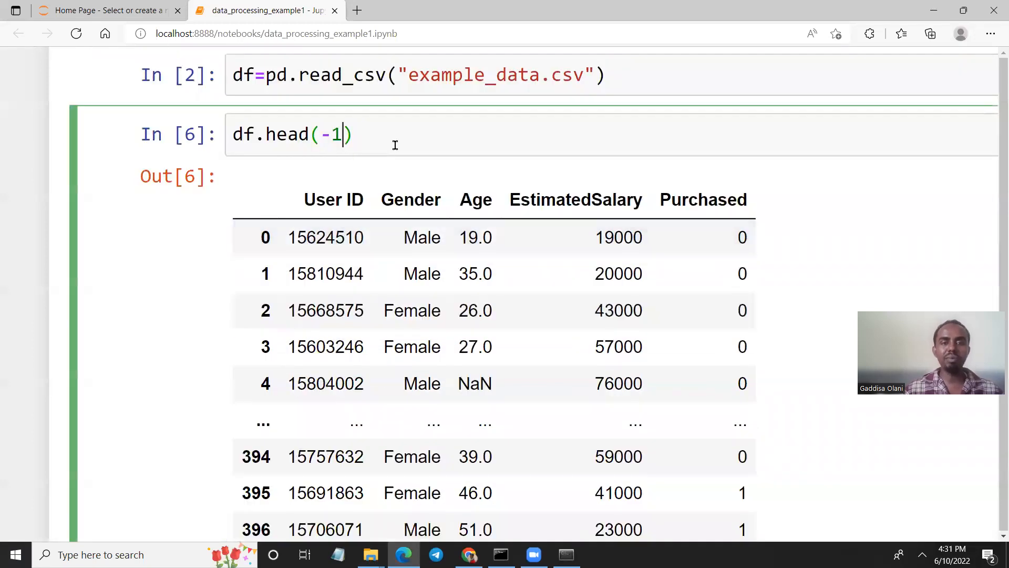
Replace the head call with df.tail(1) and run it to show the last row.
{"action": "key", "text": "BackSpace"}
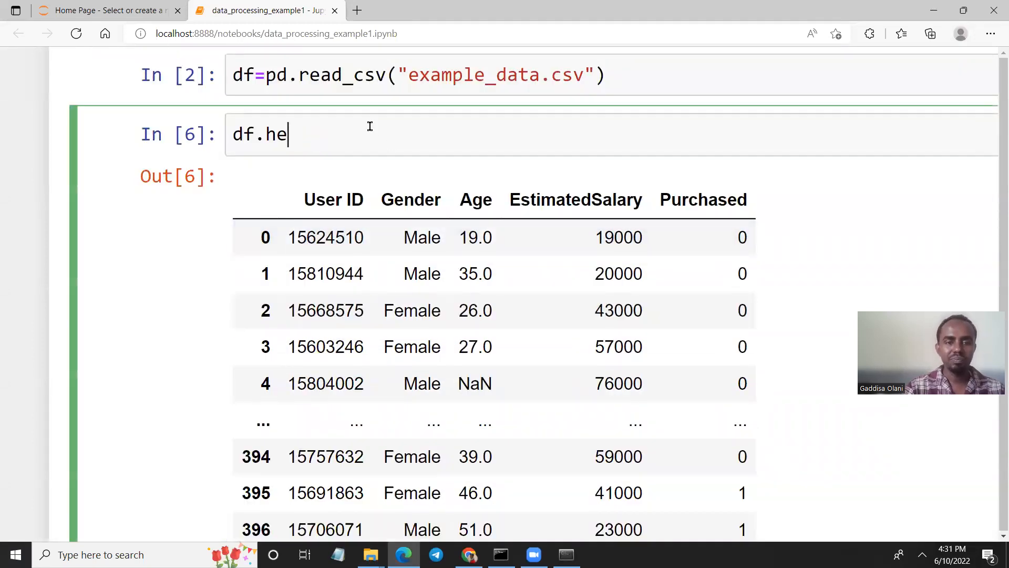
{"action": "type", "text": "tail"}
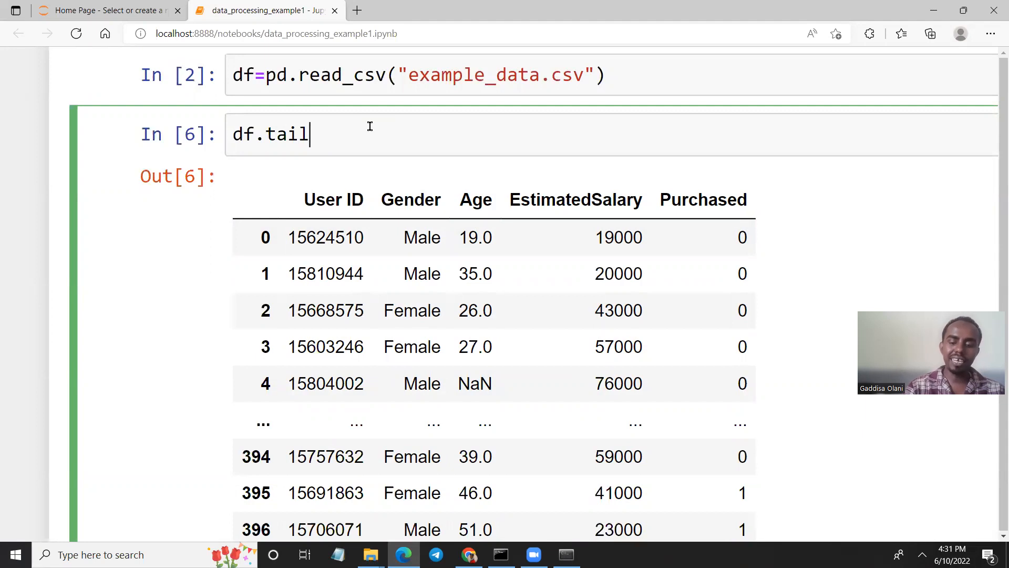
{"action": "type", "text": "()"}
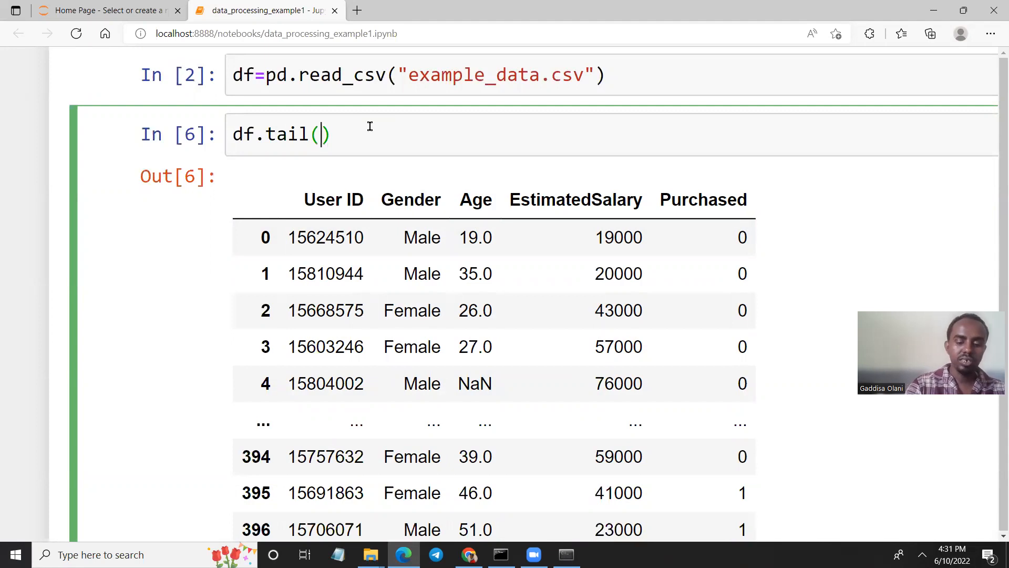
{"action": "type", "text": "1"}
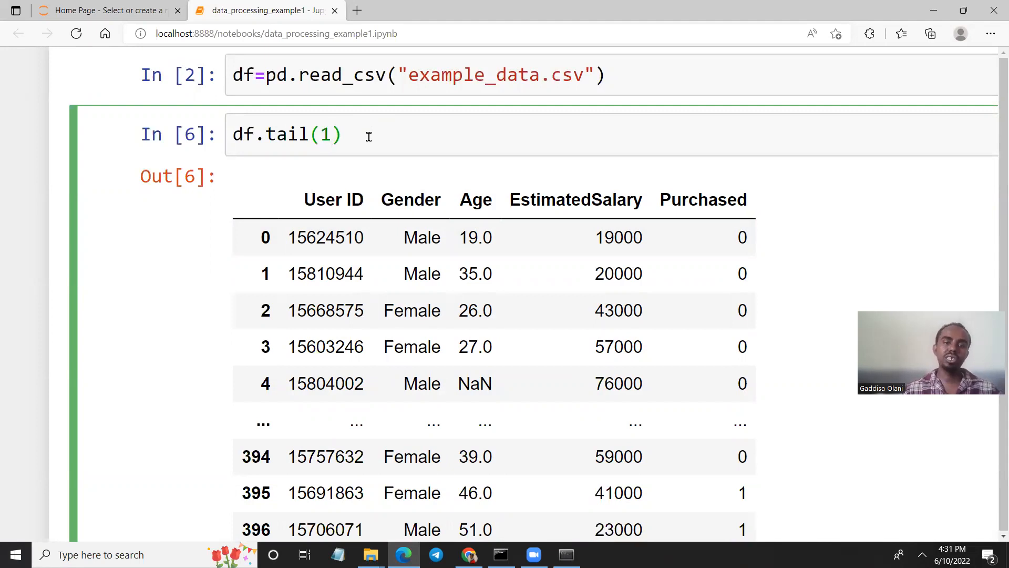
{"action": "key", "text": "shift+enter"}
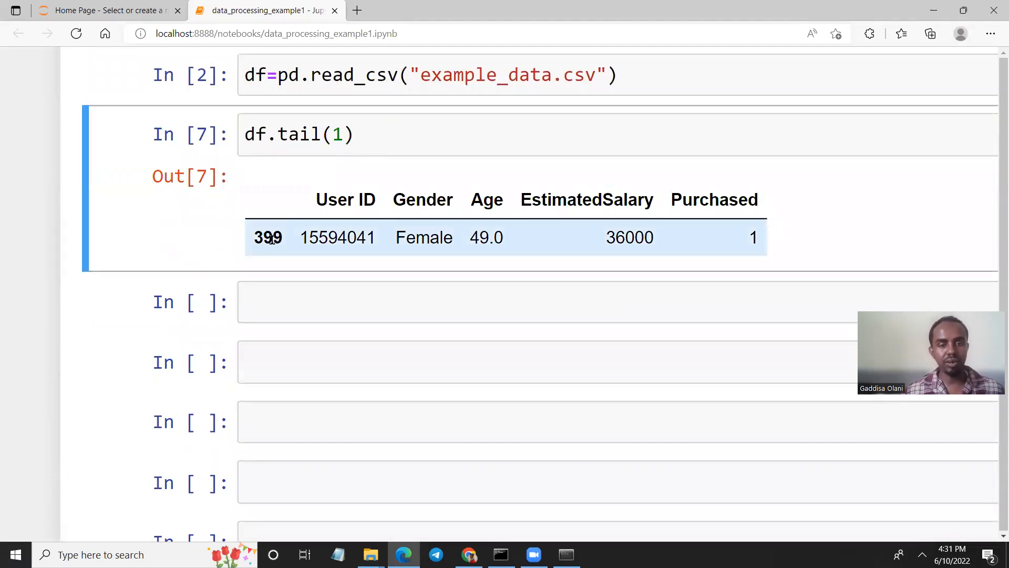
Change the tail argument to 5 and rerun to show rows 395–399.
{"action": "double_click", "coordinate": [269, 237]}
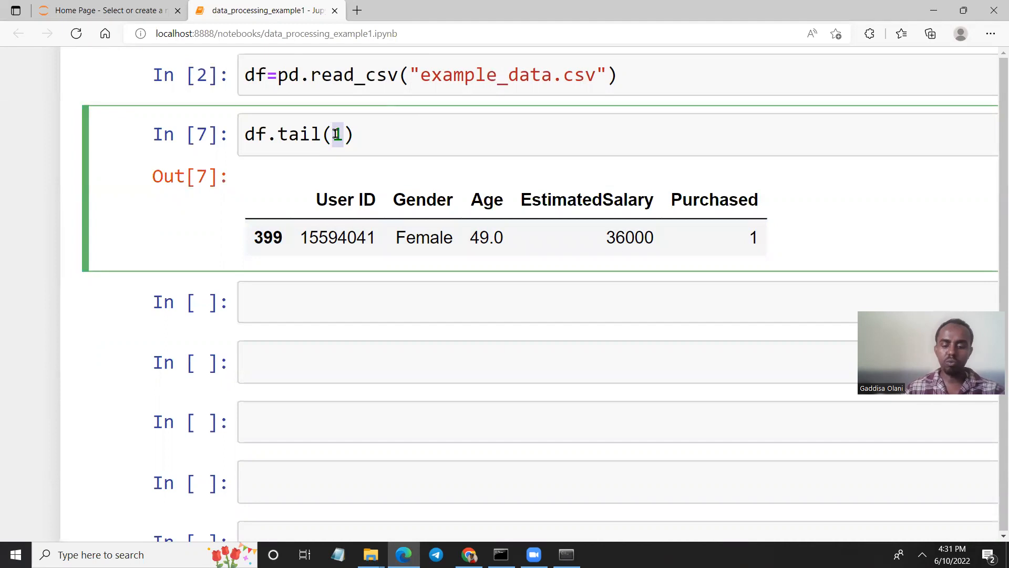
{"action": "type", "text": "5"}
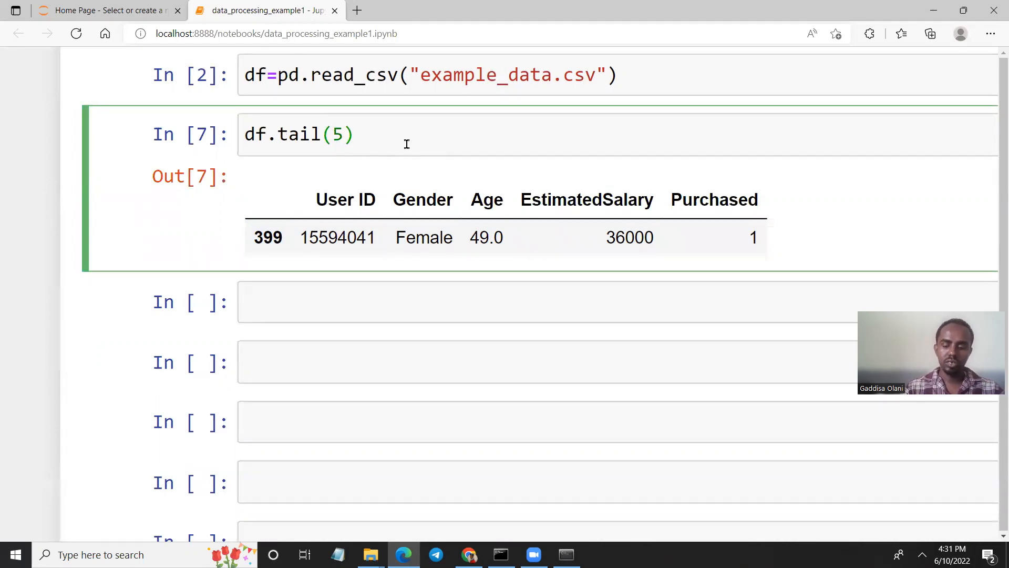
{"action": "key", "text": "shift+Return"}
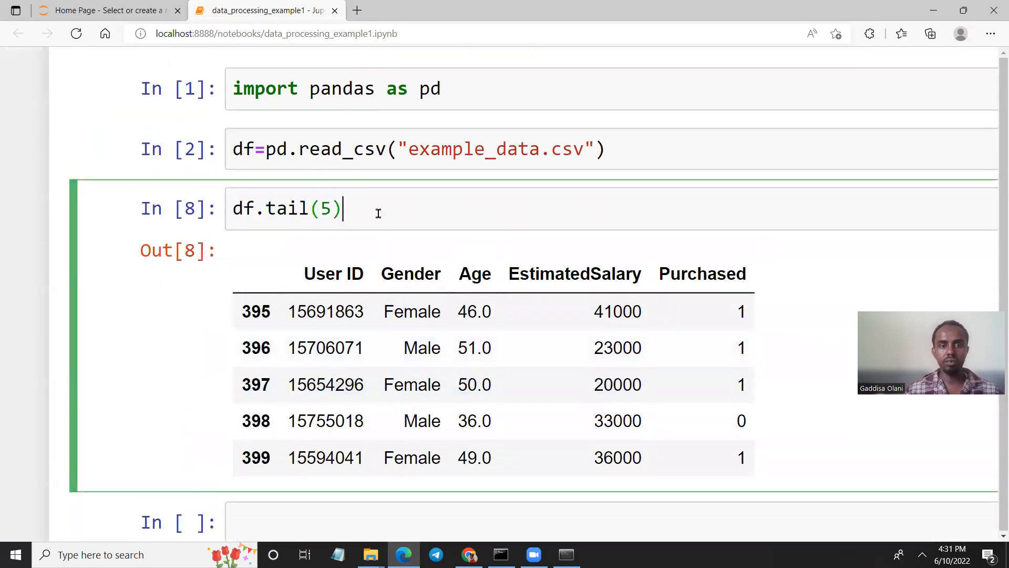
{"action": "scroll", "scroll_direction": "up", "scroll_amount": 3}
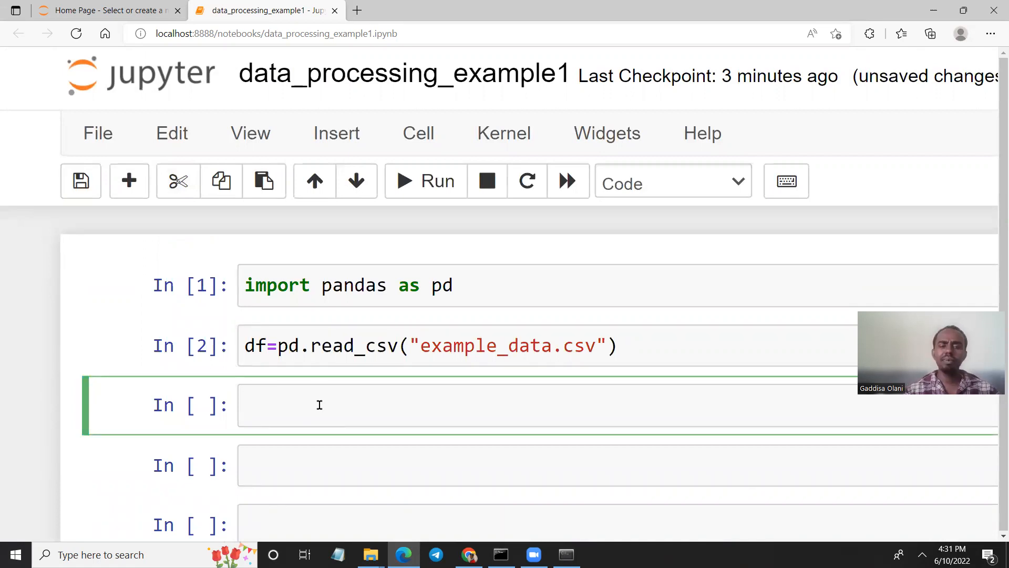
Run df.shape and highlight the 400 row count in the (400, 5) output.
{"action": "type", "text": "df"}
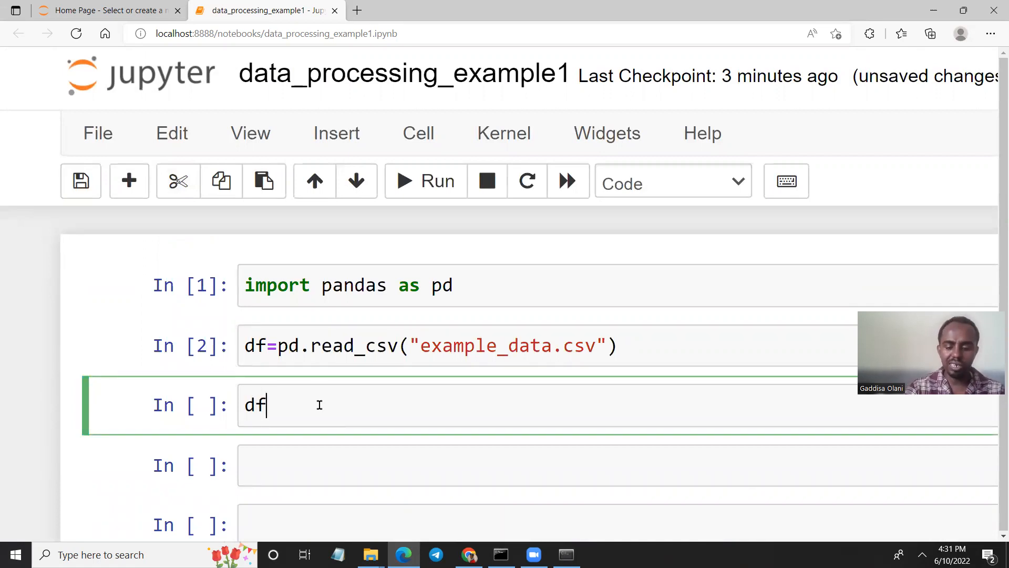
{"action": "type", "text": ".shape"}
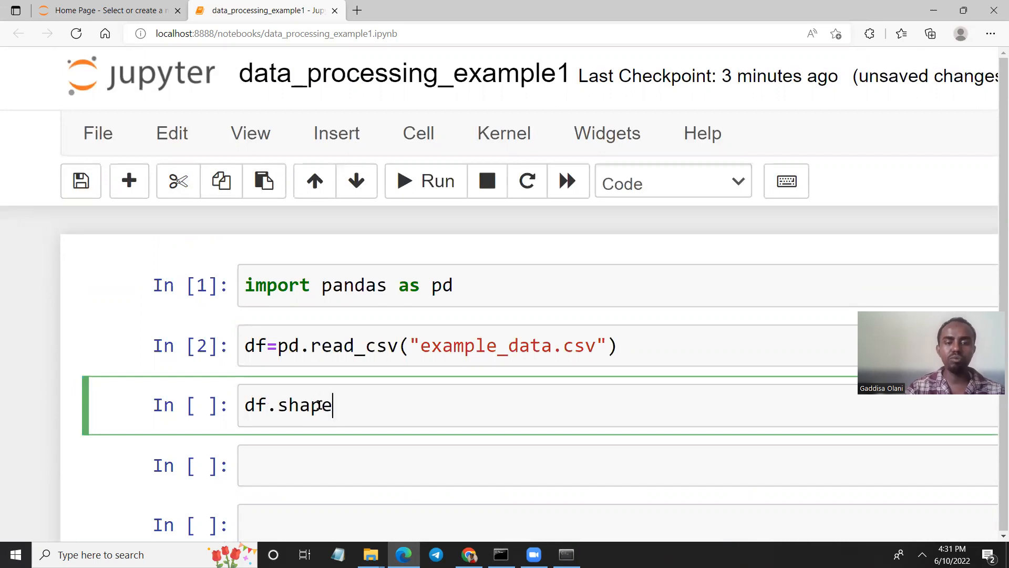
{"action": "left_click", "coordinate": [424, 181]}
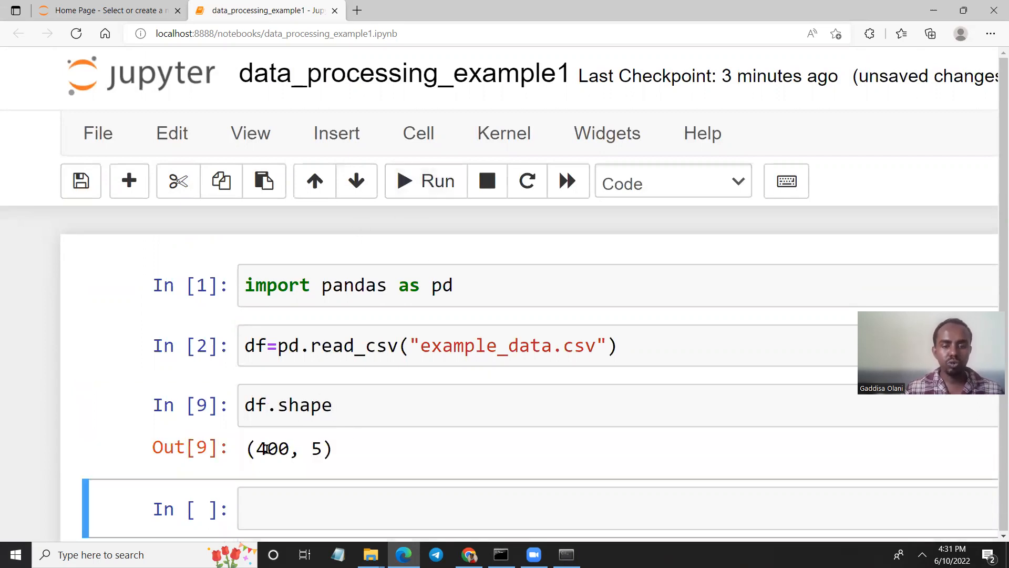
{"action": "double_click", "coordinate": [313, 448]}
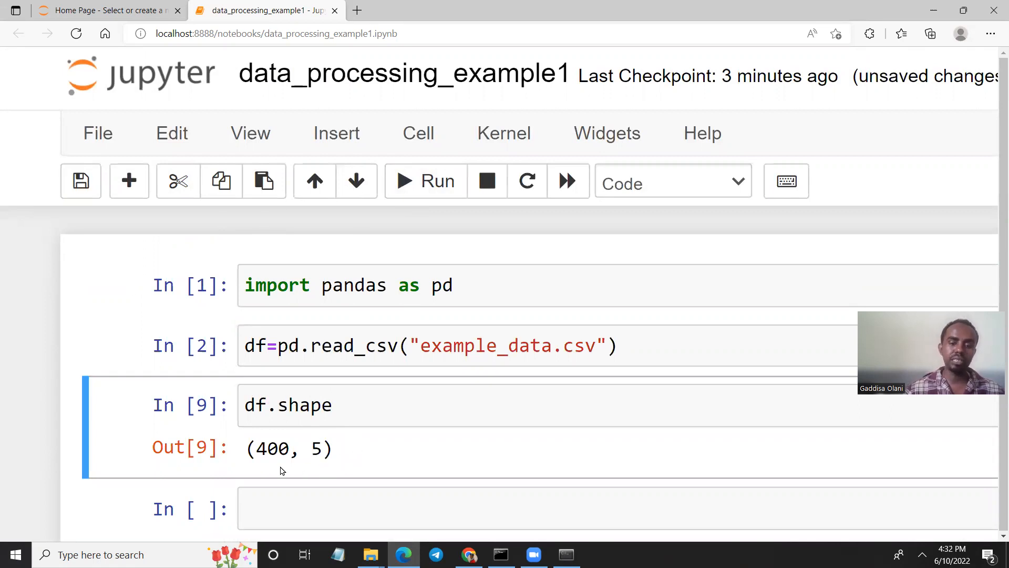
{"action": "double_click", "coordinate": [272, 448]}
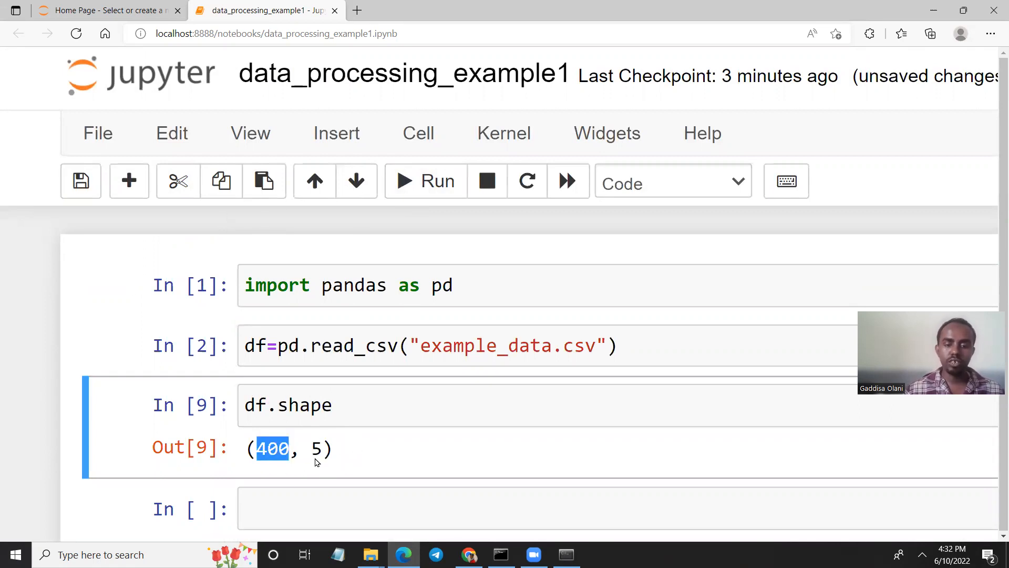
{"action": "double_click", "coordinate": [314, 448]}
{"action": "type", "text": "d"}
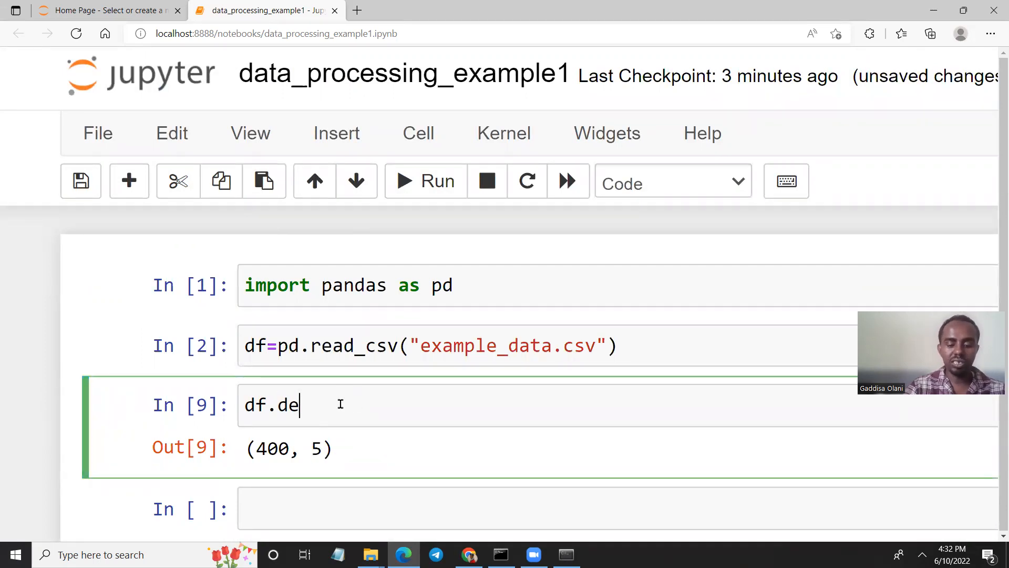
Run df.describe() to show count, mean, std, min, quartiles and max for numeric columns.
{"action": "type", "text": "scrib"}
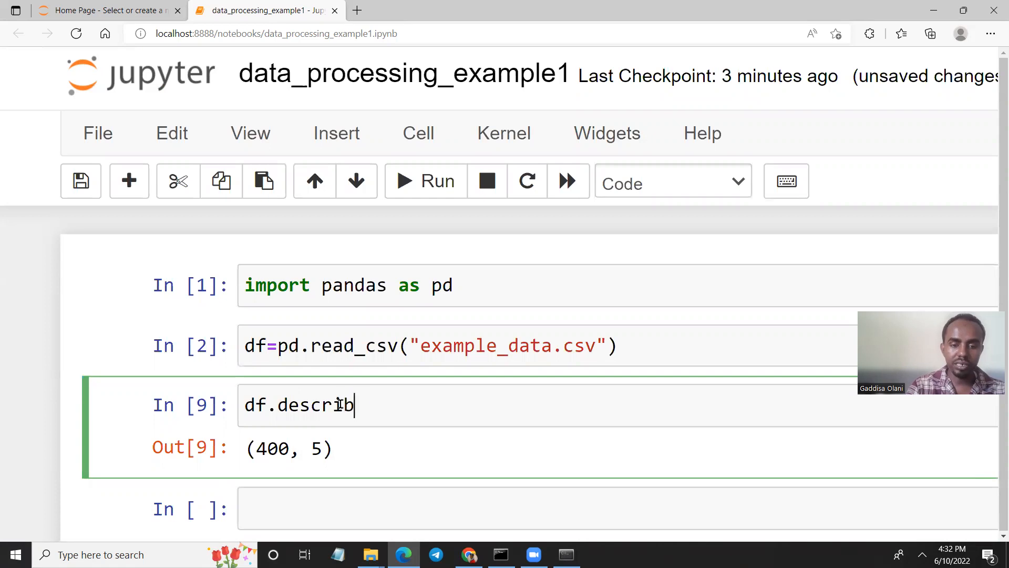
{"action": "type", "text": "e"}
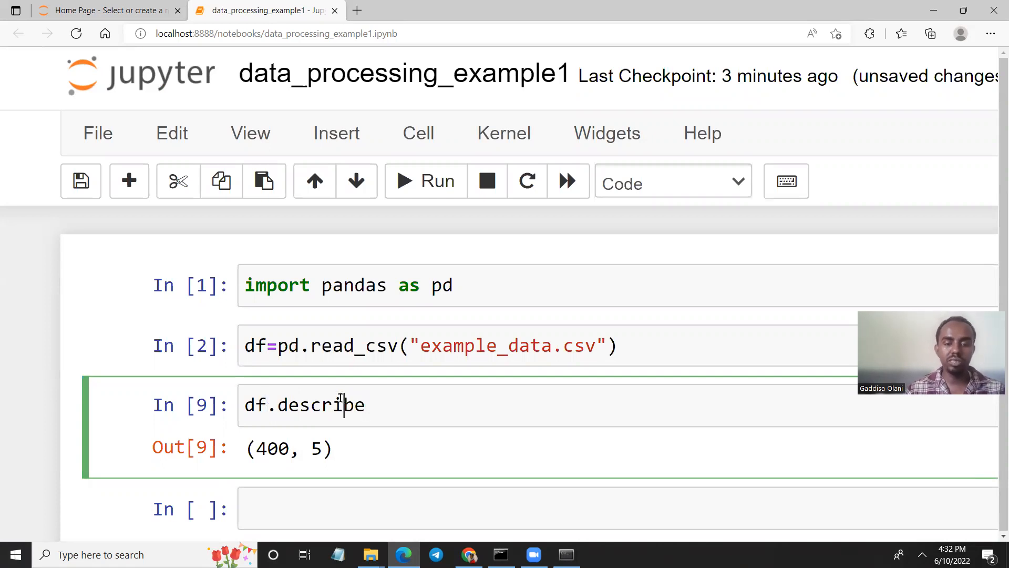
{"action": "left_click", "coordinate": [424, 181]}
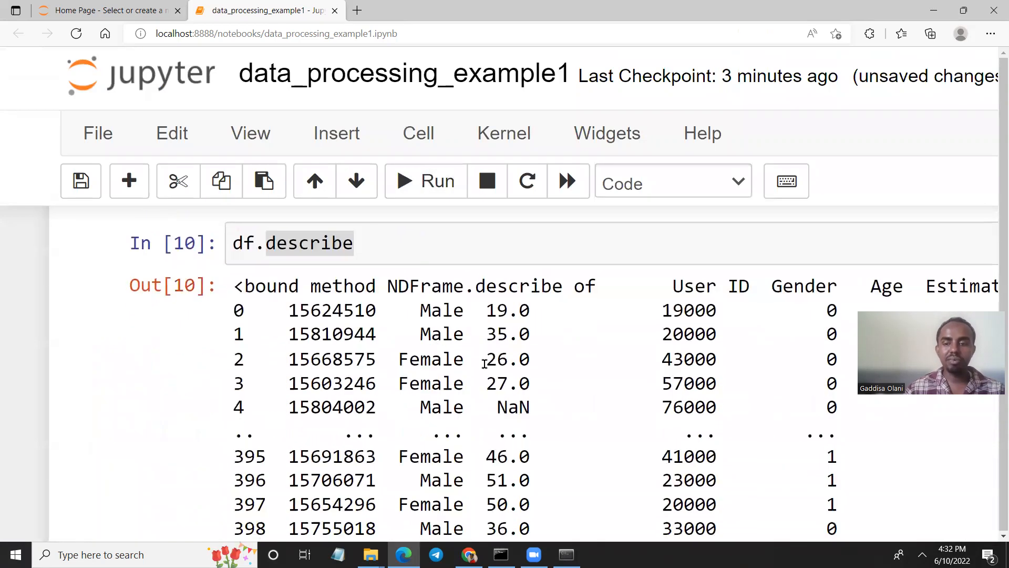
{"action": "scroll", "scroll_direction": "down", "scroll_amount": 3}
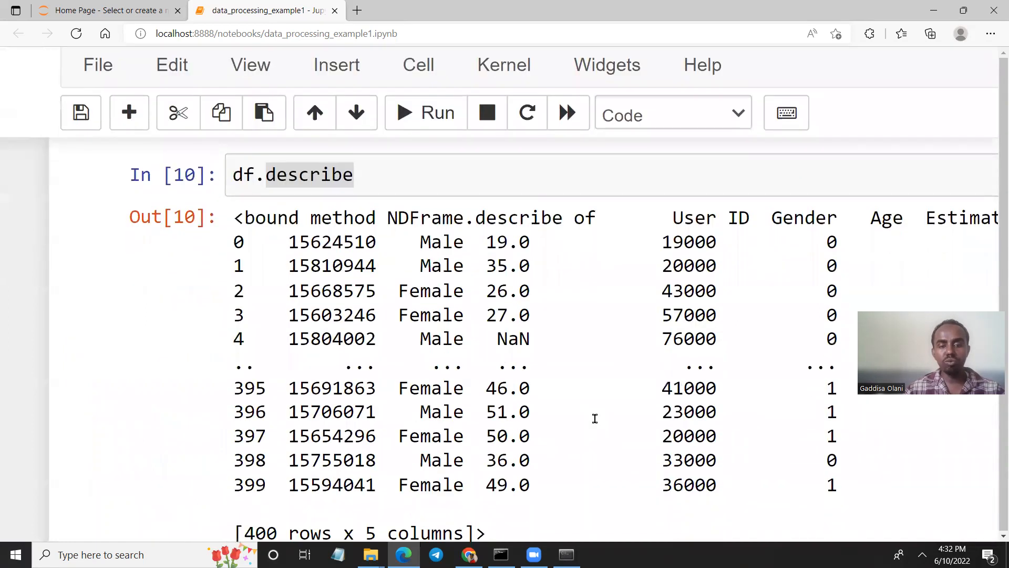
{"action": "scroll", "scroll_direction": "down", "scroll_amount": 3}
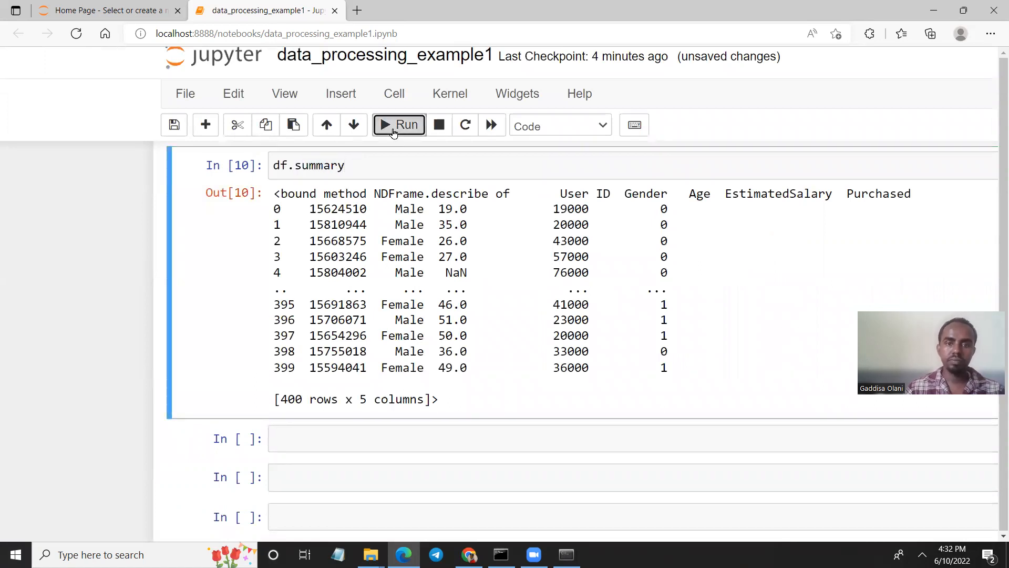
{"action": "left_click", "coordinate": [399, 125]}
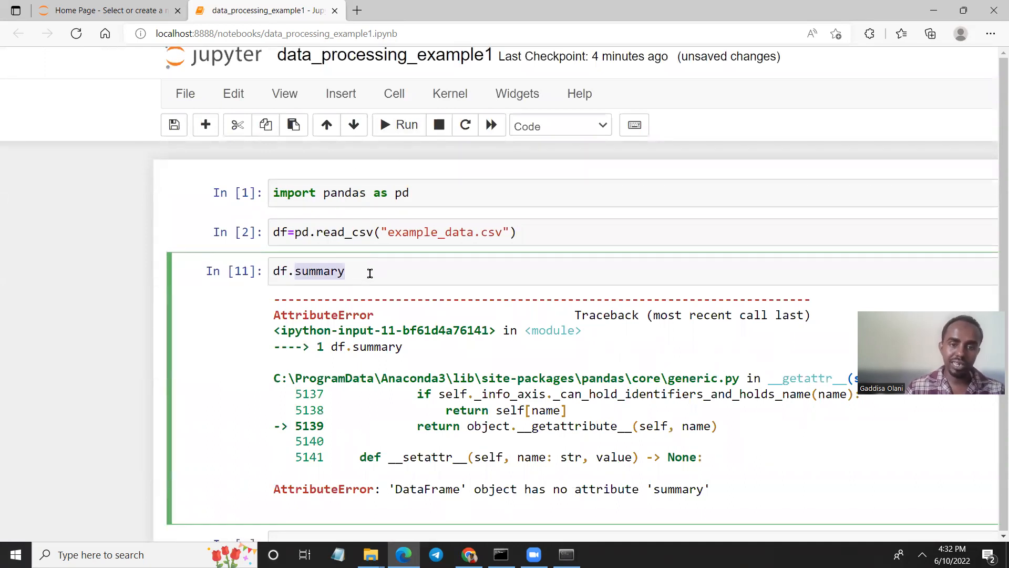
{"action": "type", "text": "()"}
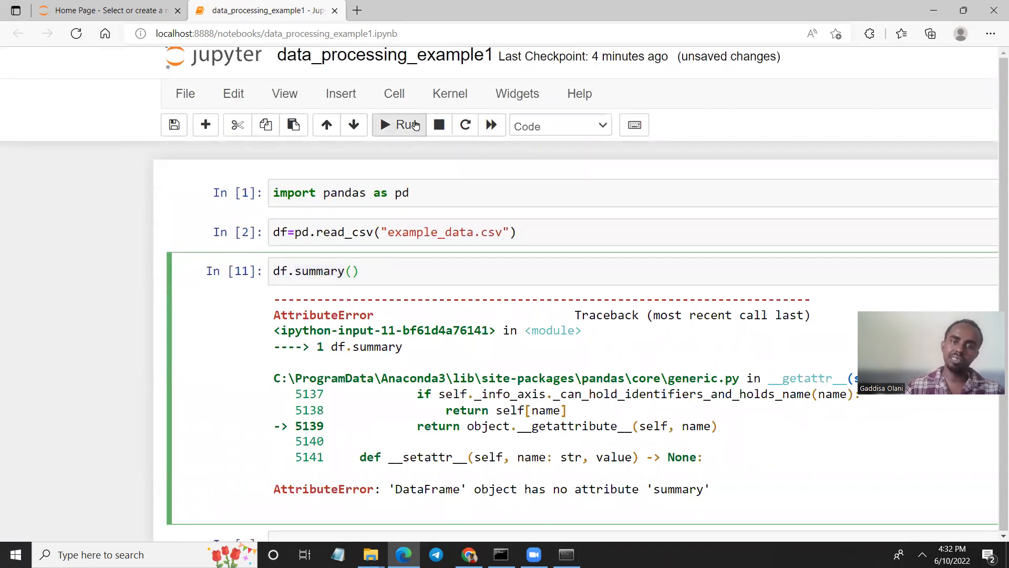
{"action": "left_click", "coordinate": [404, 125]}
{"action": "type", "text": "describe"}
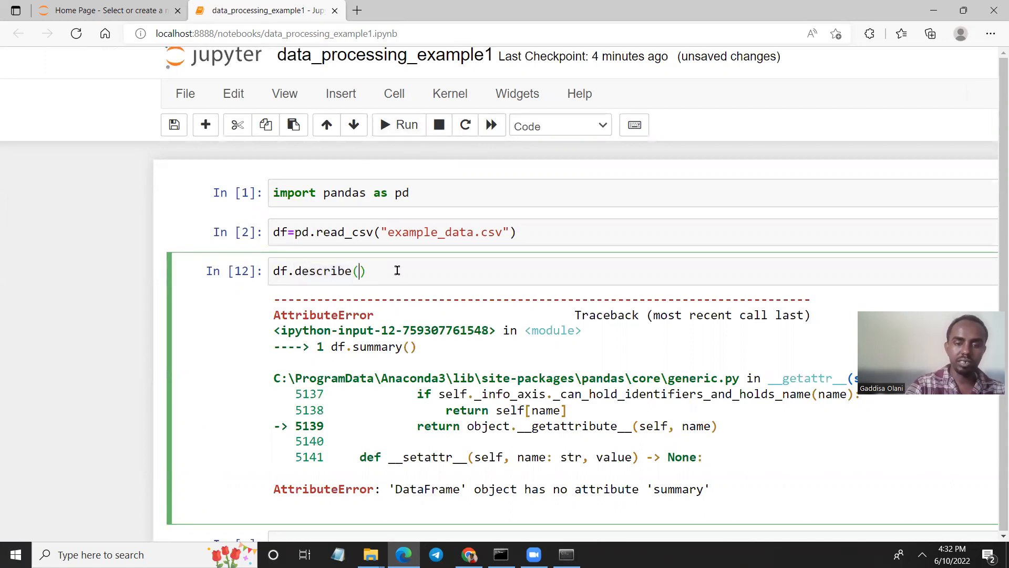
{"action": "left_click", "coordinate": [399, 125]}
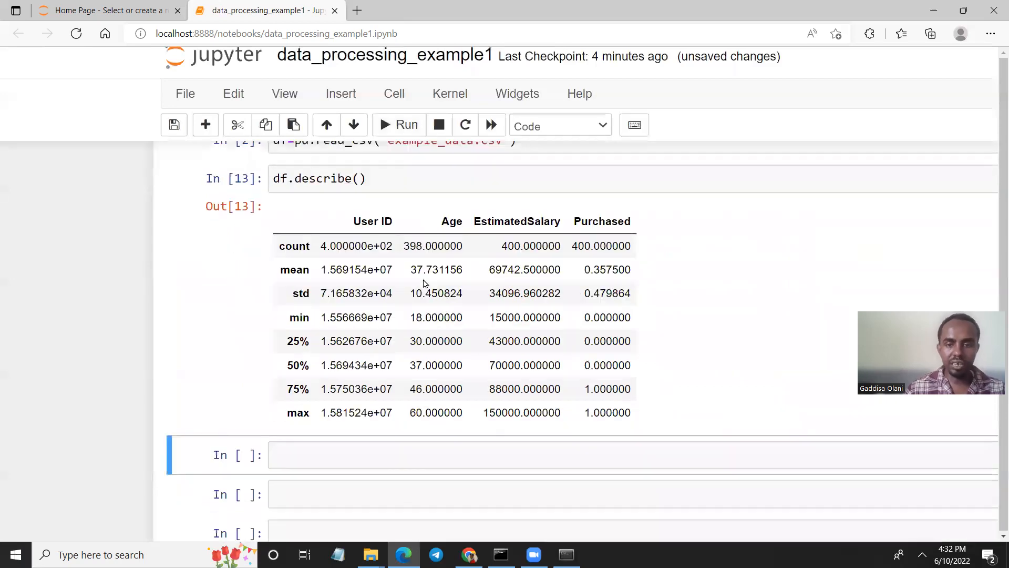
{"action": "scroll", "scroll_direction": "up", "scroll_amount": 3}
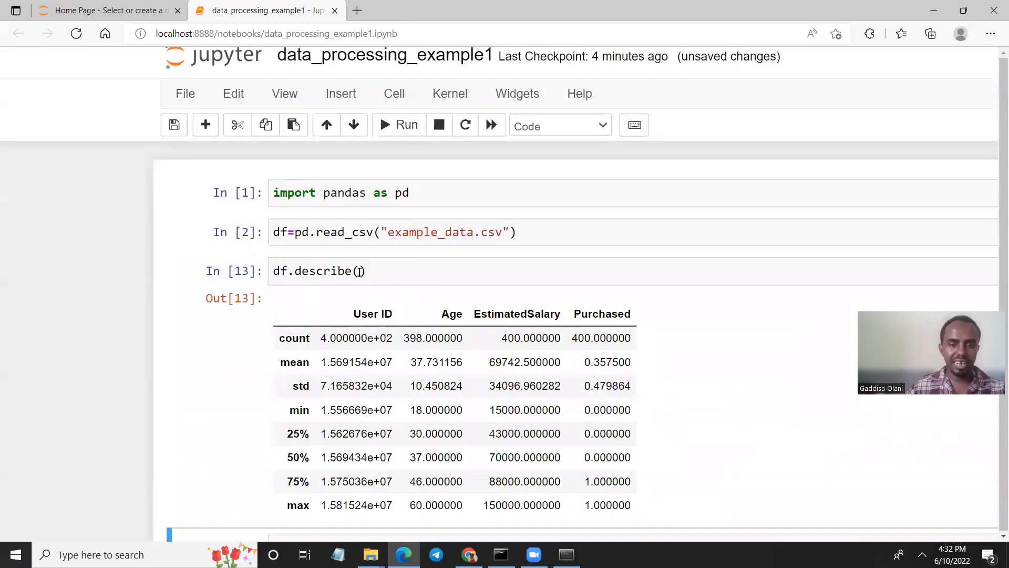
{"action": "scroll", "scroll_direction": "down", "scroll_amount": 3}
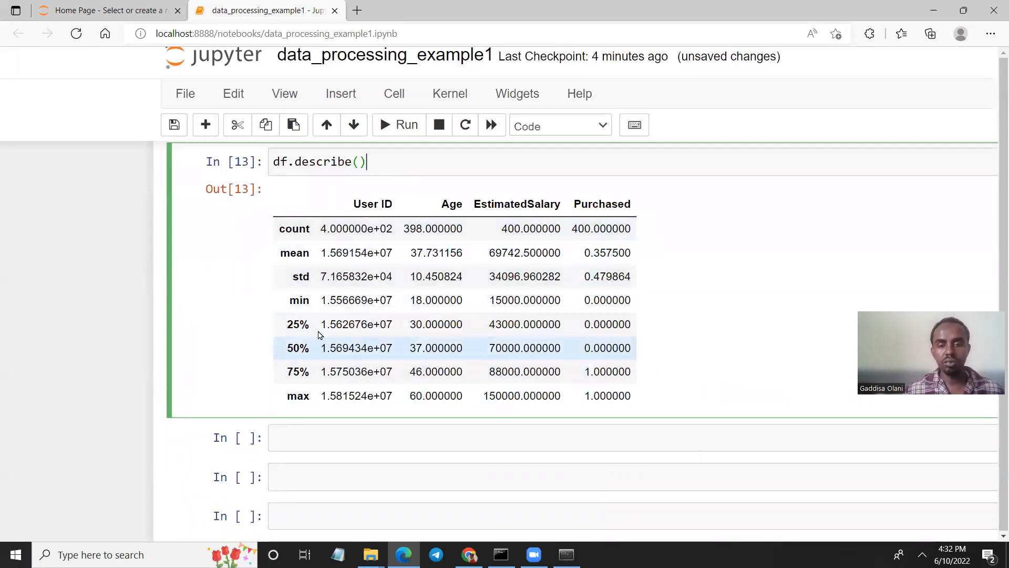
{"action": "mouse_move", "coordinate": [269, 324]}
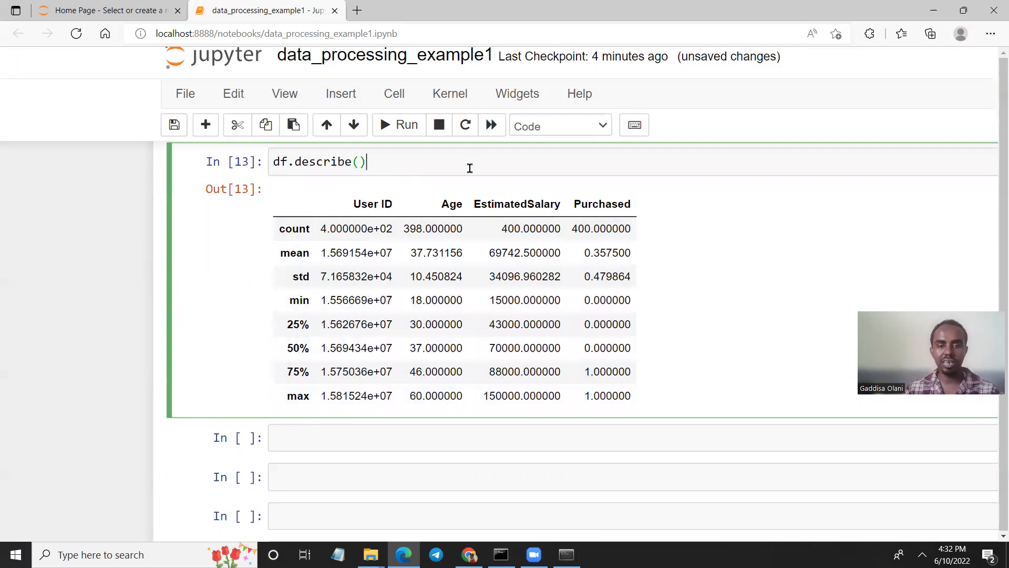
{"action": "scroll", "scroll_direction": "up", "scroll_amount": 3}
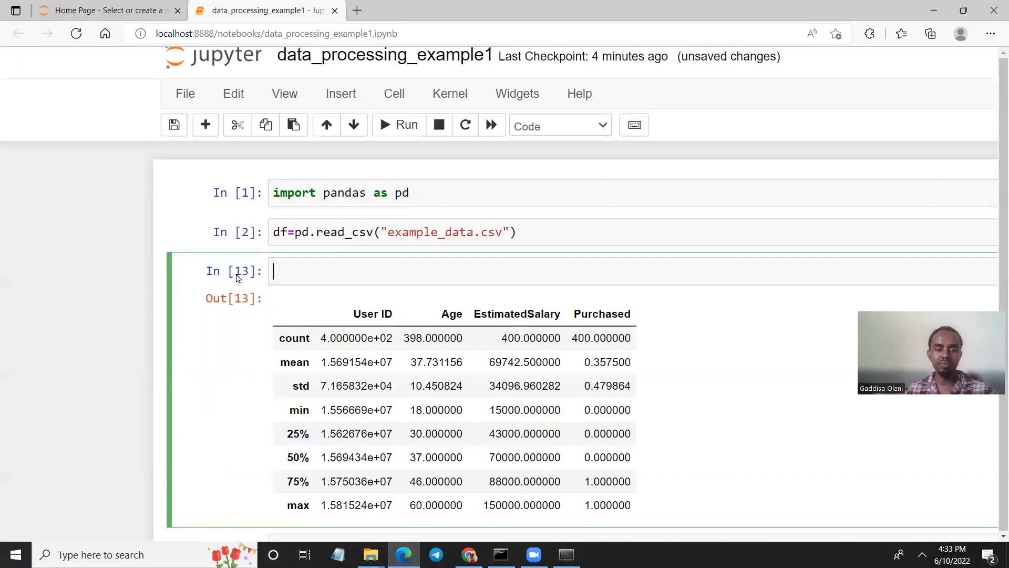
Run df.isna().sum(), showing 2 missing Age values and 0 for other columns.
{"action": "type", "text": "df."}
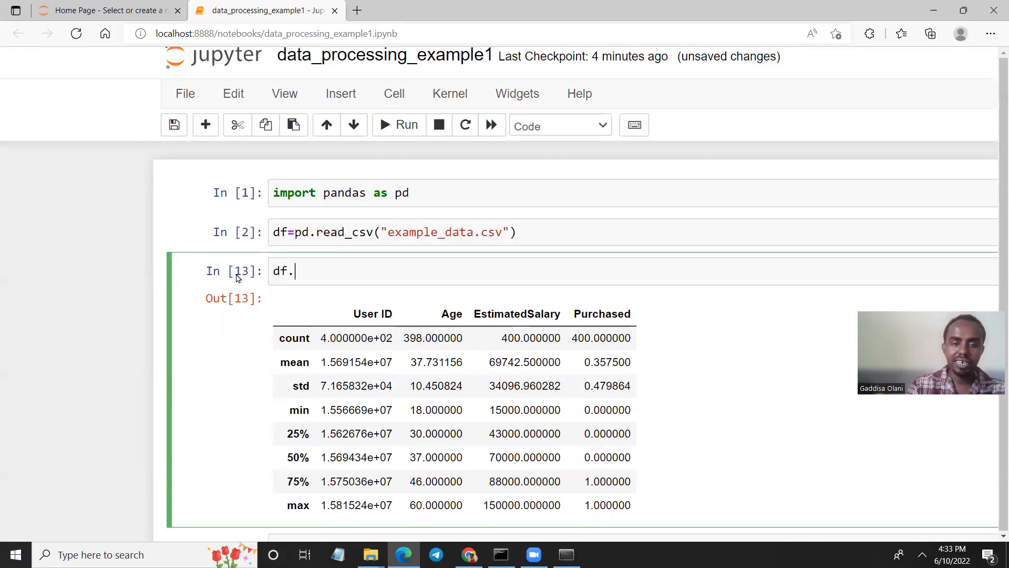
{"action": "type", "text": "isna"}
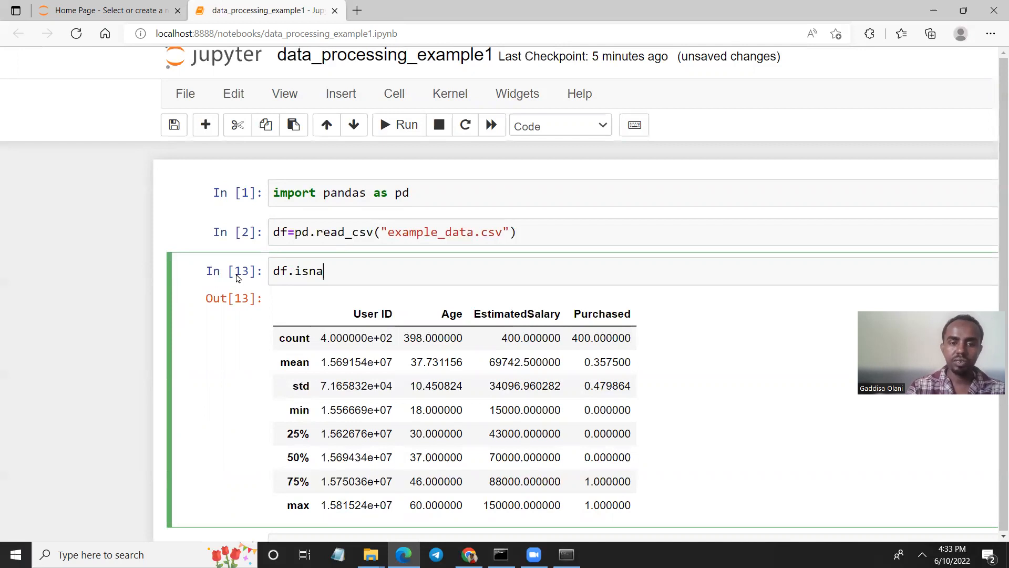
{"action": "type", "text": "().s"}
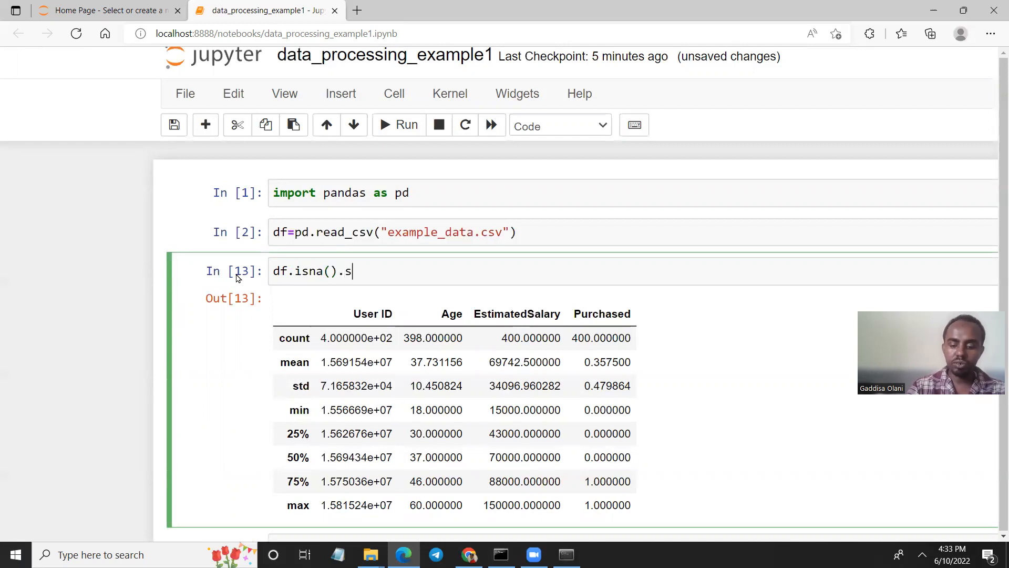
{"action": "type", "text": "um()"}
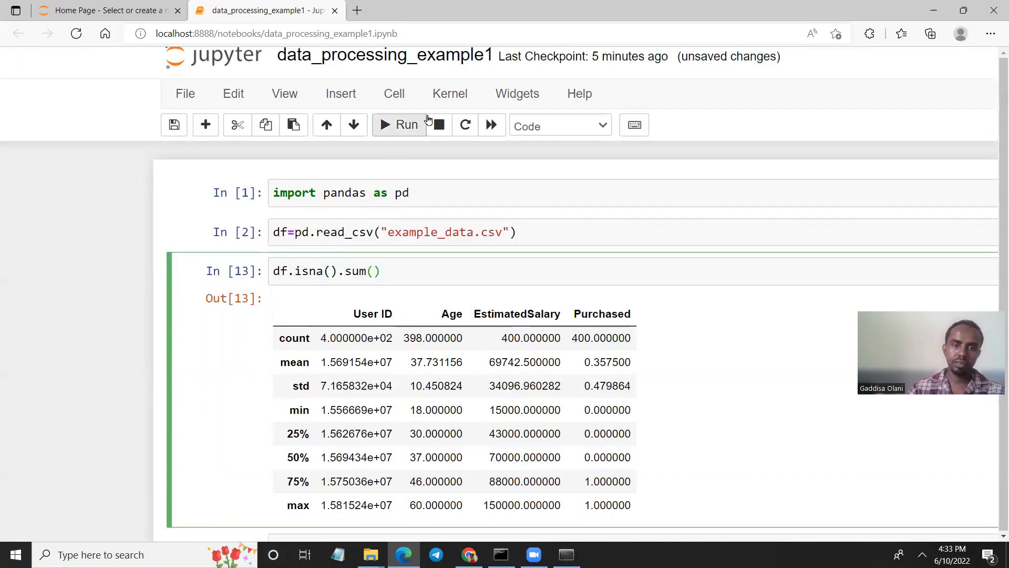
{"action": "left_click", "coordinate": [399, 125]}
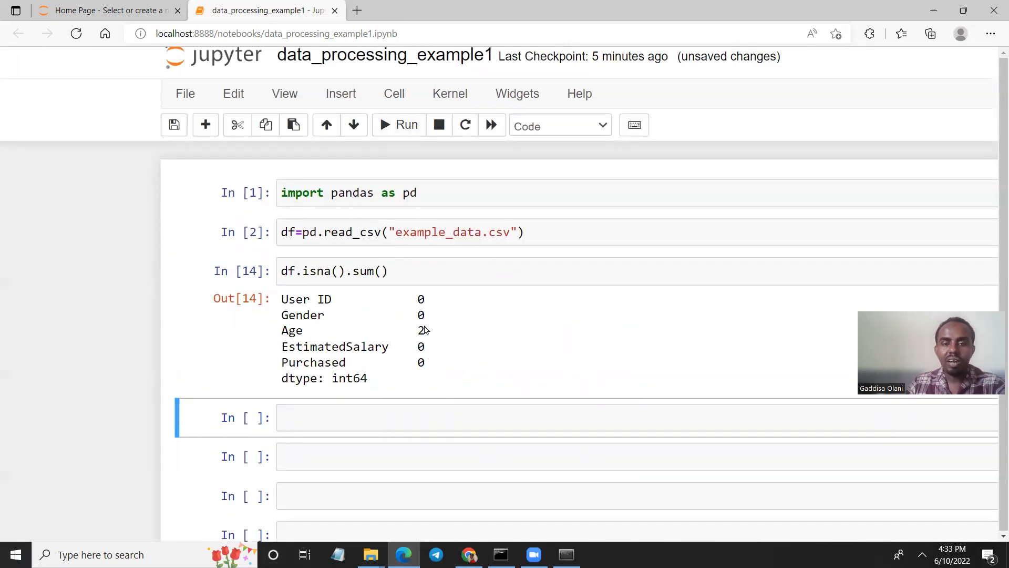
{"action": "mouse_move", "coordinate": [434, 398]}
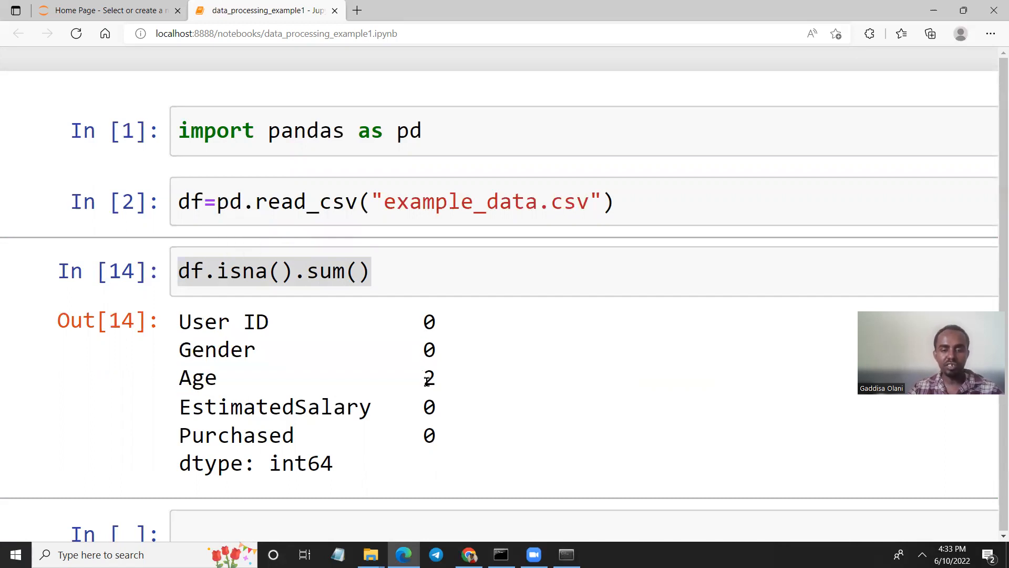
{"action": "double_click", "coordinate": [277, 407]}
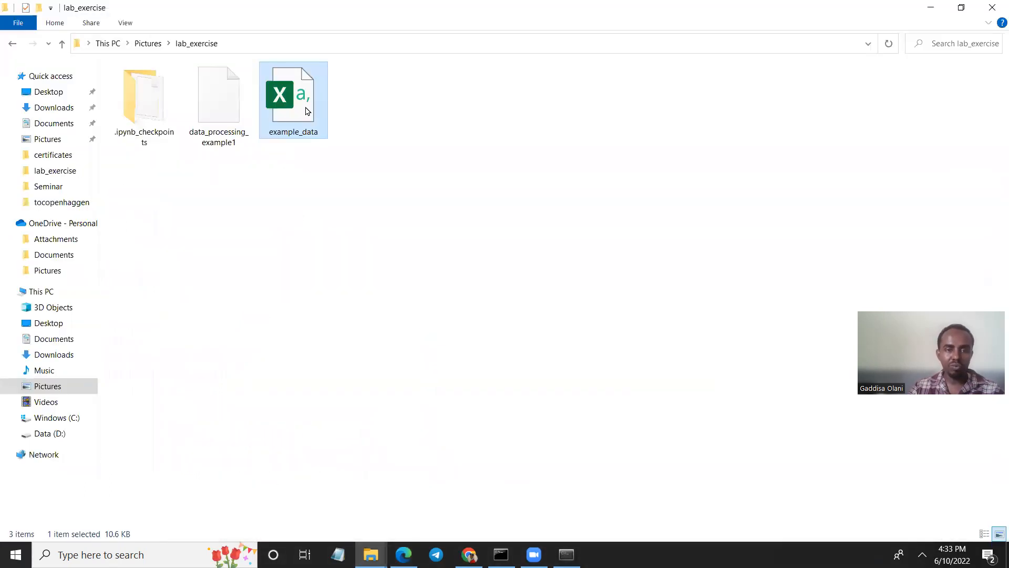
{"action": "double_click", "coordinate": [293, 94]}
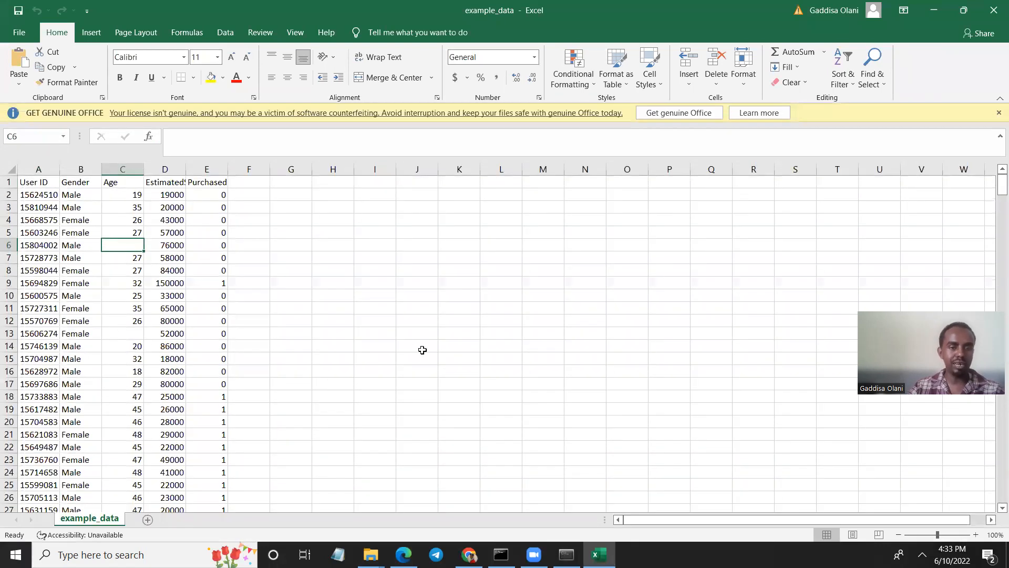
{"action": "left_click", "coordinate": [370, 554]}
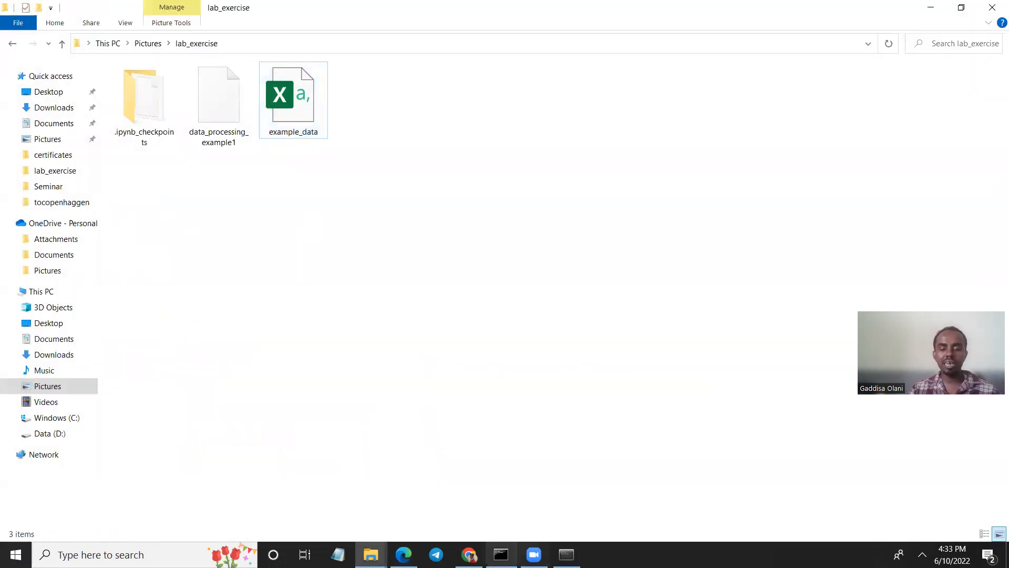
{"action": "left_click", "coordinate": [469, 554]}
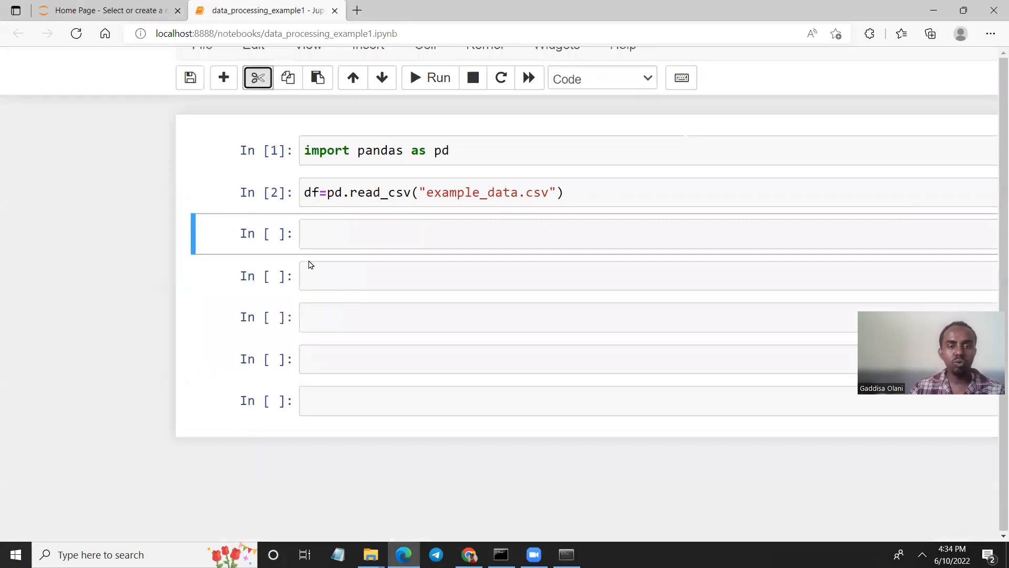
Fill all missing values with zero by running df=df.fillna(0).
{"action": "left_click", "coordinate": [369, 233]}
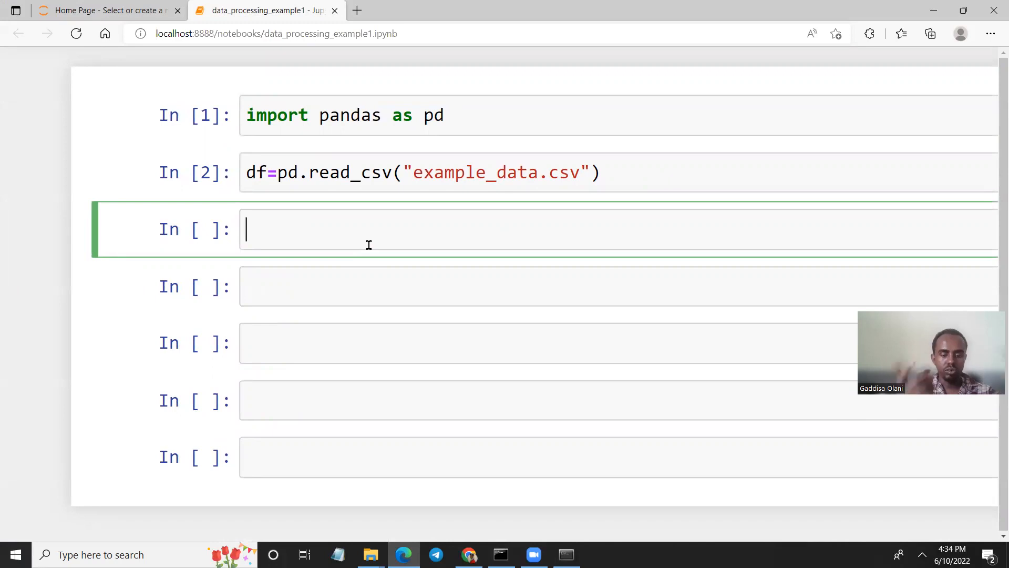
{"action": "type", "text": "df="}
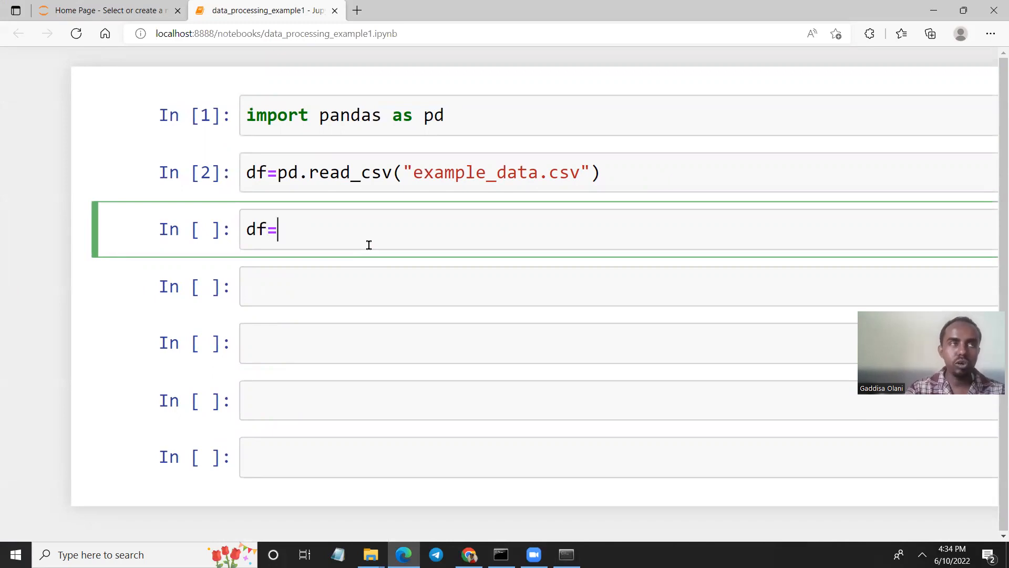
{"action": "type", "text": "d"}
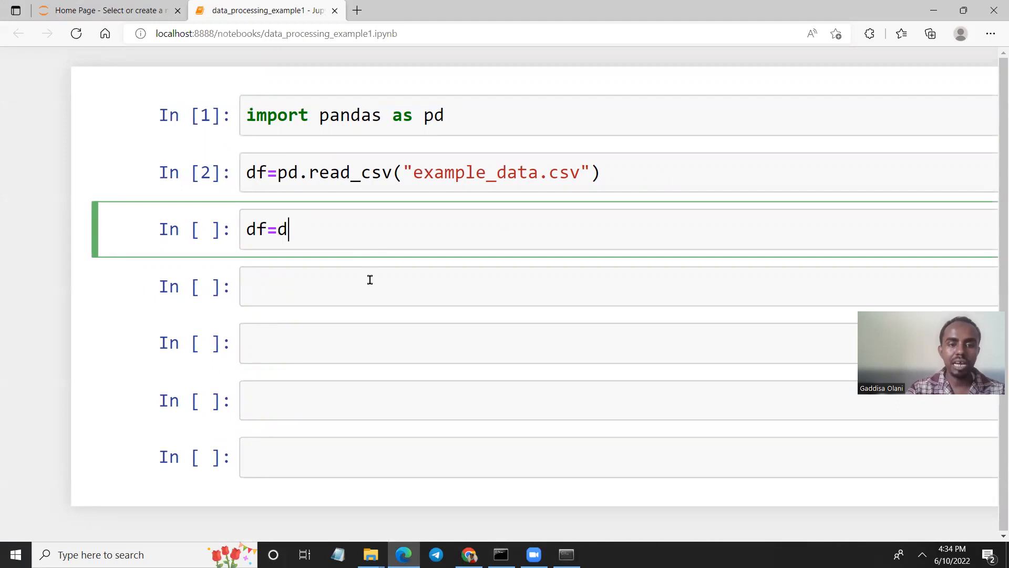
{"action": "type", "text": "f.fillna"}
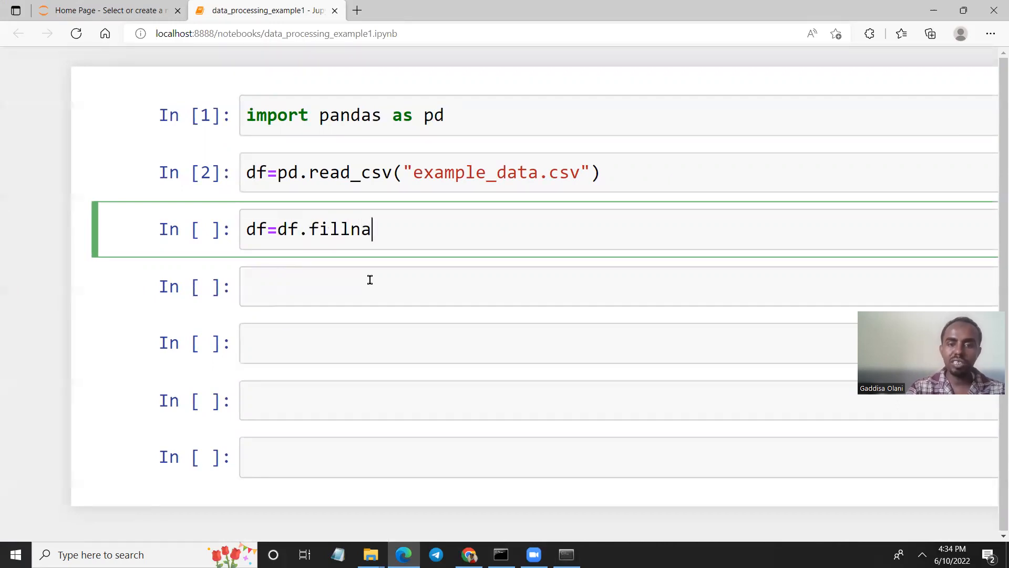
{"action": "scroll", "scroll_direction": "up", "scroll_amount": 3}
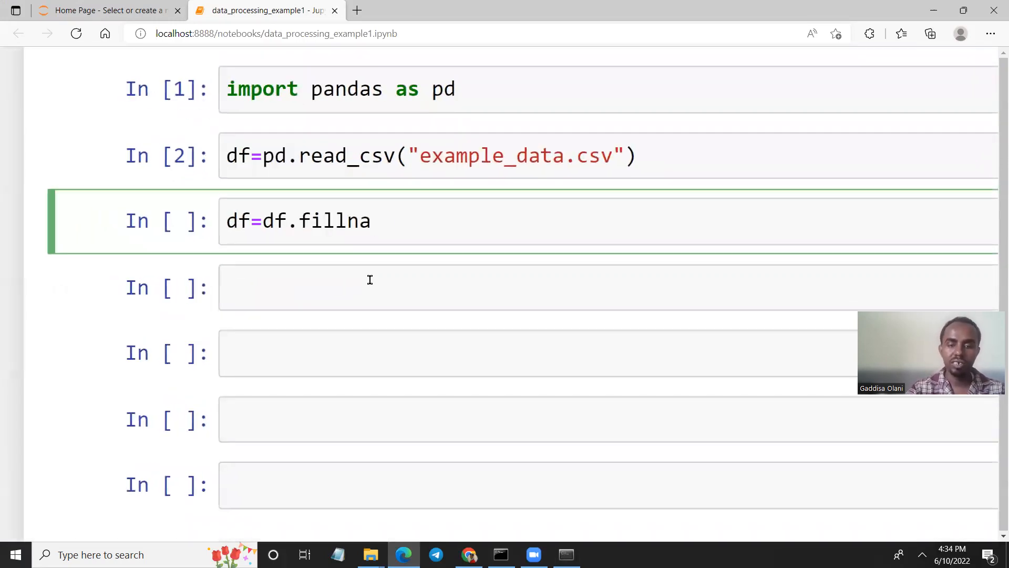
{"action": "type", "text": "(0)"}
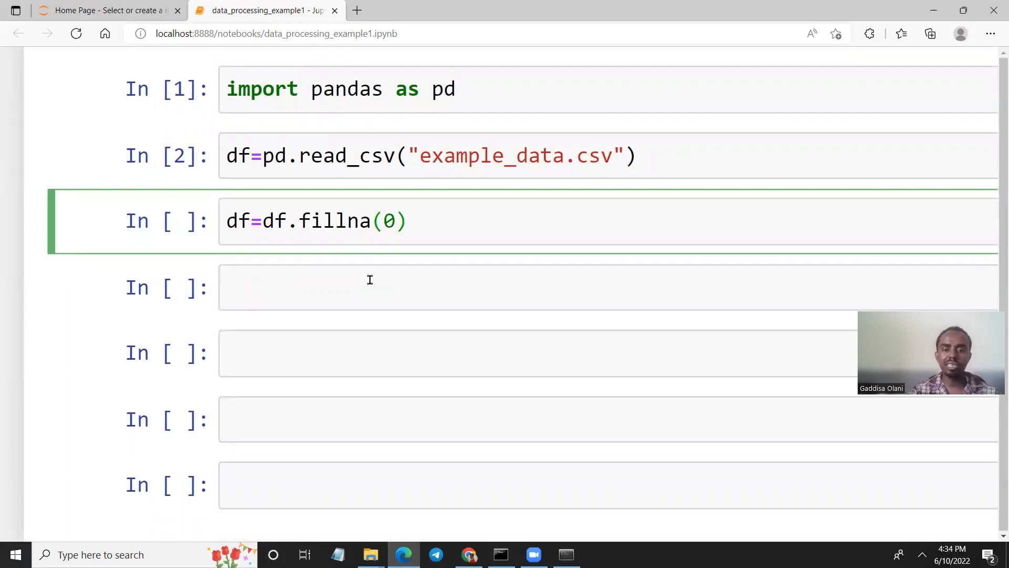
{"action": "scroll", "scroll_direction": "up", "scroll_amount": 3}
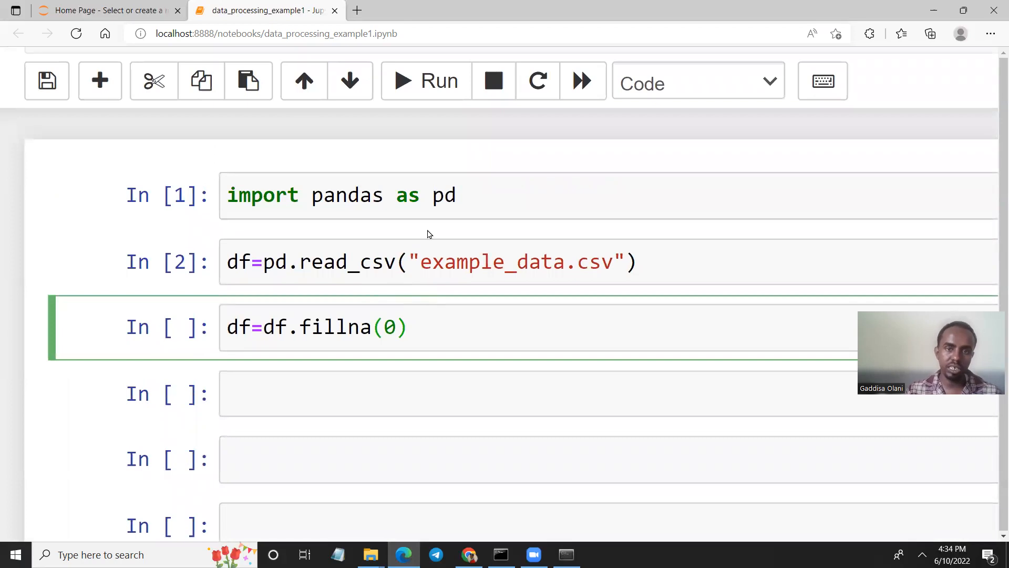
{"action": "left_click", "coordinate": [403, 80]}
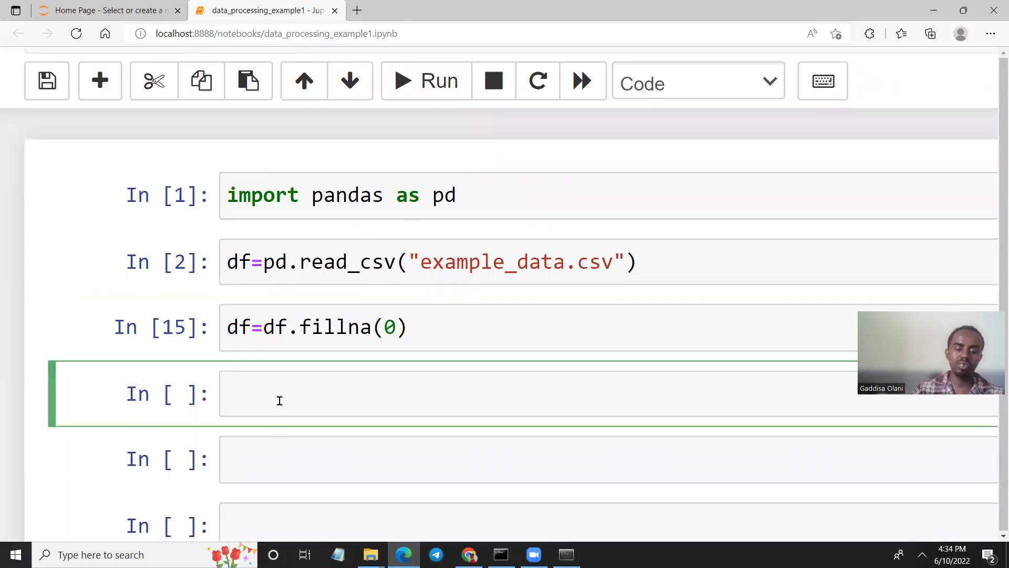
Re-run df.isna().sum() and confirm every column has 0 missing values.
{"action": "type", "text": "d"}
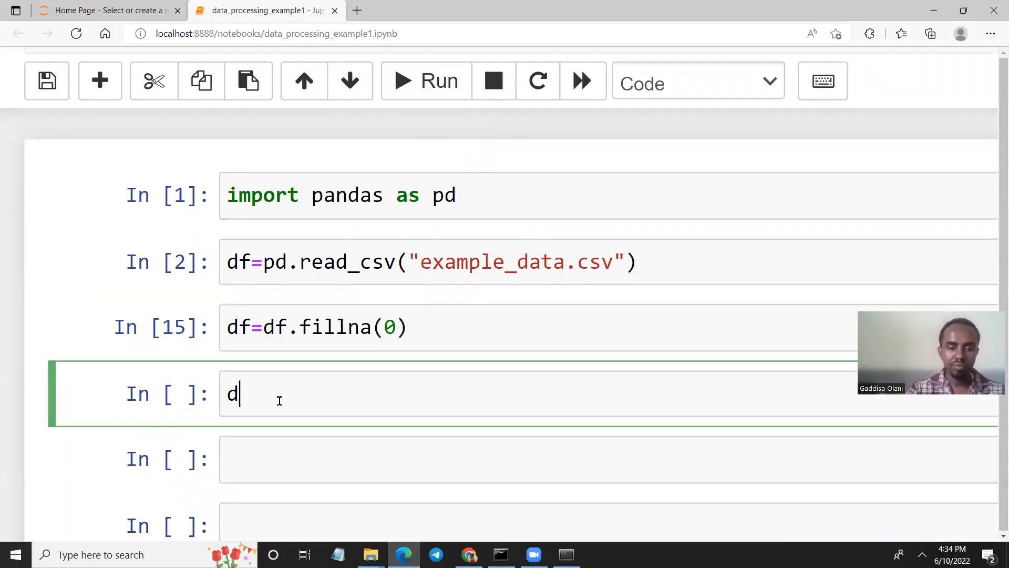
{"action": "type", "text": "f"}
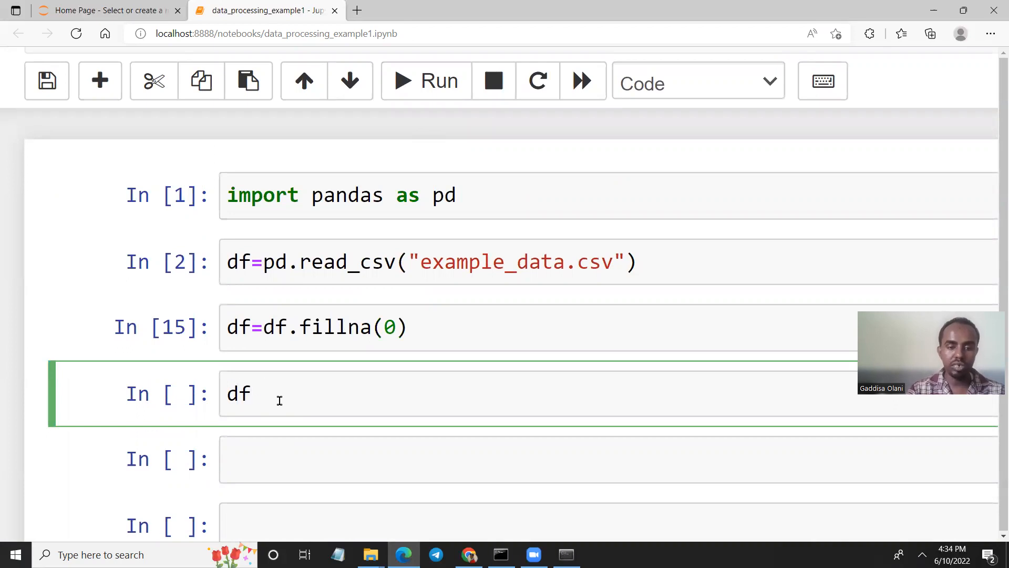
{"action": "type", "text": ".isna"}
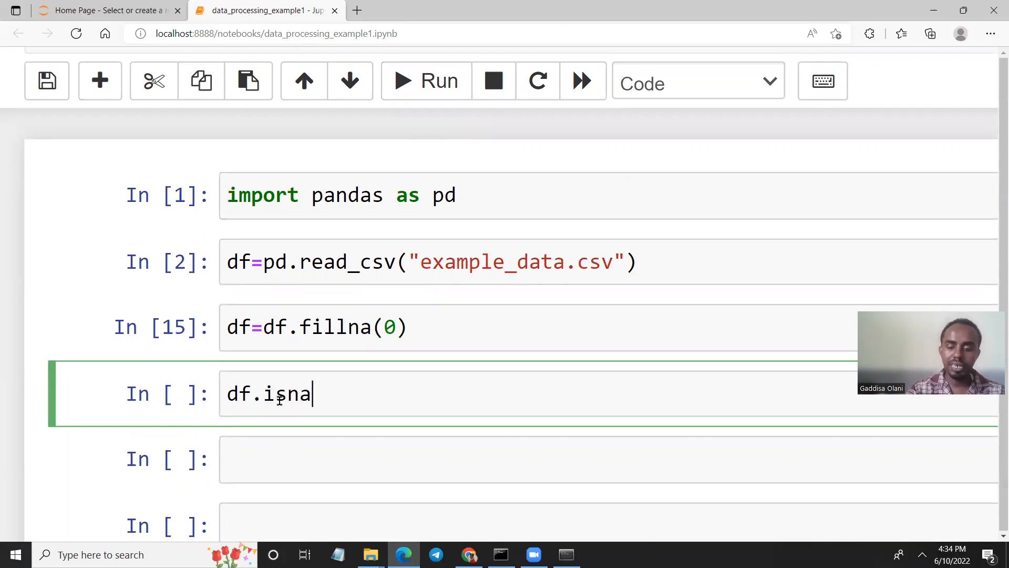
{"action": "type", "text": "().sum()"}
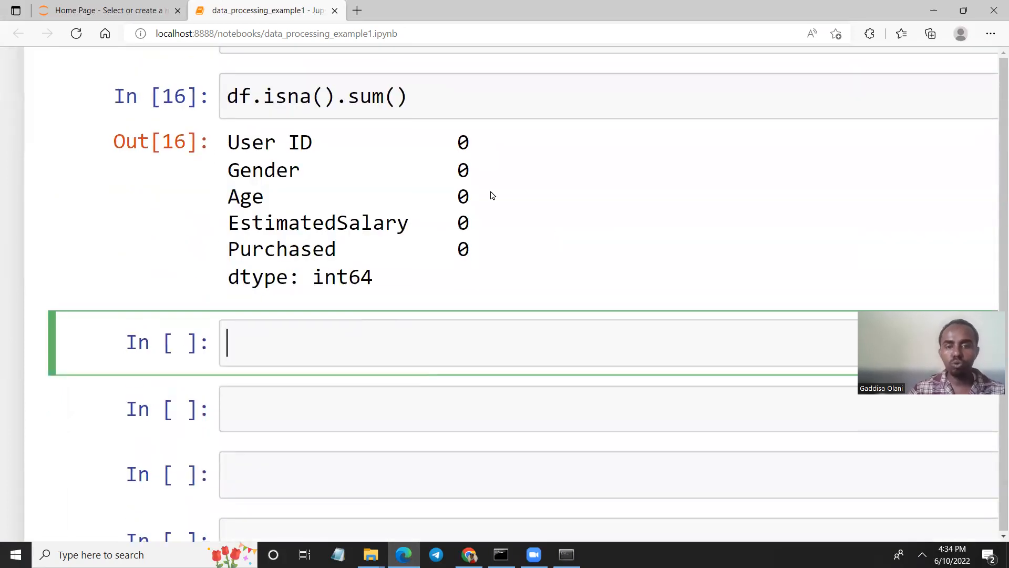
{"action": "scroll", "scroll_direction": "up", "scroll_amount": 3}
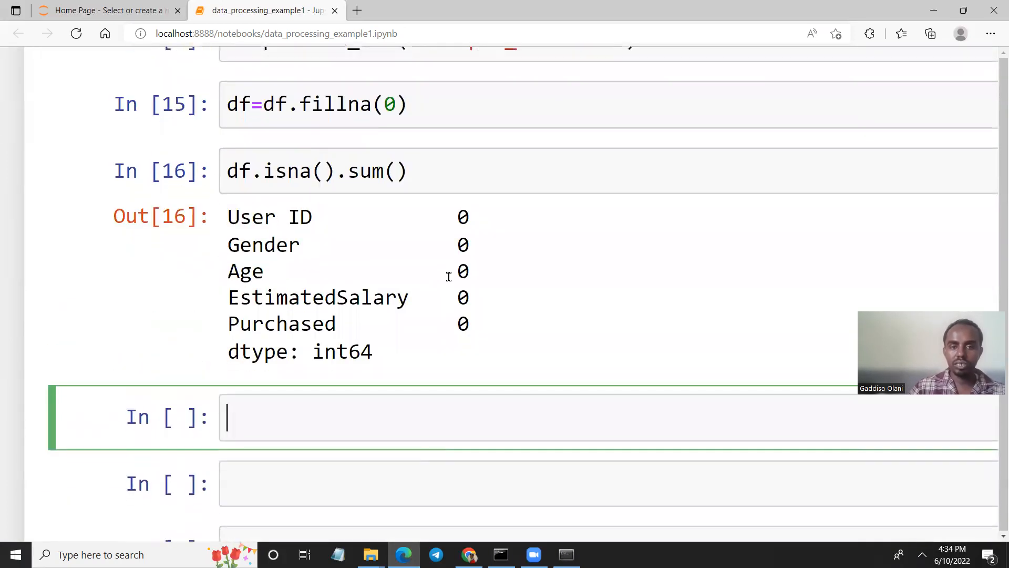
{"action": "scroll", "scroll_direction": "up", "scroll_amount": 3}
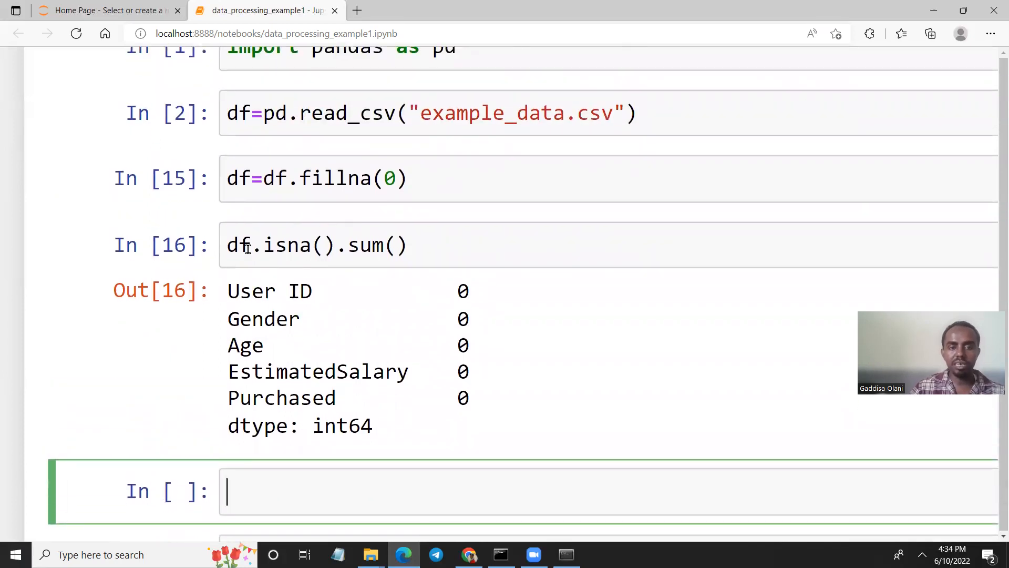
{"action": "scroll", "scroll_direction": "down", "scroll_amount": 3}
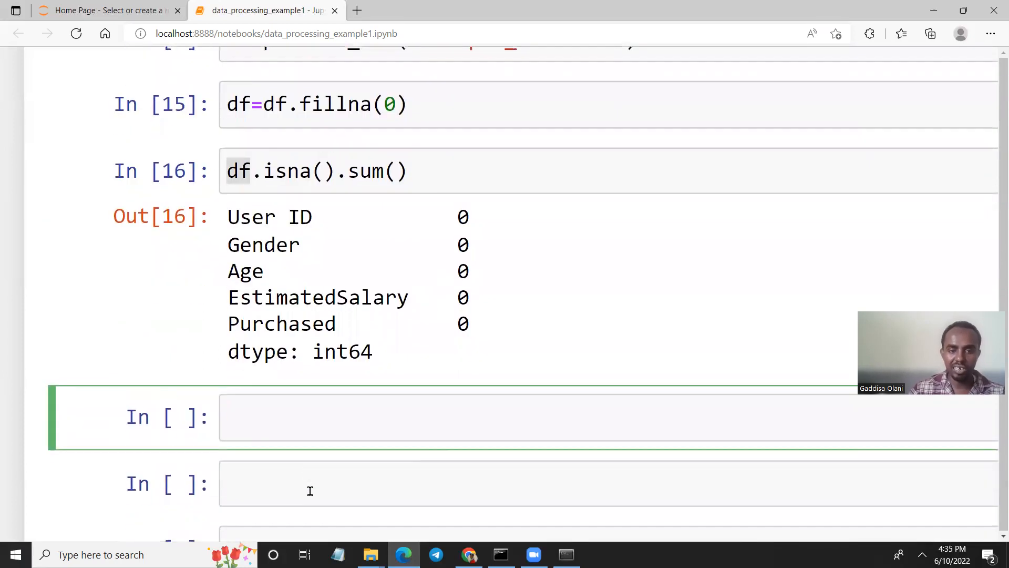
Export the DataFrame with df.to_csv("example_data2.csv", index=False).
{"action": "type", "text": "df"}
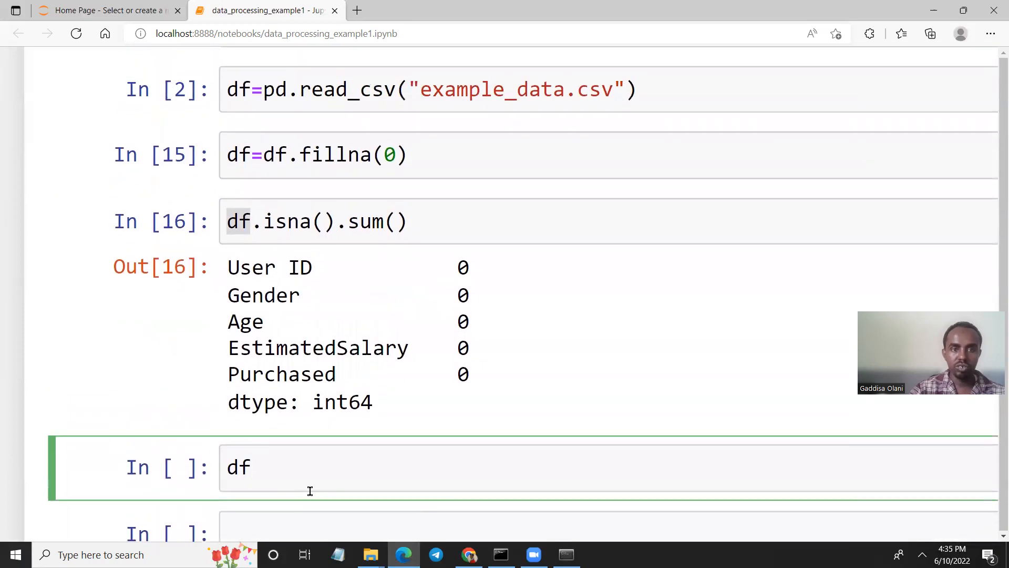
{"action": "key", "text": "Backspace"}
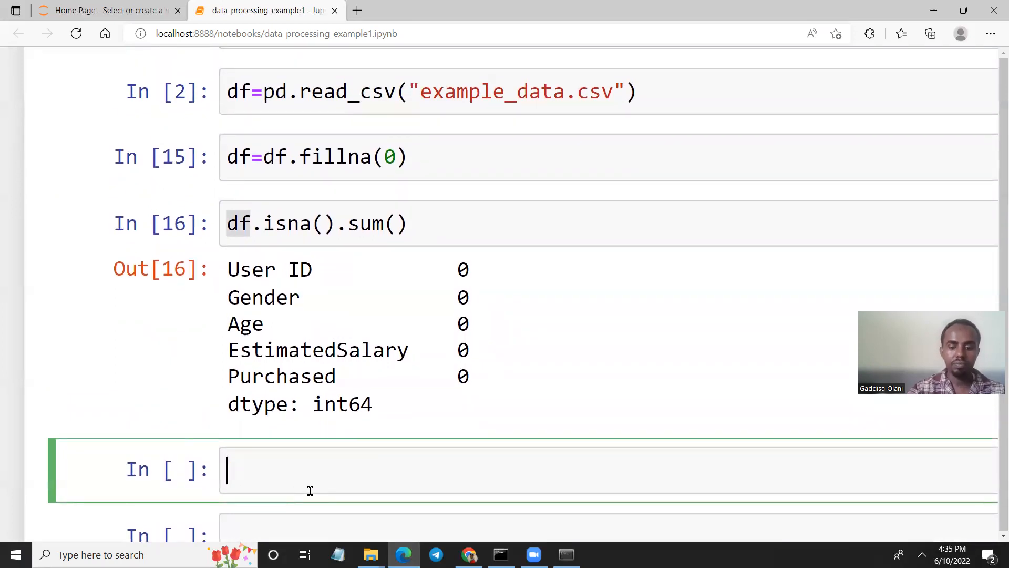
{"action": "type", "text": "df"}
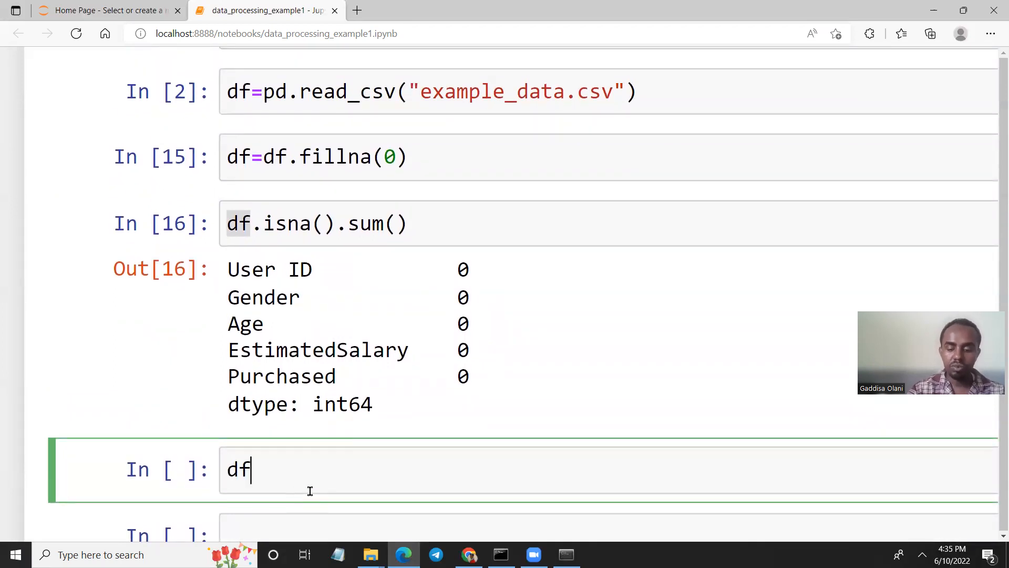
{"action": "type", "text": ".to"}
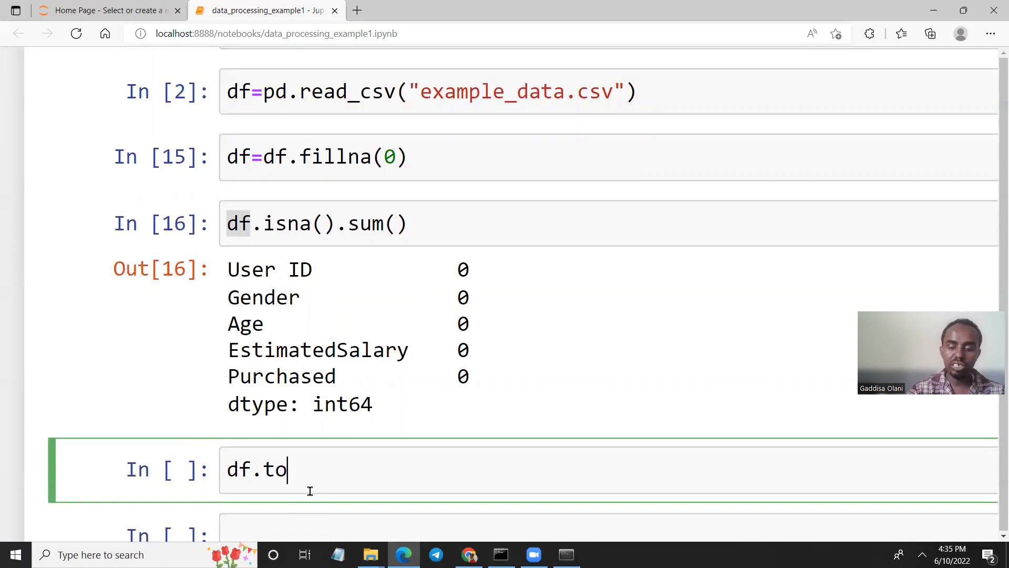
{"action": "type", "text": "_cs"}
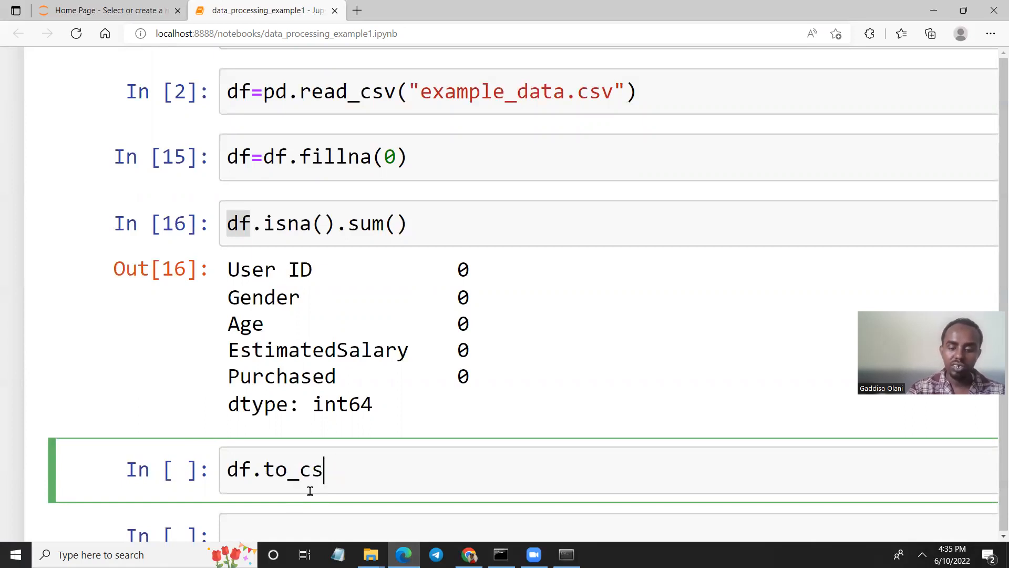
{"action": "type", "text": "v(\"\")"}
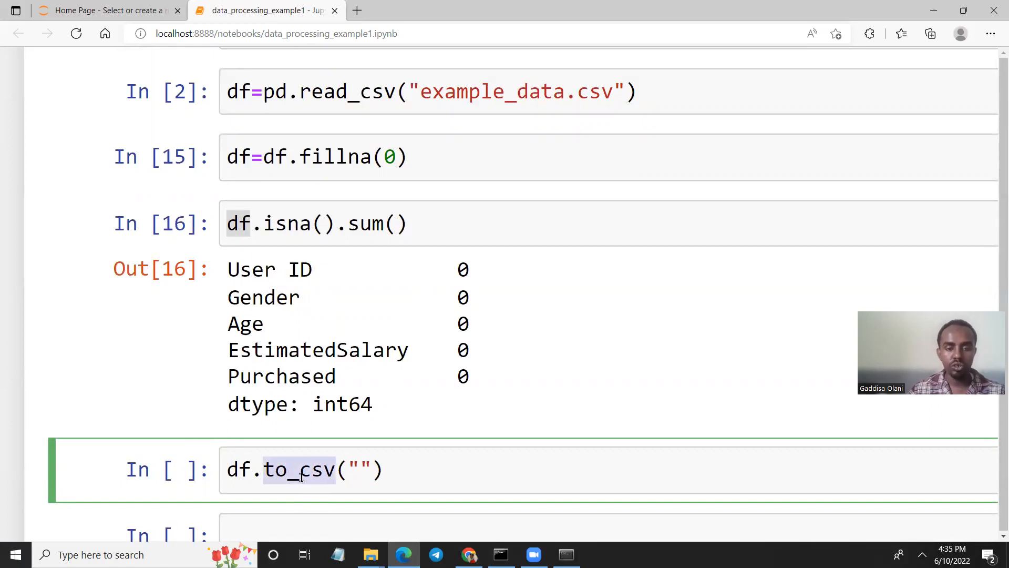
{"action": "mouse_move", "coordinate": [236, 475]}
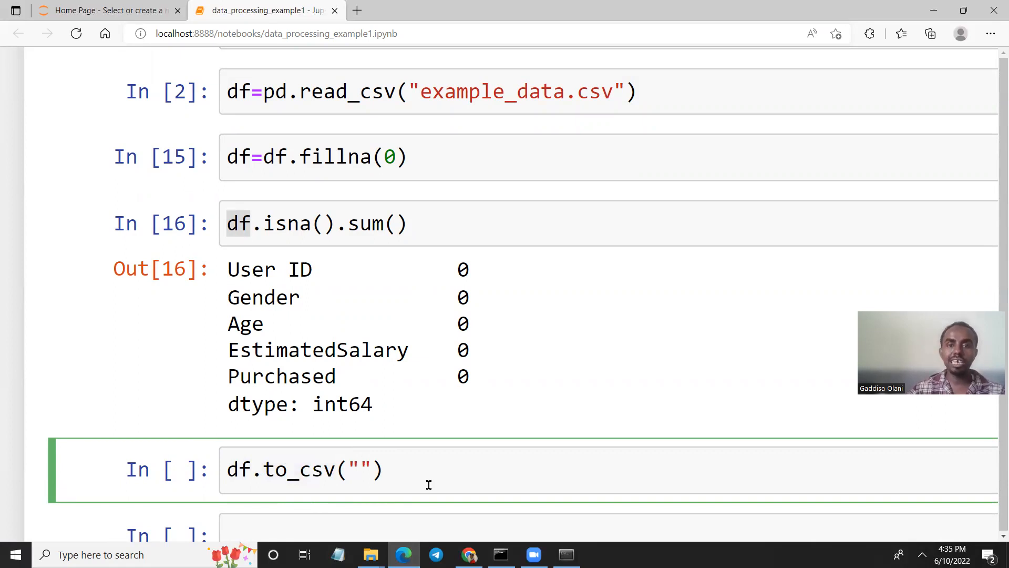
{"action": "mouse_move", "coordinate": [479, 82]}
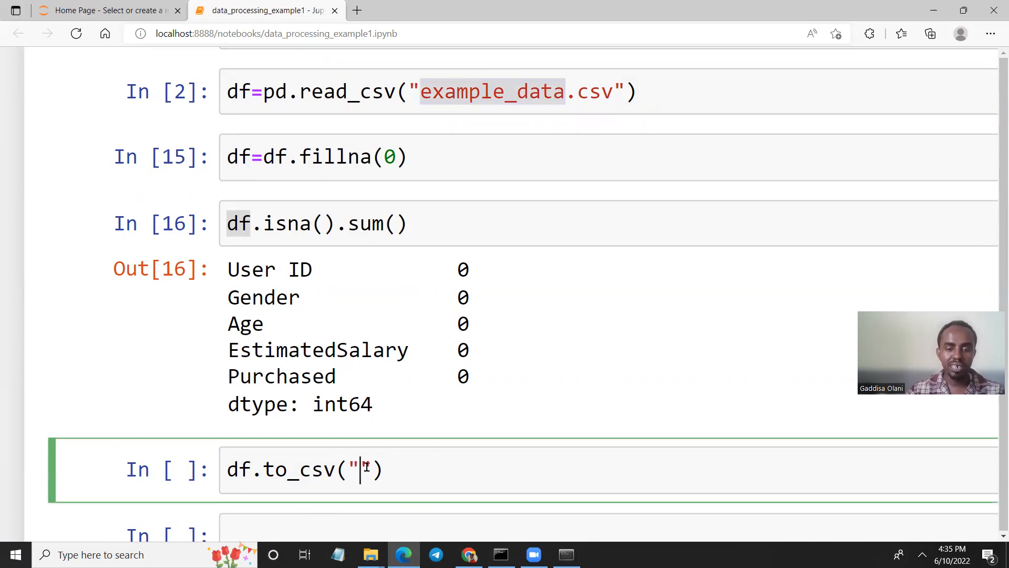
{"action": "type", "text": "example_data2"}
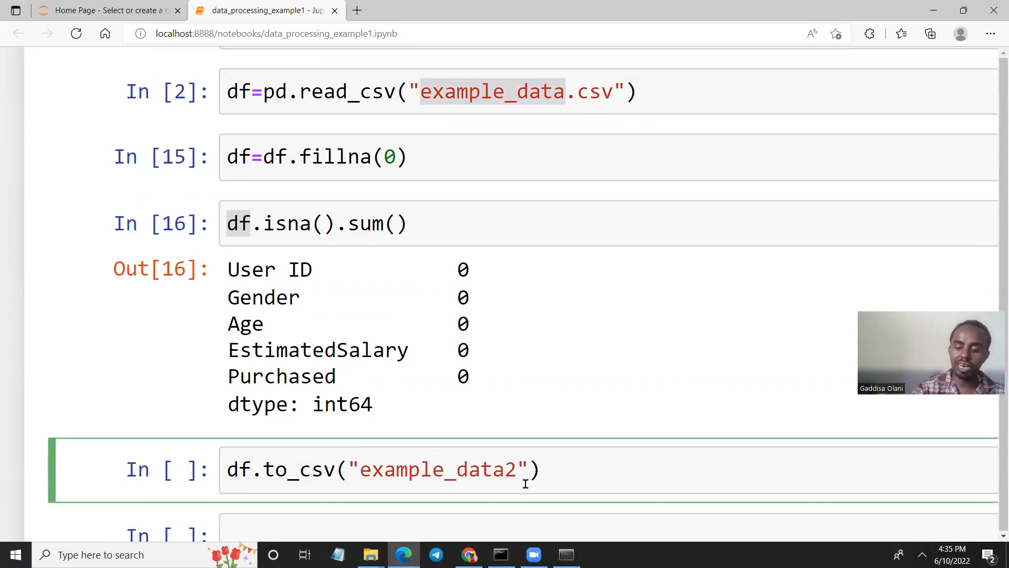
{"action": "type", "text": ".csv"}
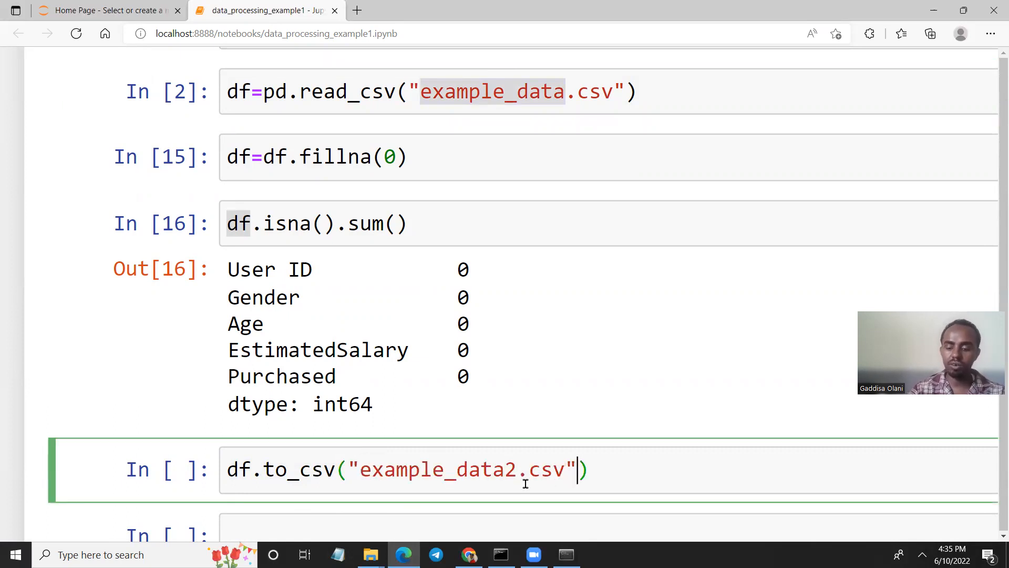
{"action": "type", "text": ",index"}
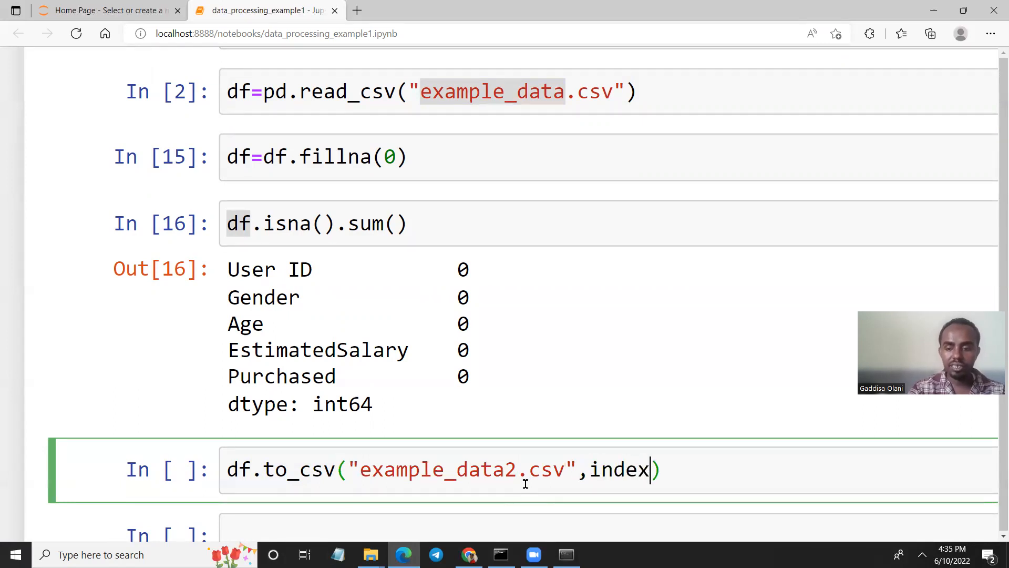
{"action": "type", "text": "=False"}
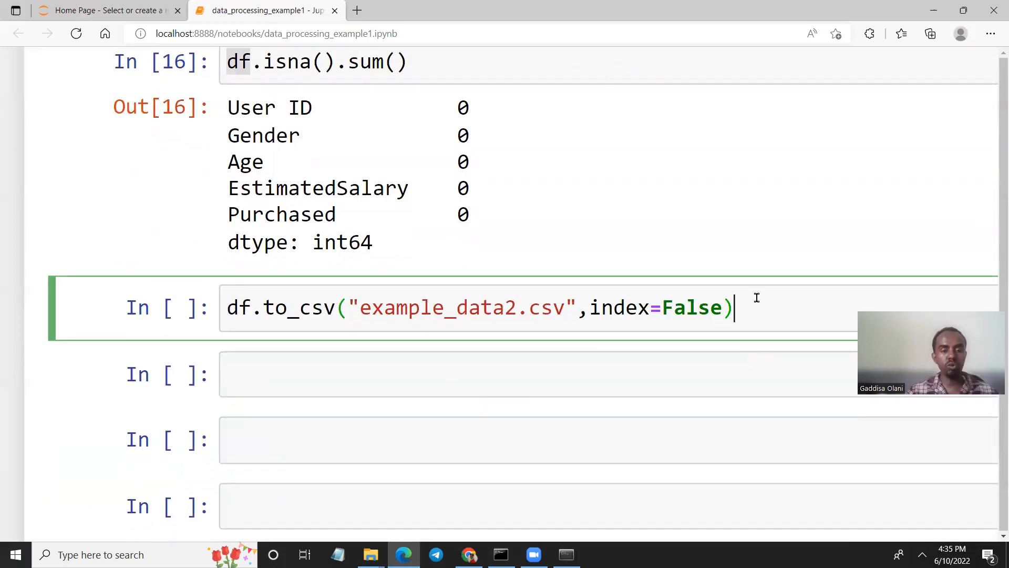
{"action": "key", "text": "shift+enter"}
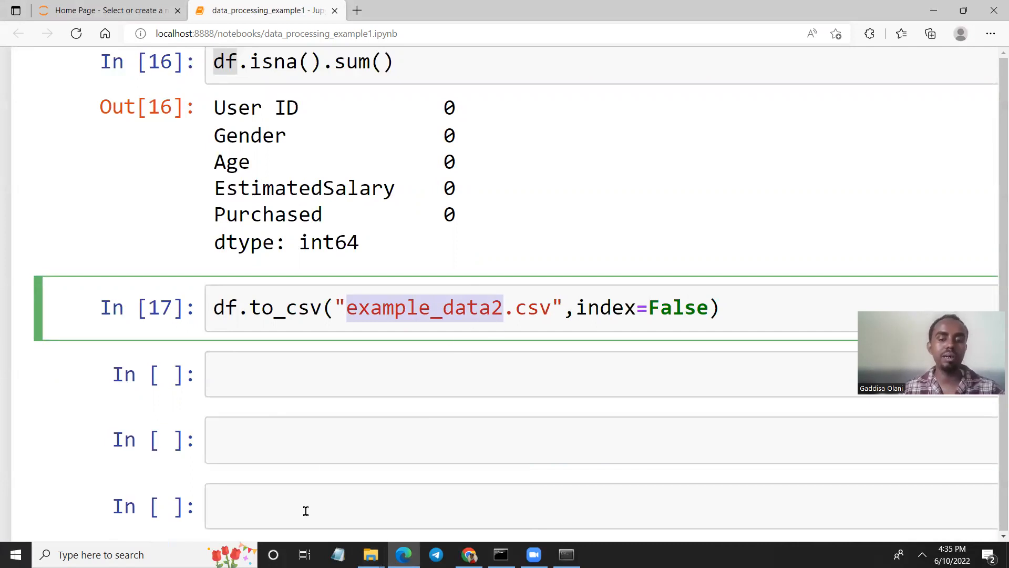
Open the new example_data2 file from the lab_exercise folder.
{"action": "left_click", "coordinate": [369, 554]}
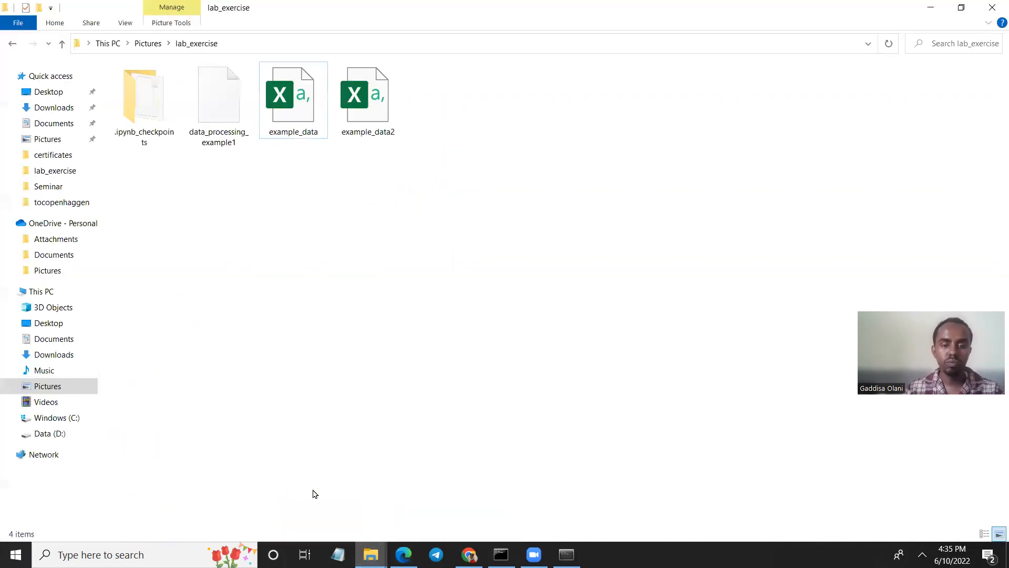
{"action": "left_click", "coordinate": [367, 97]}
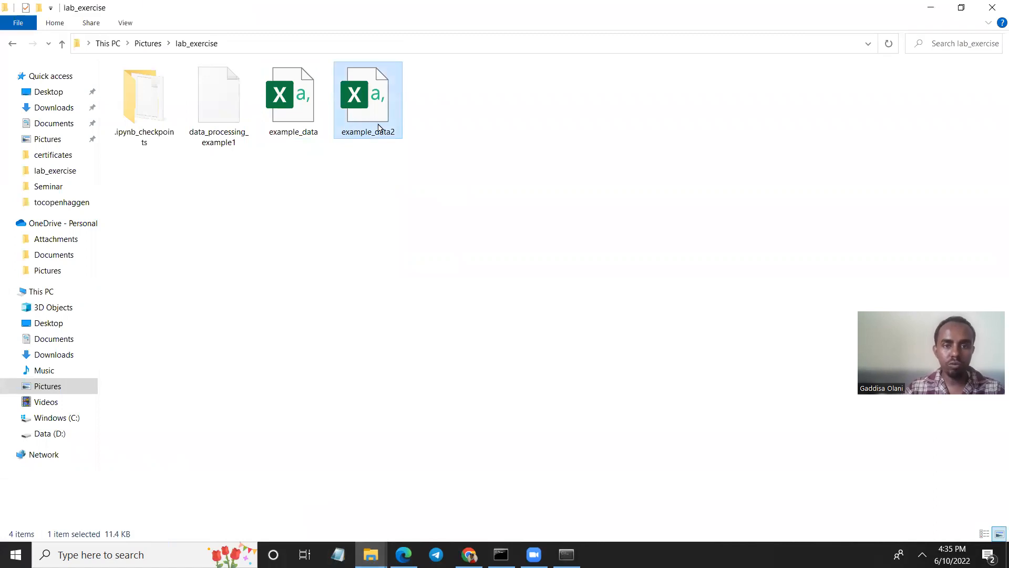
{"action": "double_click", "coordinate": [367, 97]}
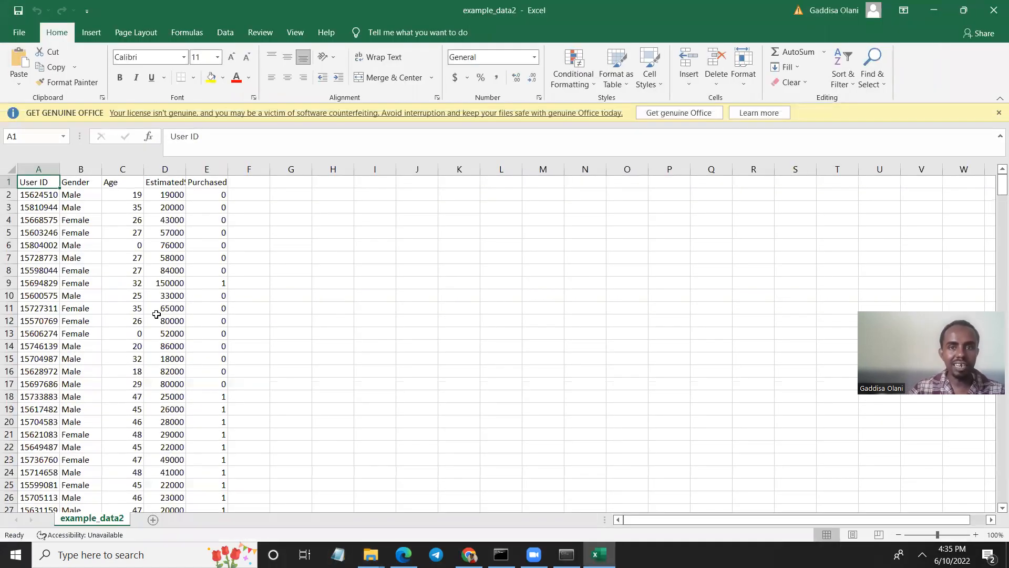
Scroll example_data2 to confirm zeros replace the blanks, then close the workbook and Excel.
{"action": "scroll", "scroll_direction": "down", "scroll_amount": 3}
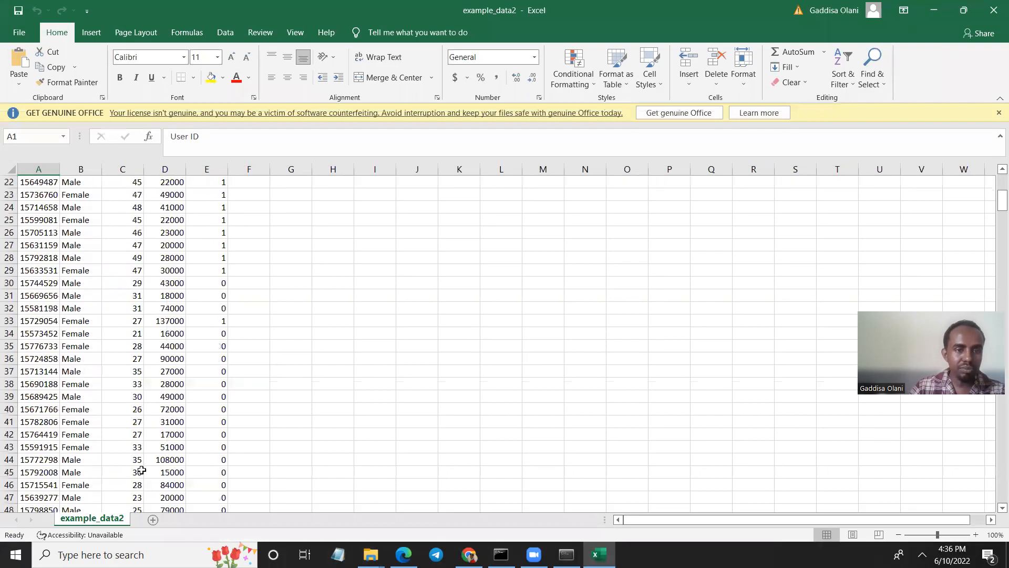
{"action": "scroll", "scroll_direction": "up", "scroll_amount": 3}
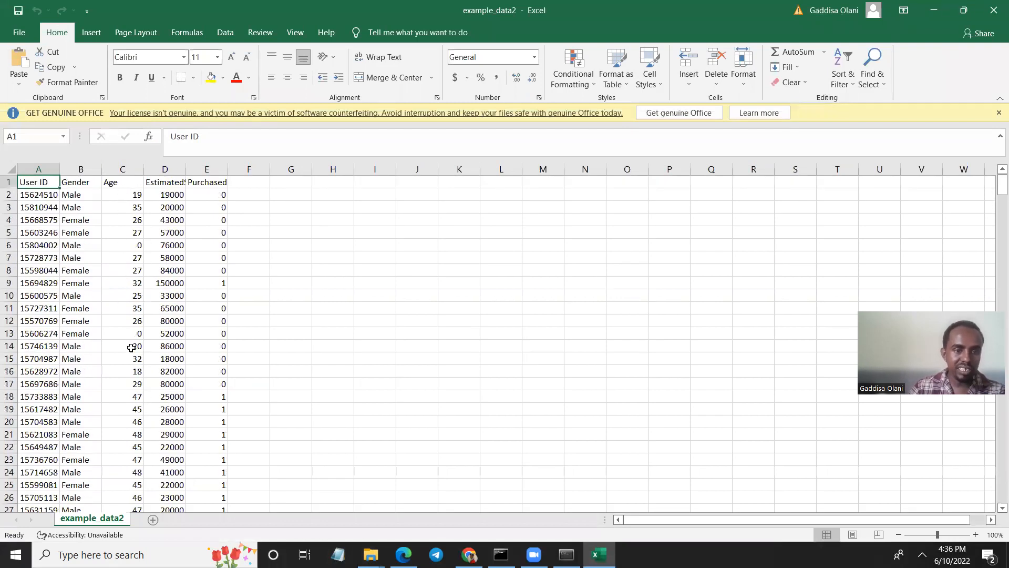
{"action": "left_click", "coordinate": [122, 246]}
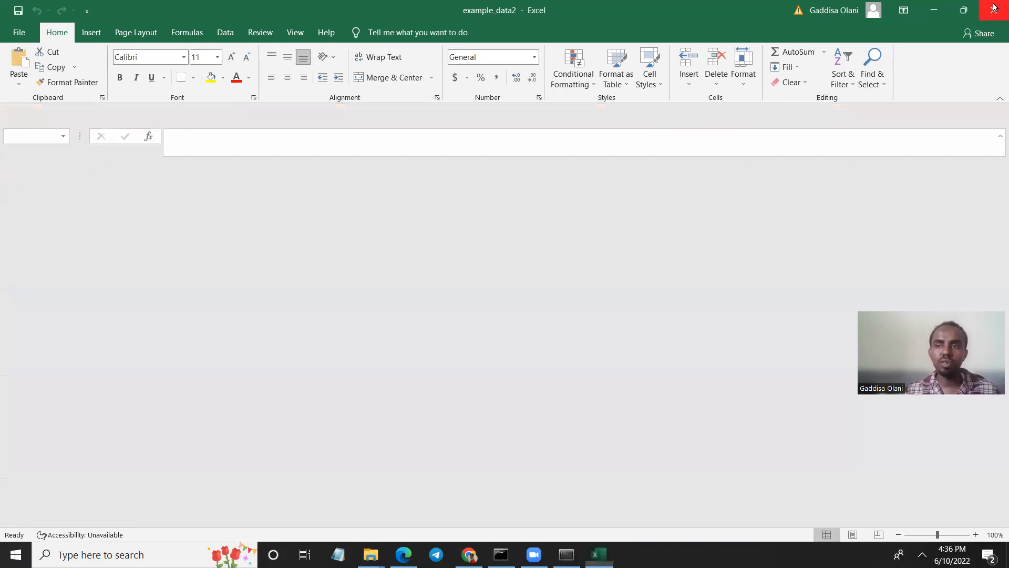
{"action": "left_click", "coordinate": [469, 554]}
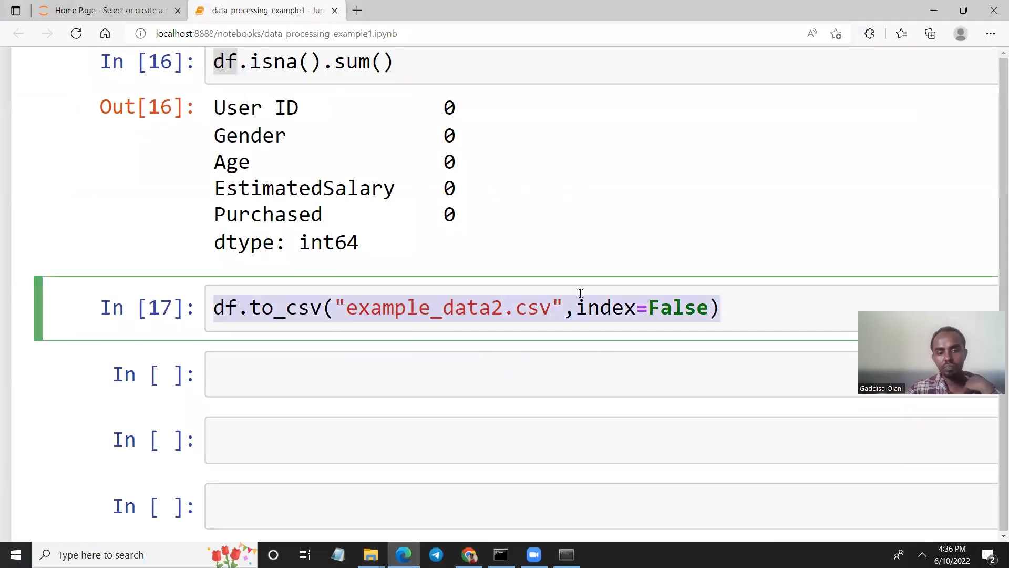
{"action": "scroll", "scroll_direction": "up", "scroll_amount": 3}
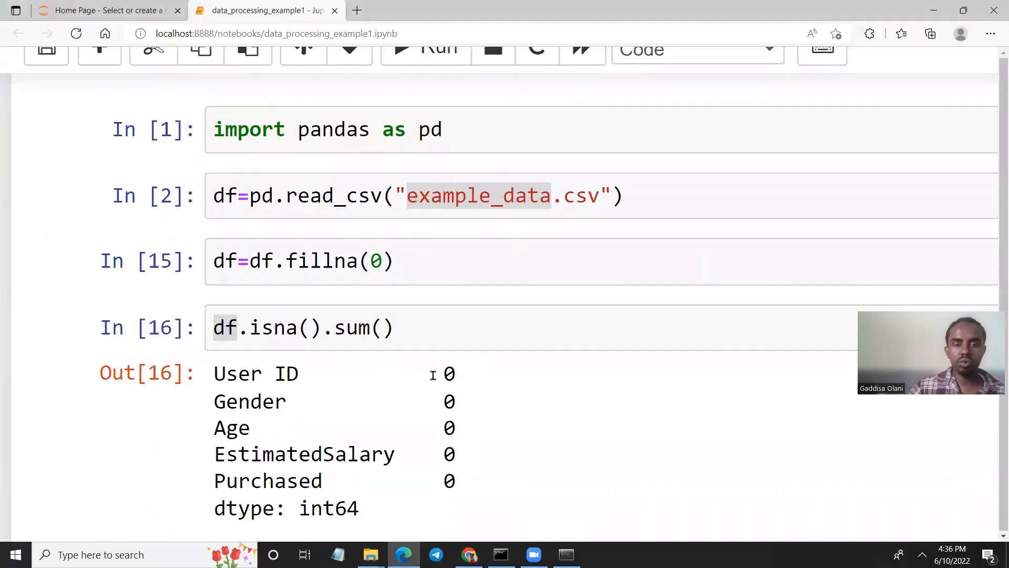
{"action": "scroll", "scroll_direction": "down", "scroll_amount": 3}
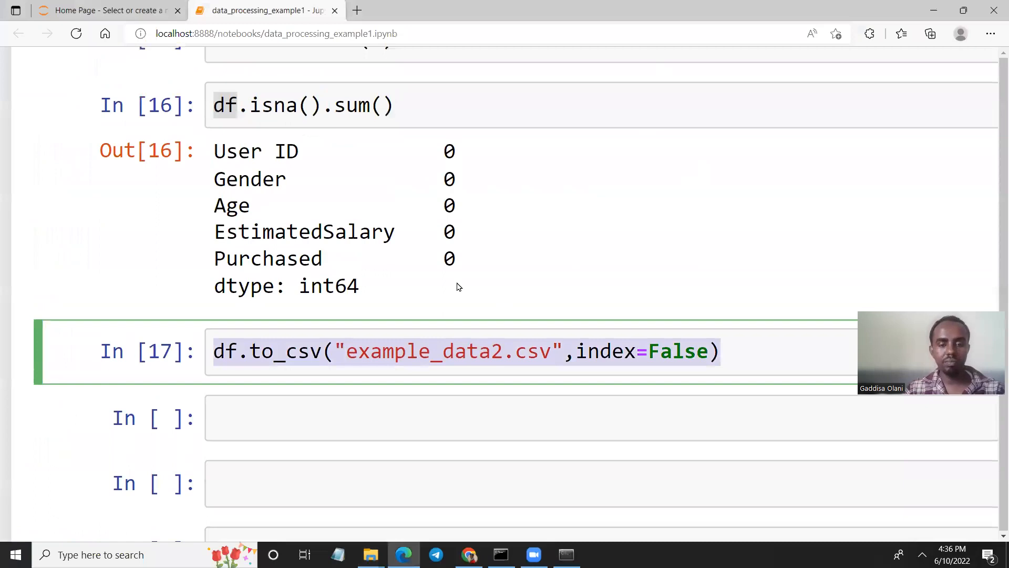
{"action": "mouse_move", "coordinate": [923, 55]}
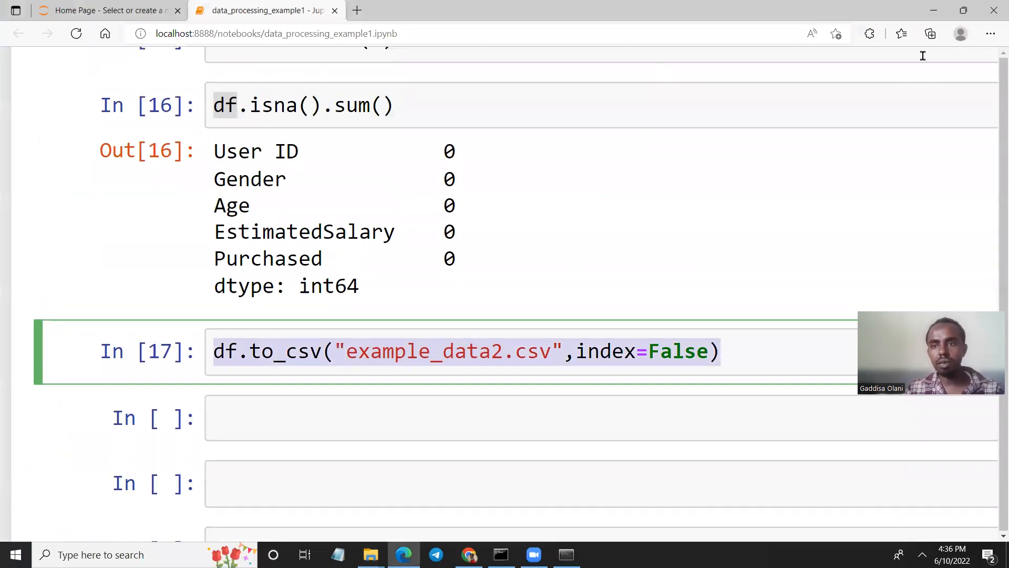